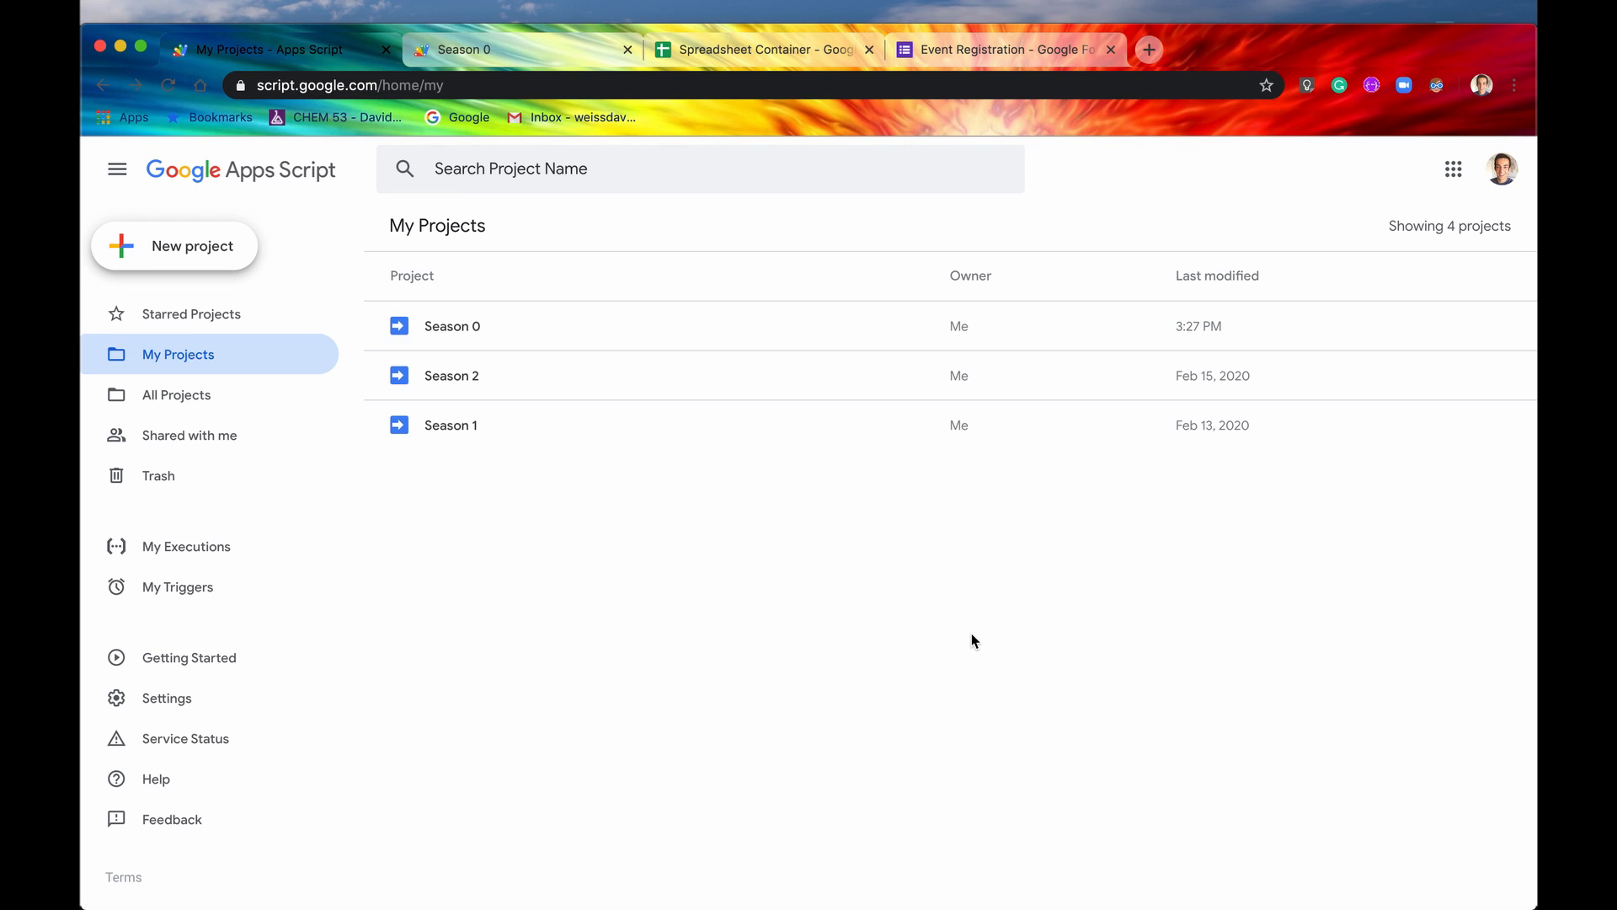
mouse_move(369, 281)
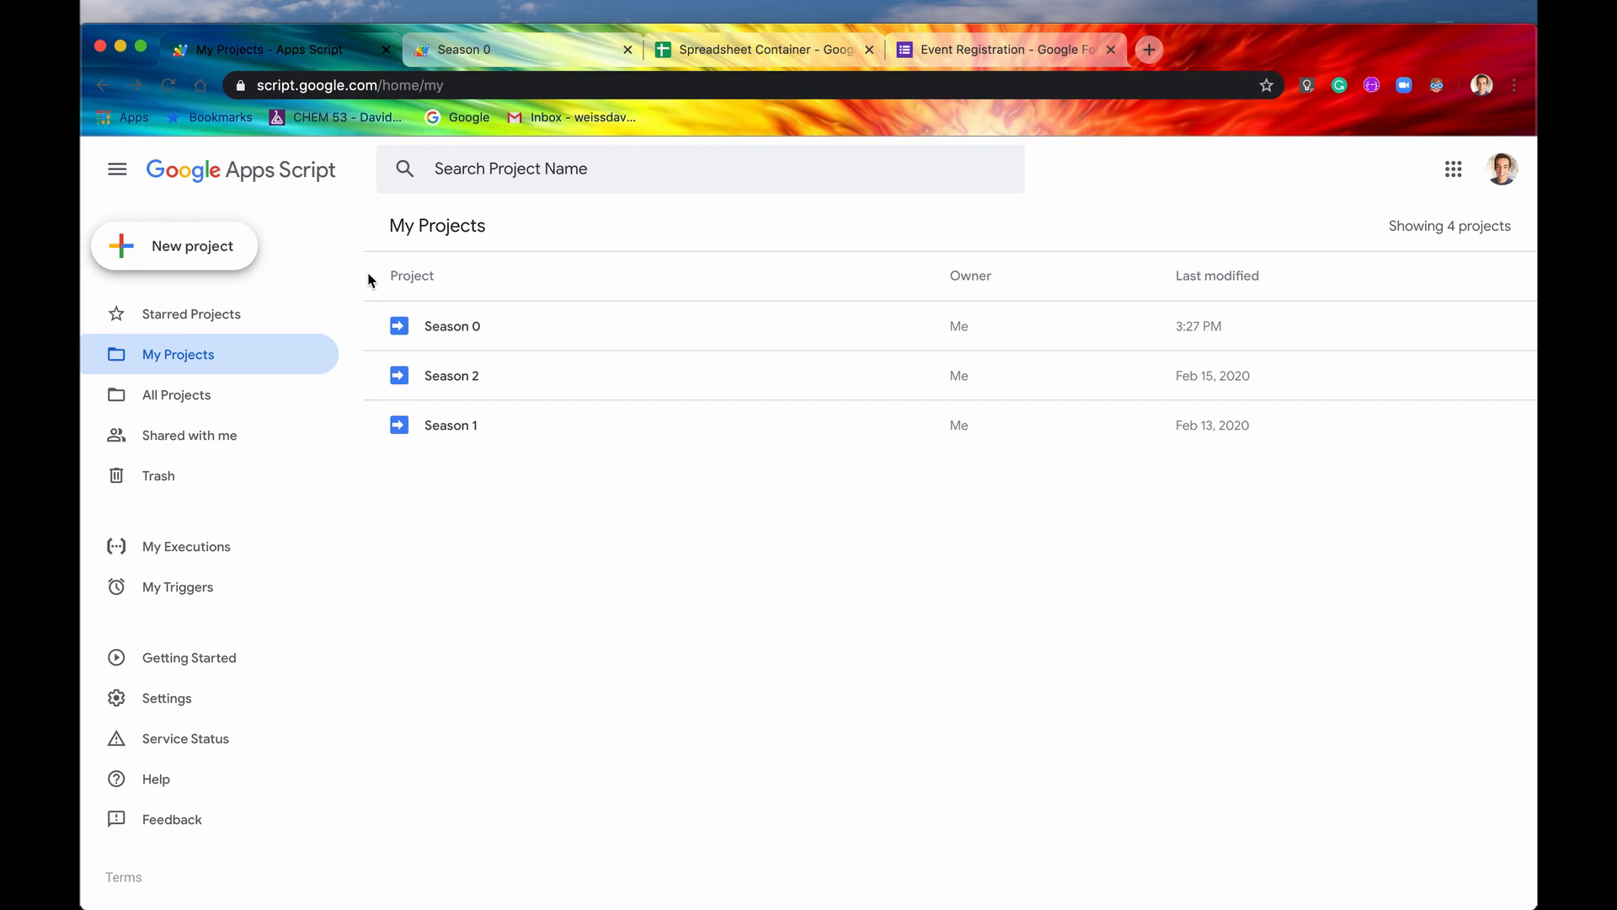
mouse_move(300, 204)
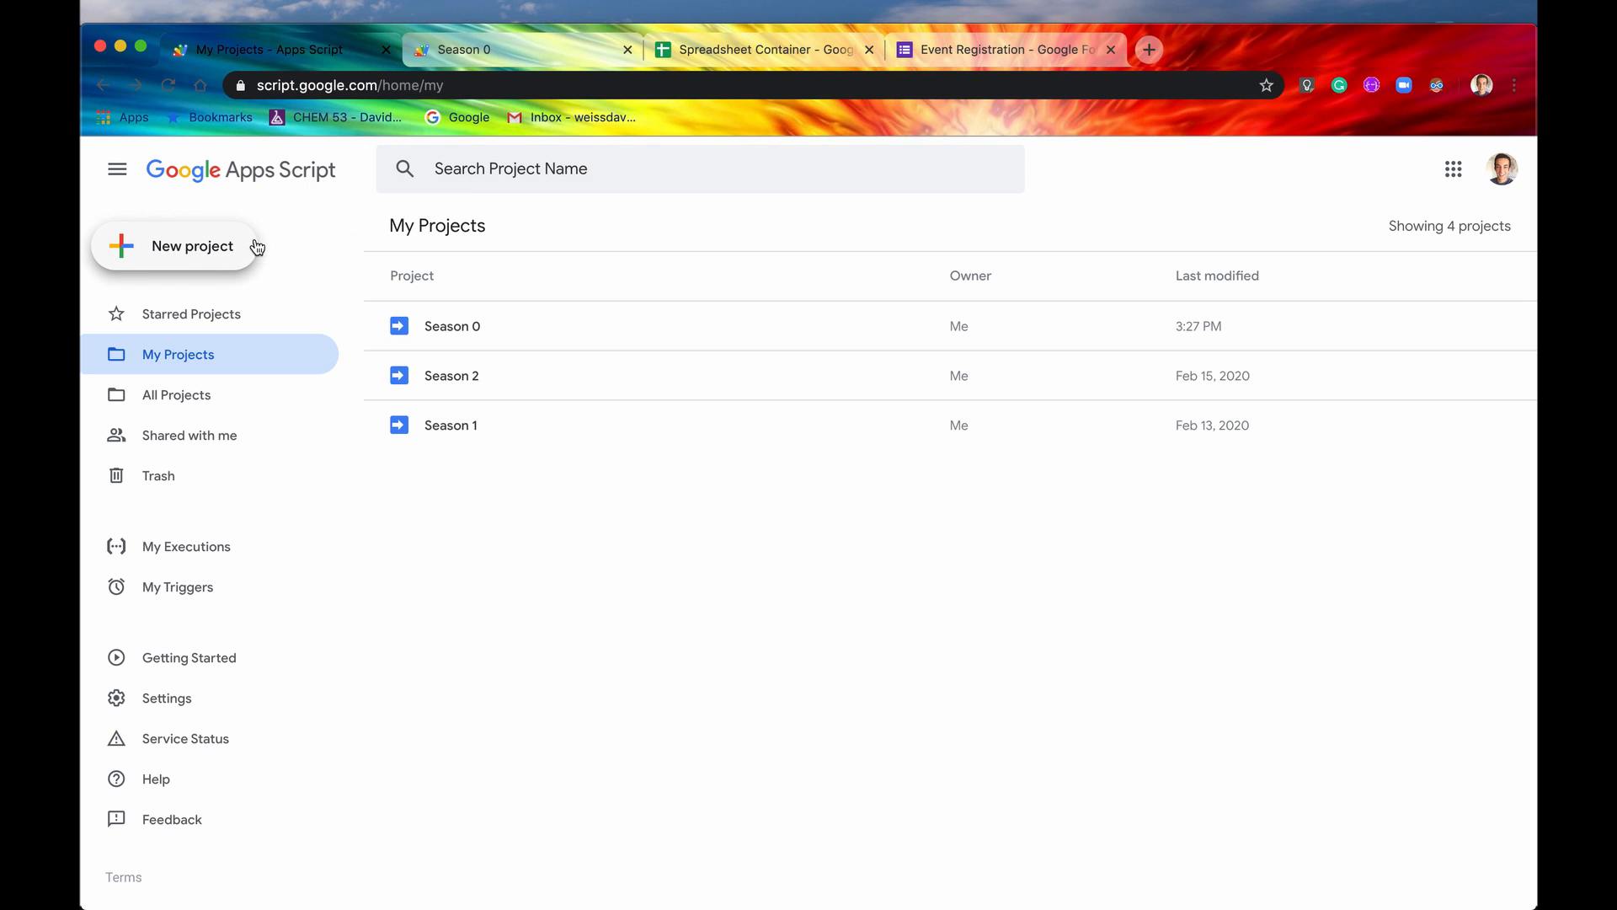
Step: Open the Season 0 project from My Projects, landing on Episode 3.gs with its empty myFunction
left_click(452, 325)
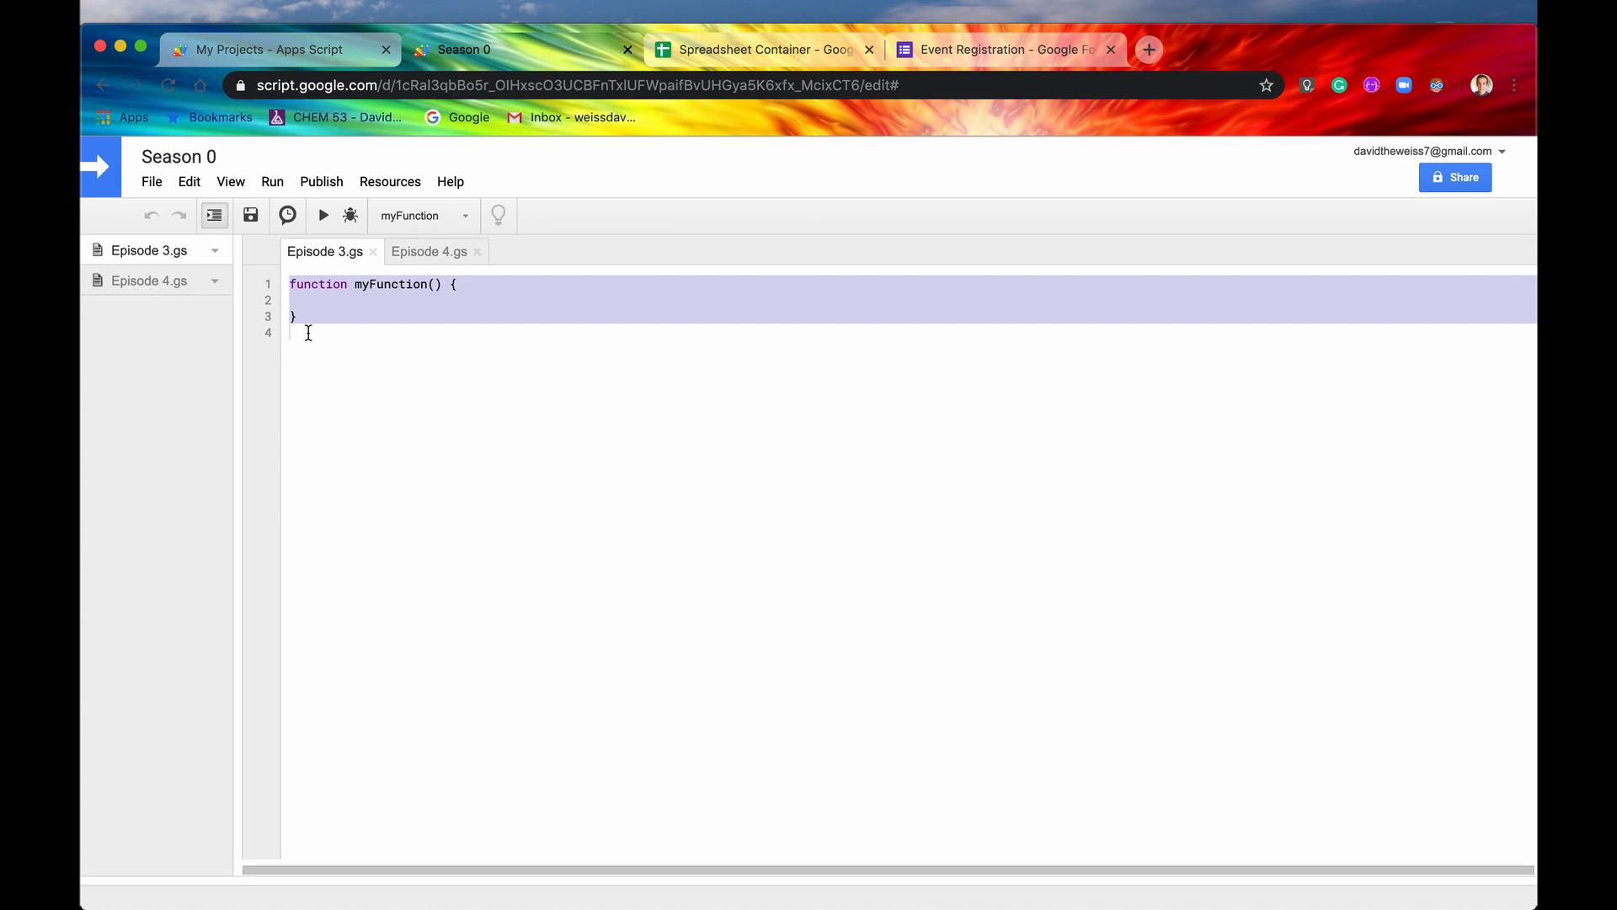
double_click(392, 283)
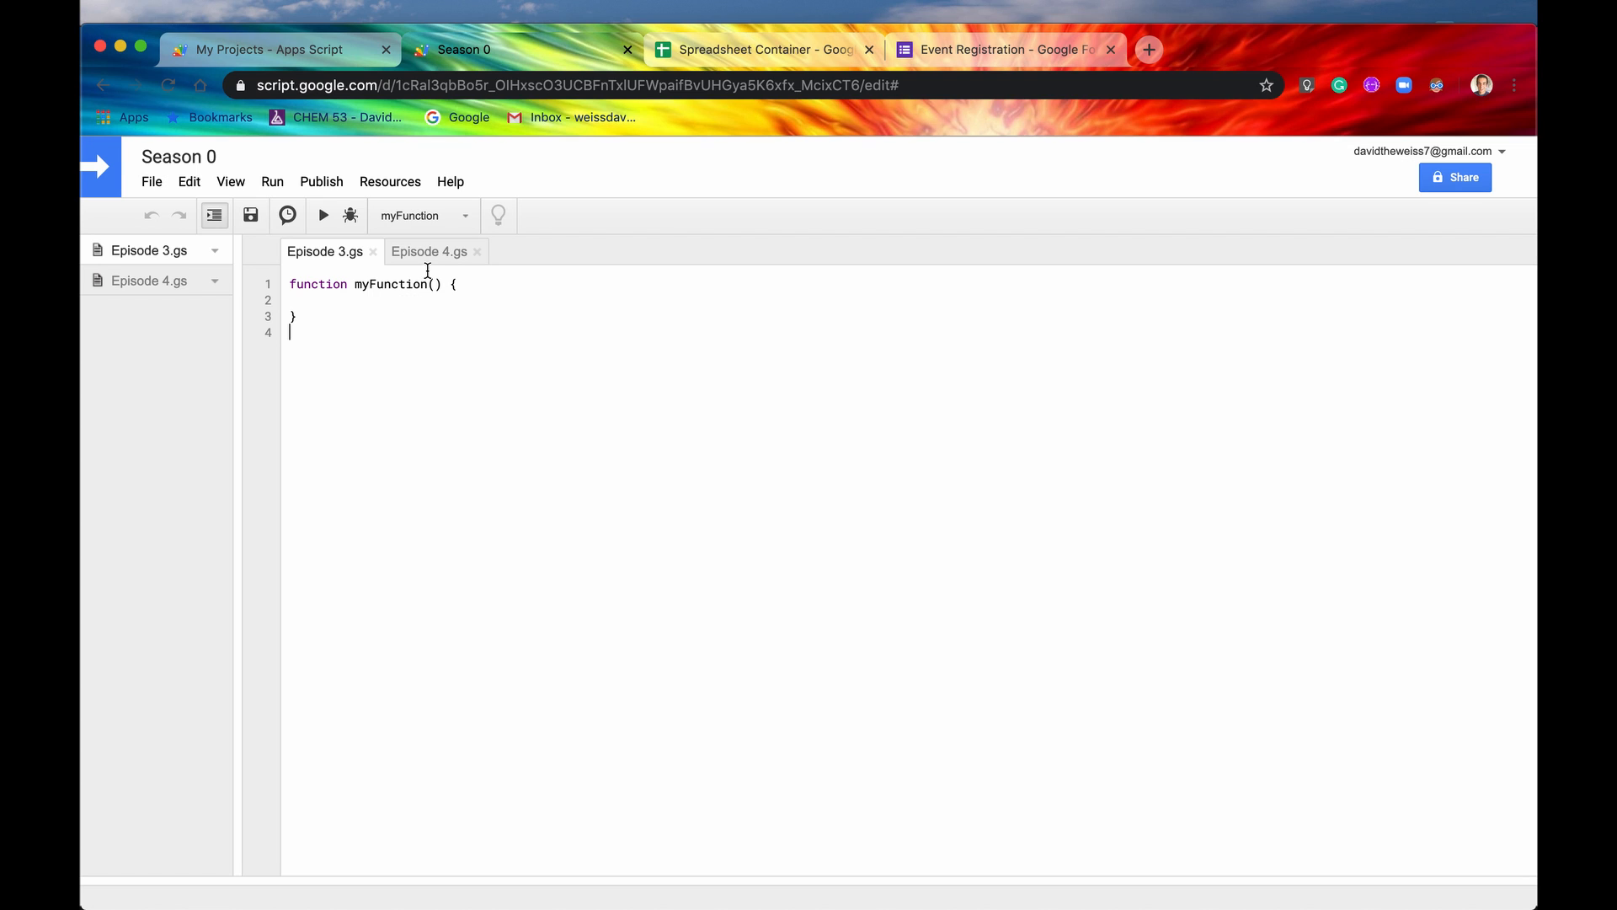
Step: Show Episode 4.gs and highlight its doGet function returning simple HTML
left_click(429, 251)
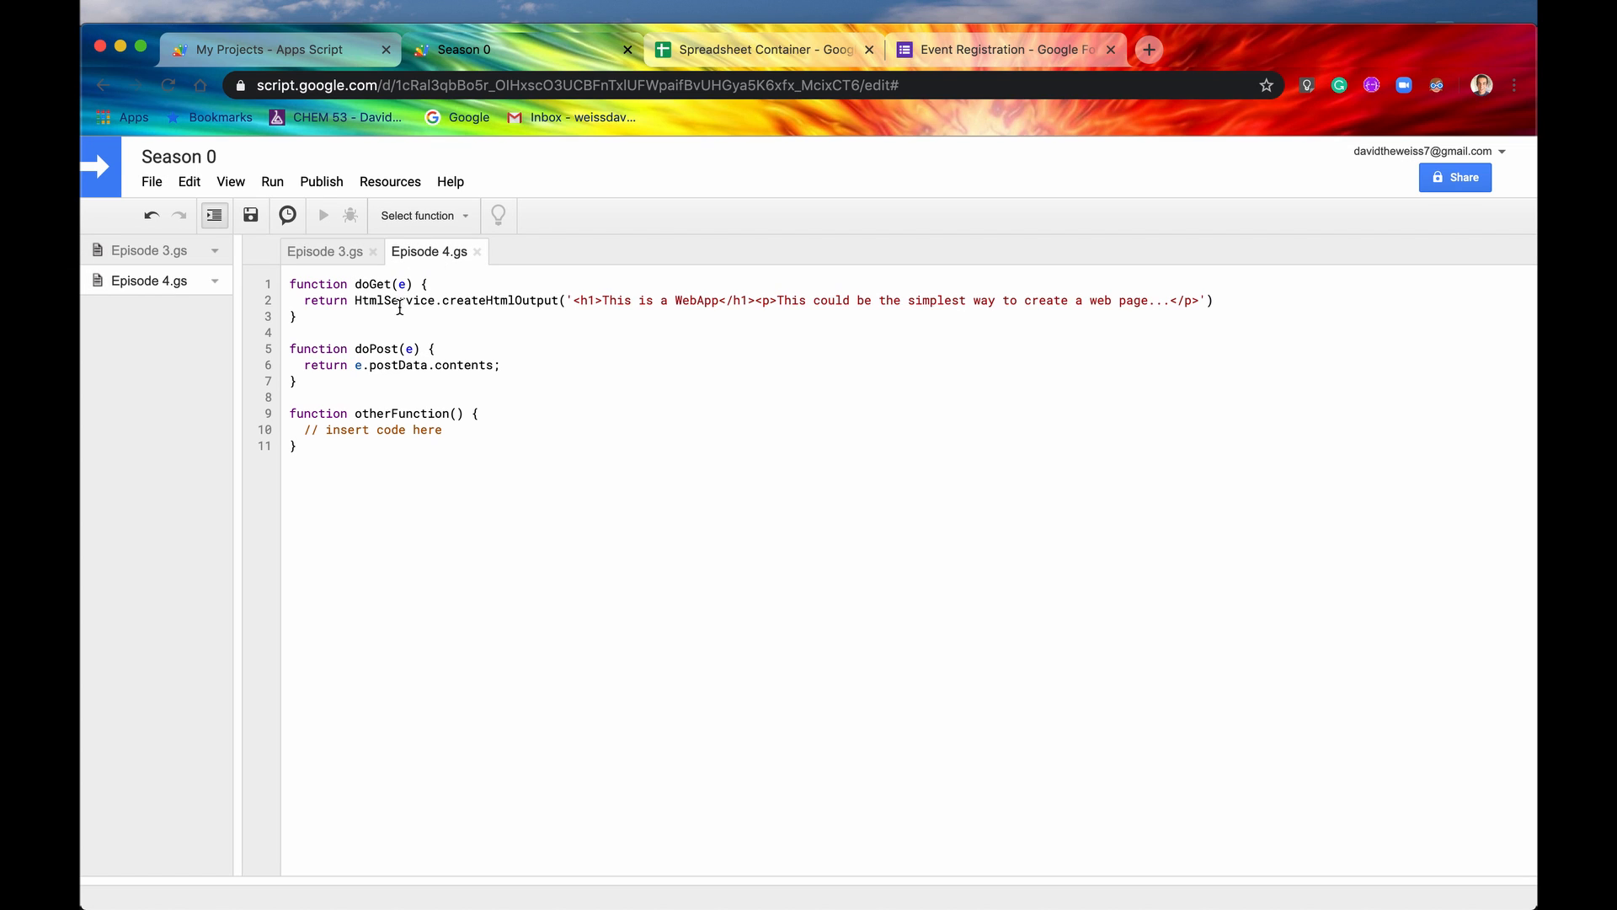
double_click(370, 283)
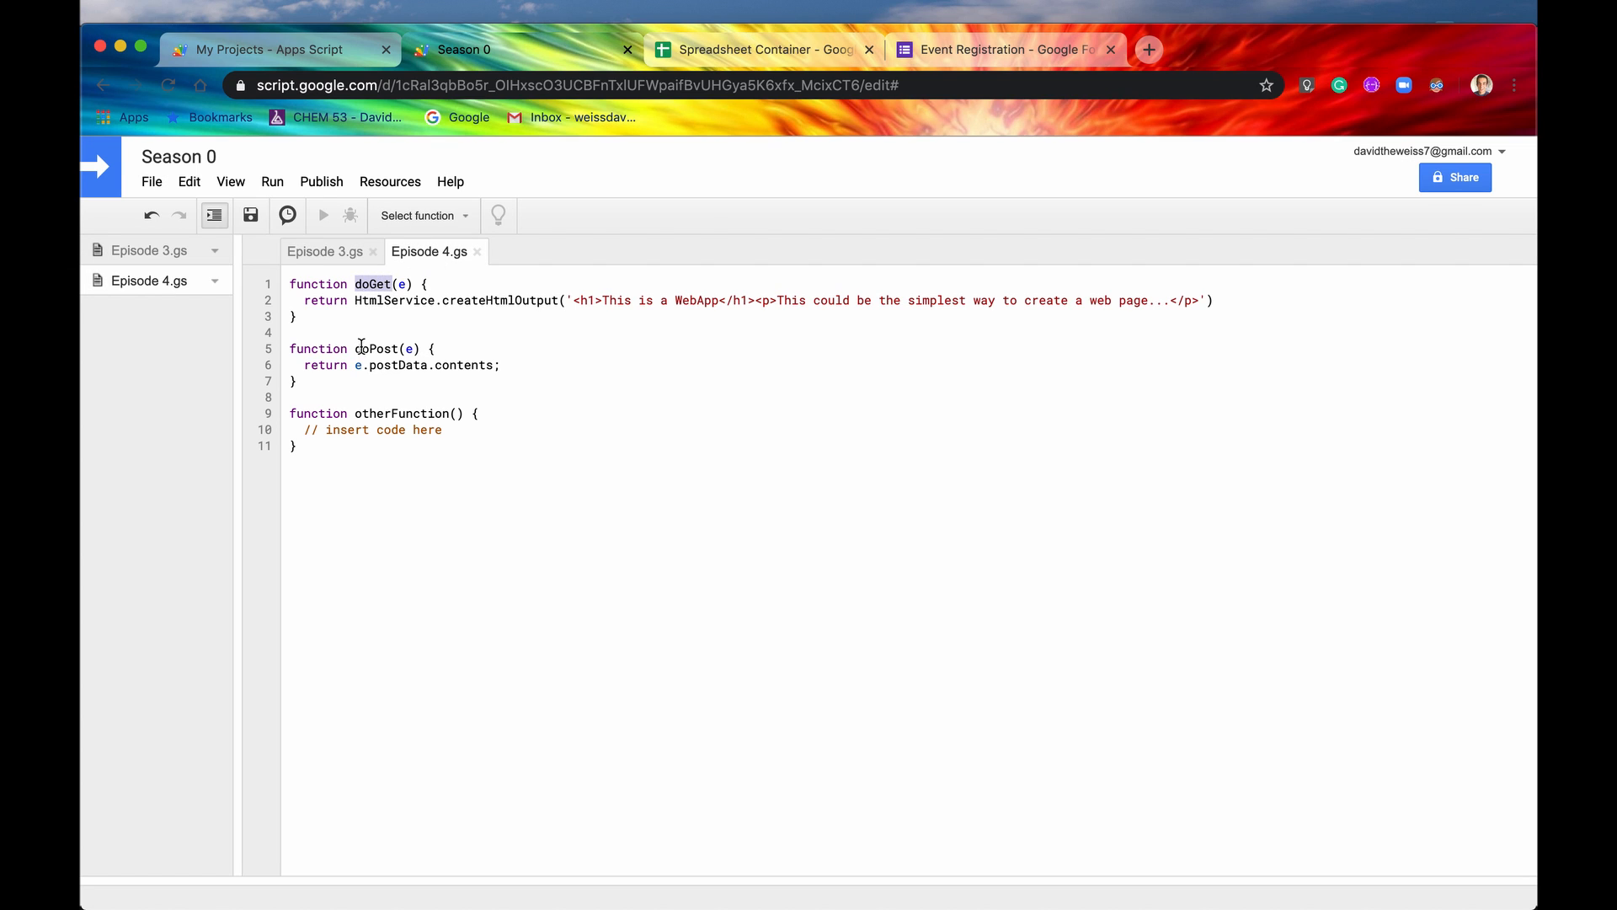
left_click(374, 347)
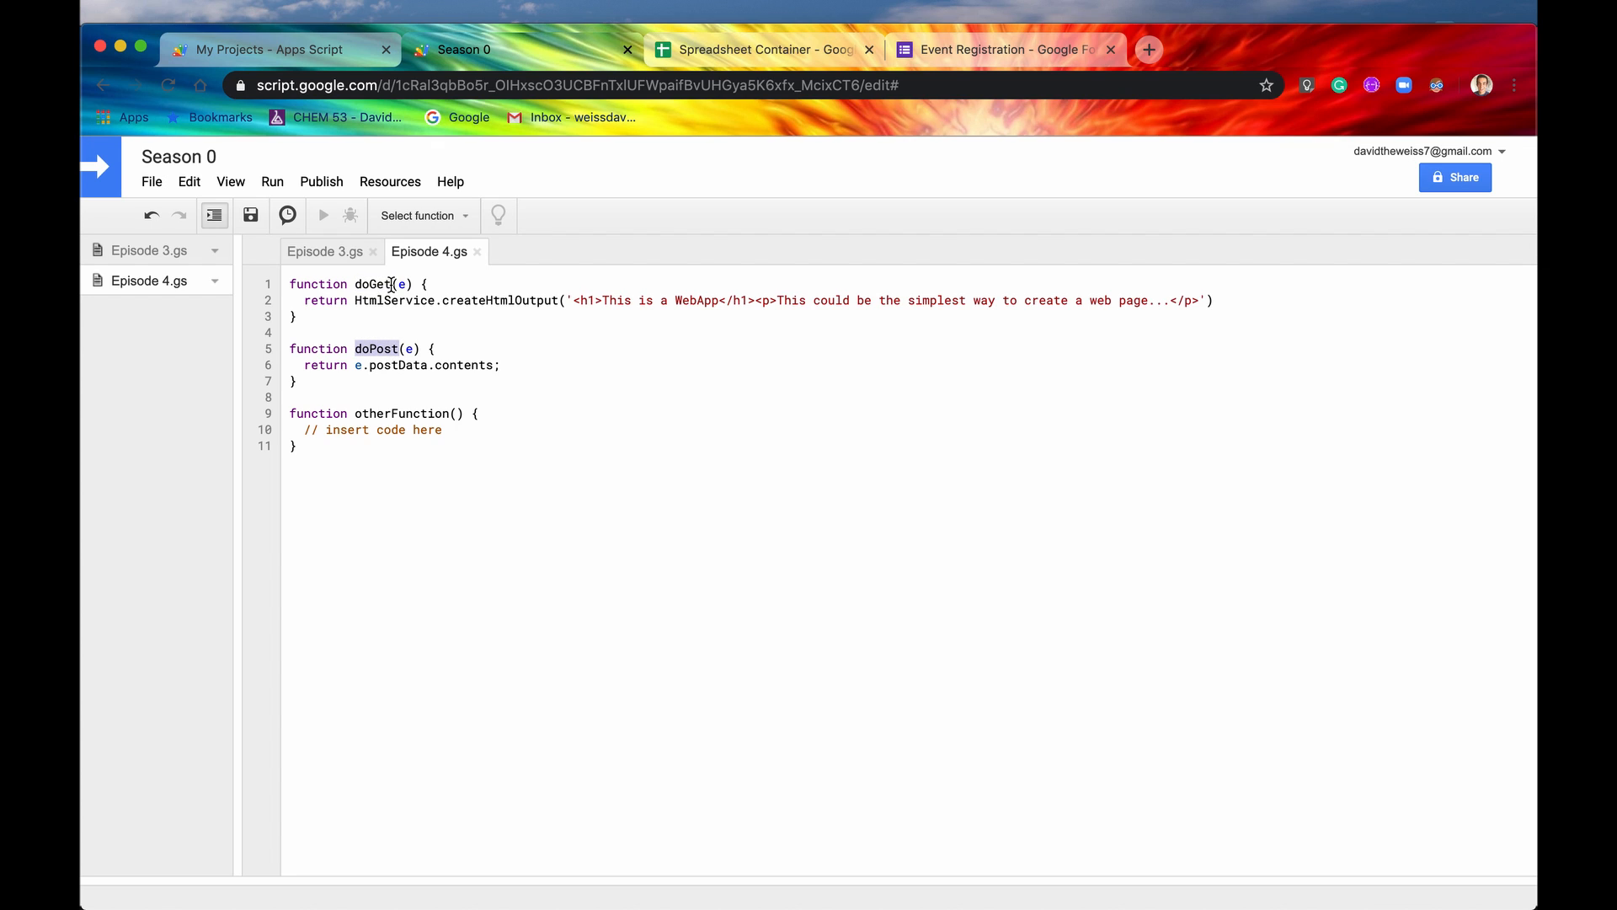
double_click(374, 283)
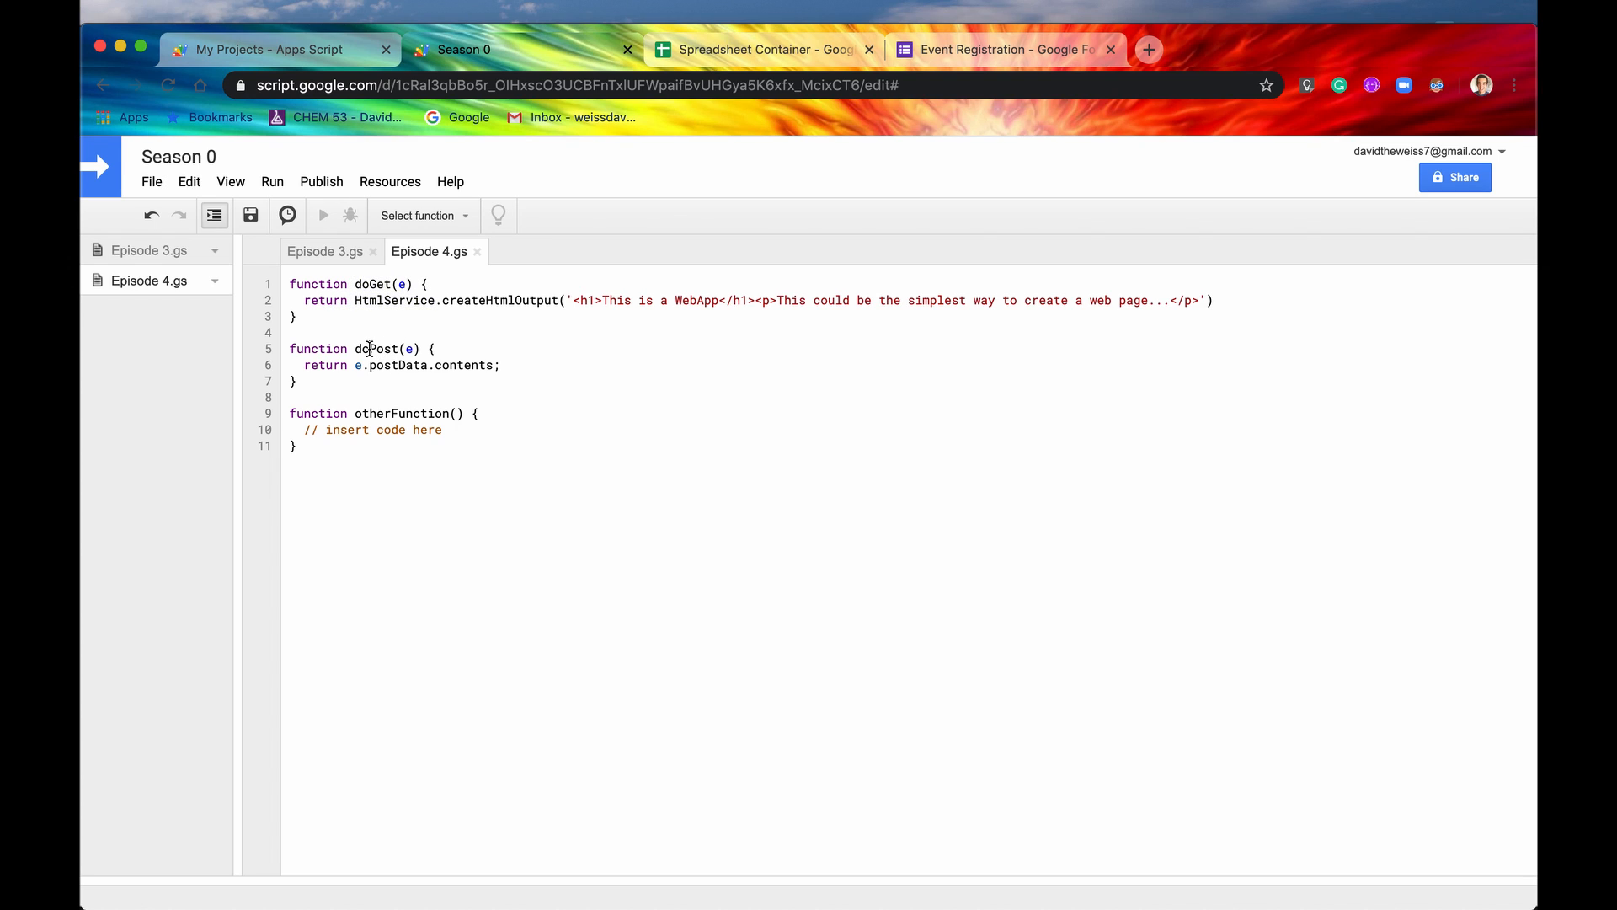
Step: Highlight the doPost function returning posted contents and the empty otherFunction
double_click(381, 349)
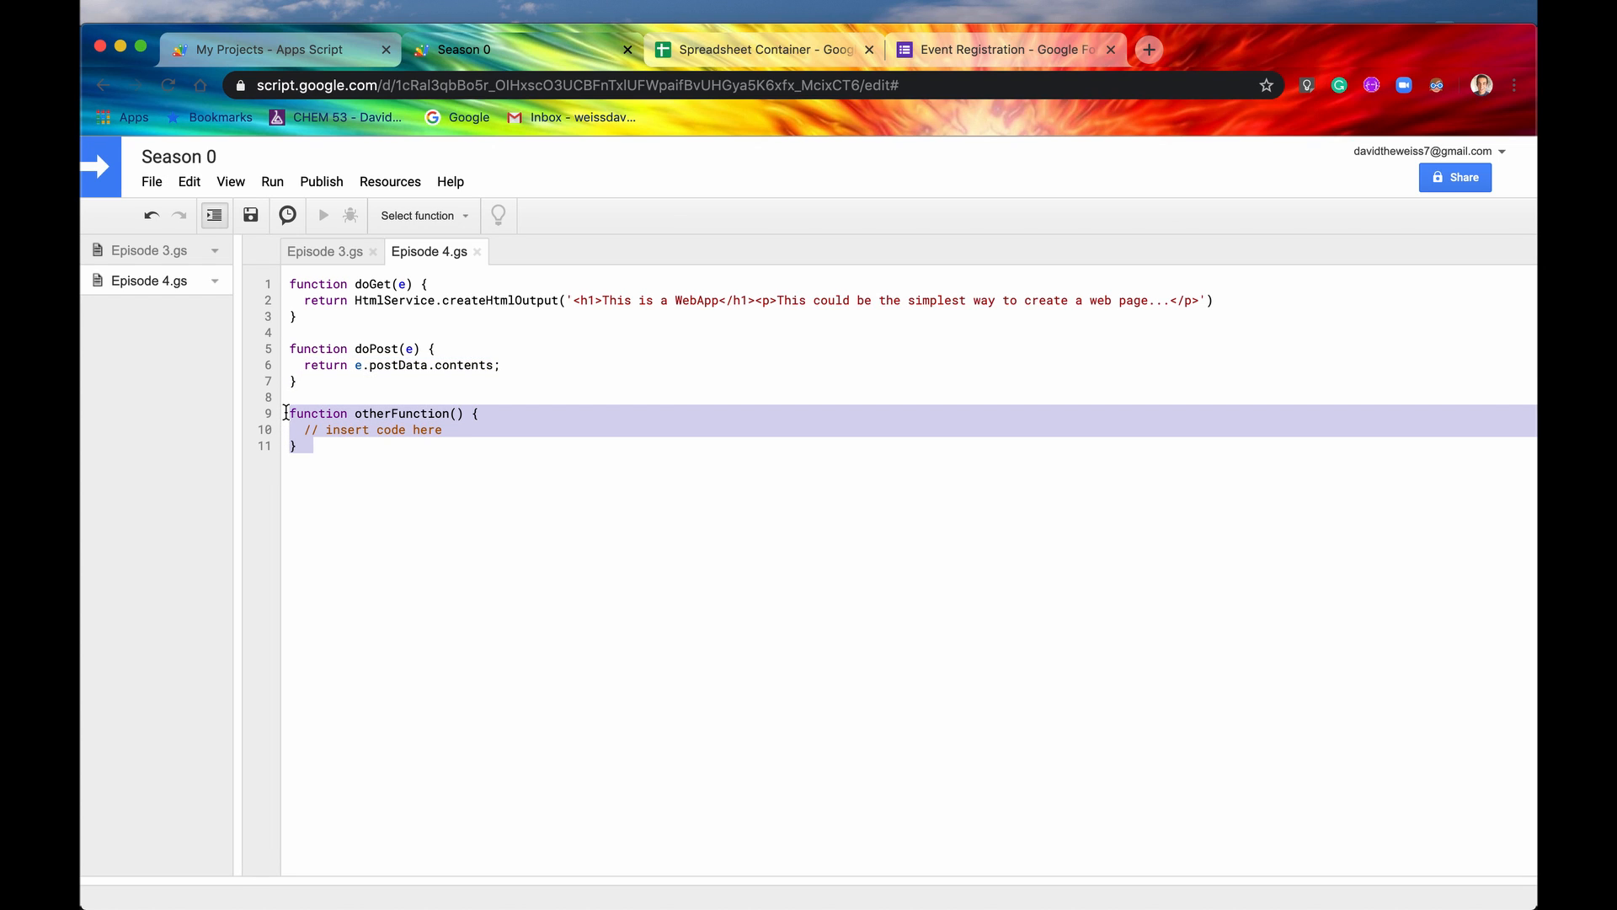
left_click(310, 430)
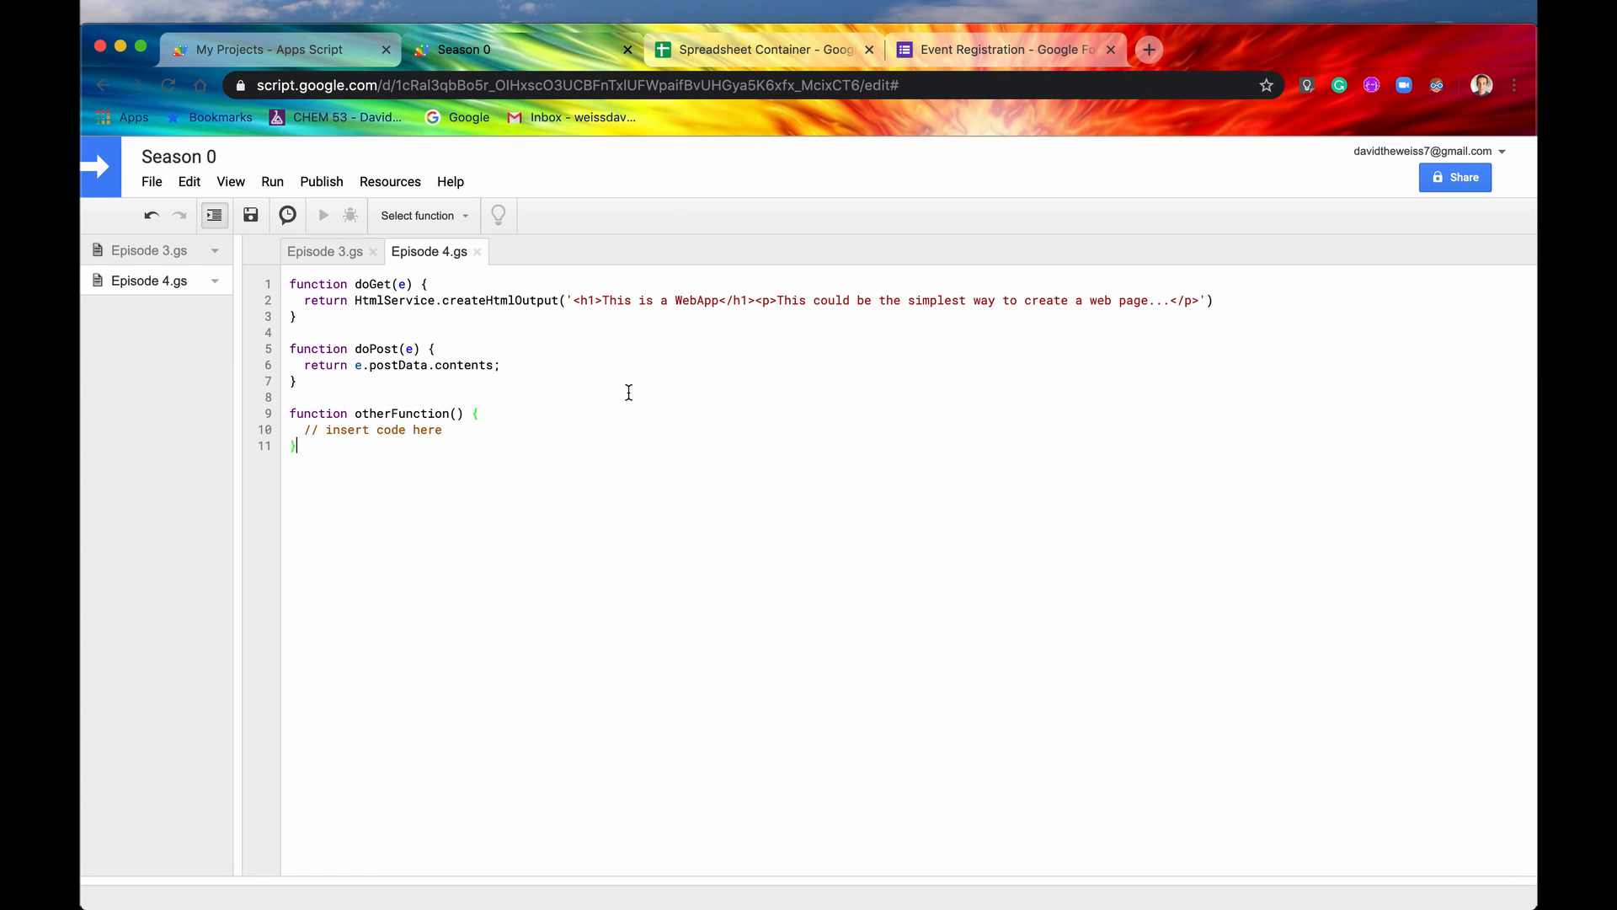
mouse_move(307, 445)
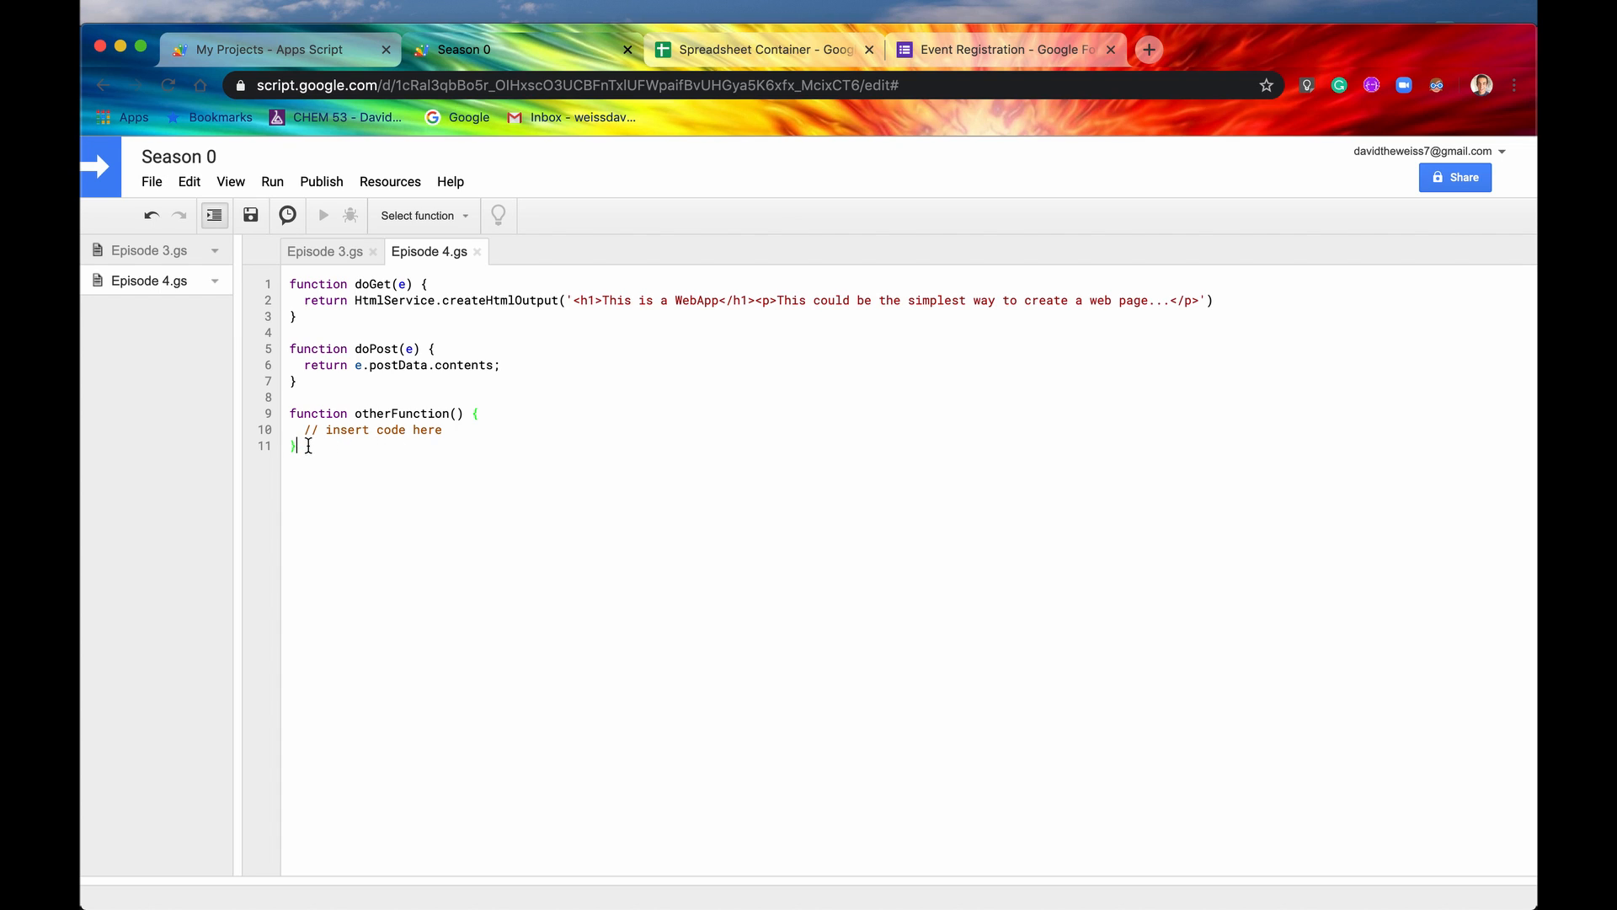
double_click(347, 430)
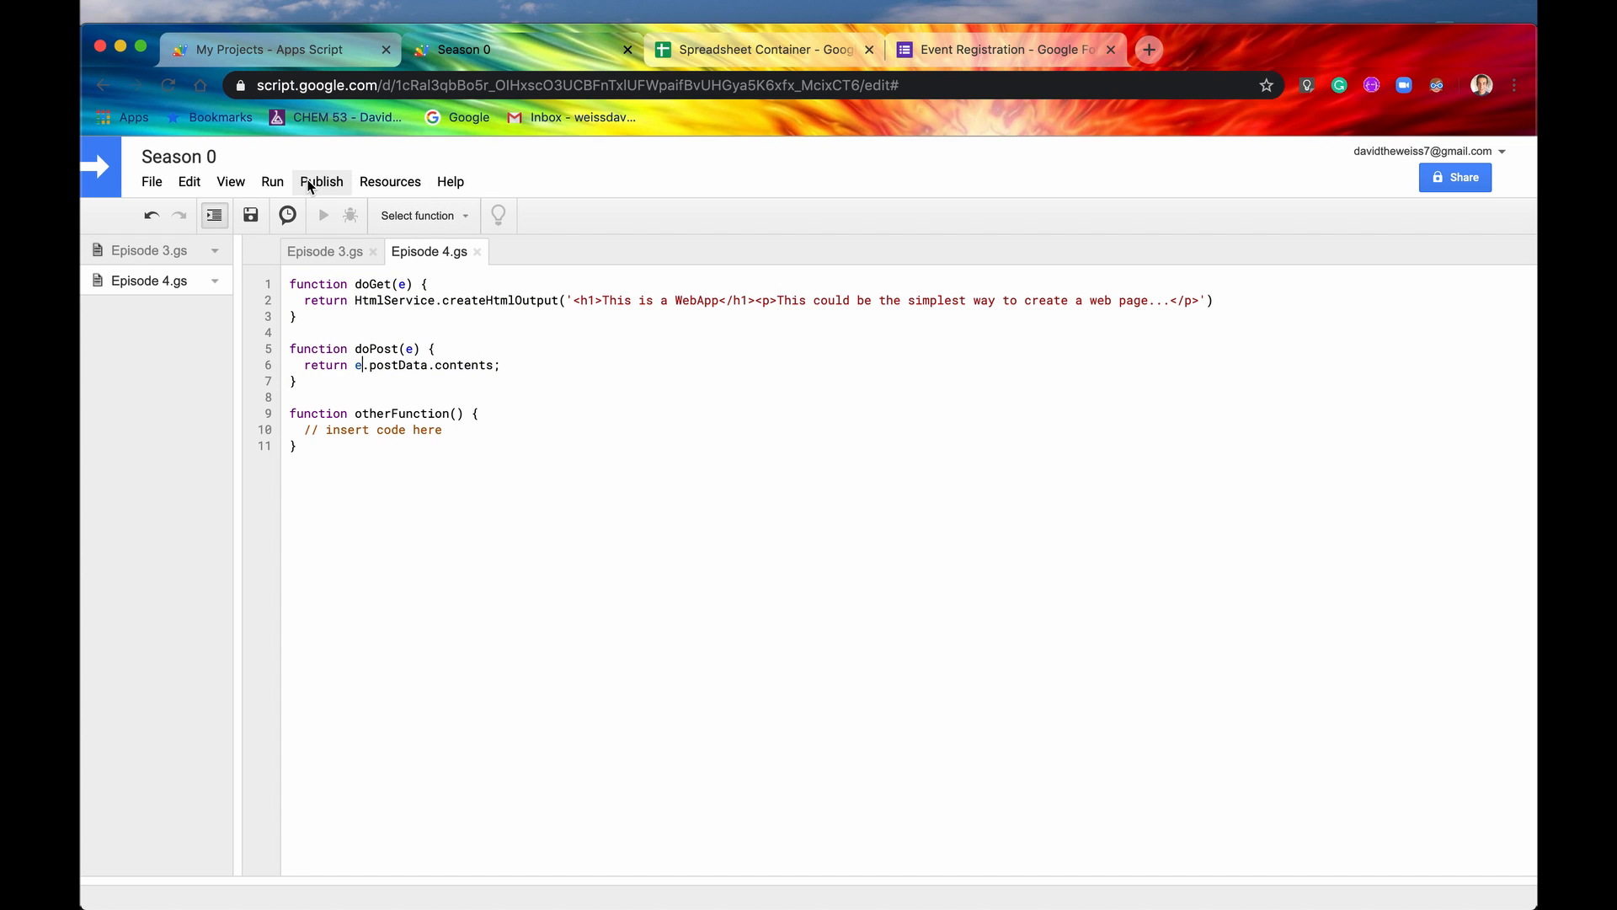
Step: Start Deploy as web app from the Publish menu, showing project version 1 run as me with anonymous access
left_click(189, 182)
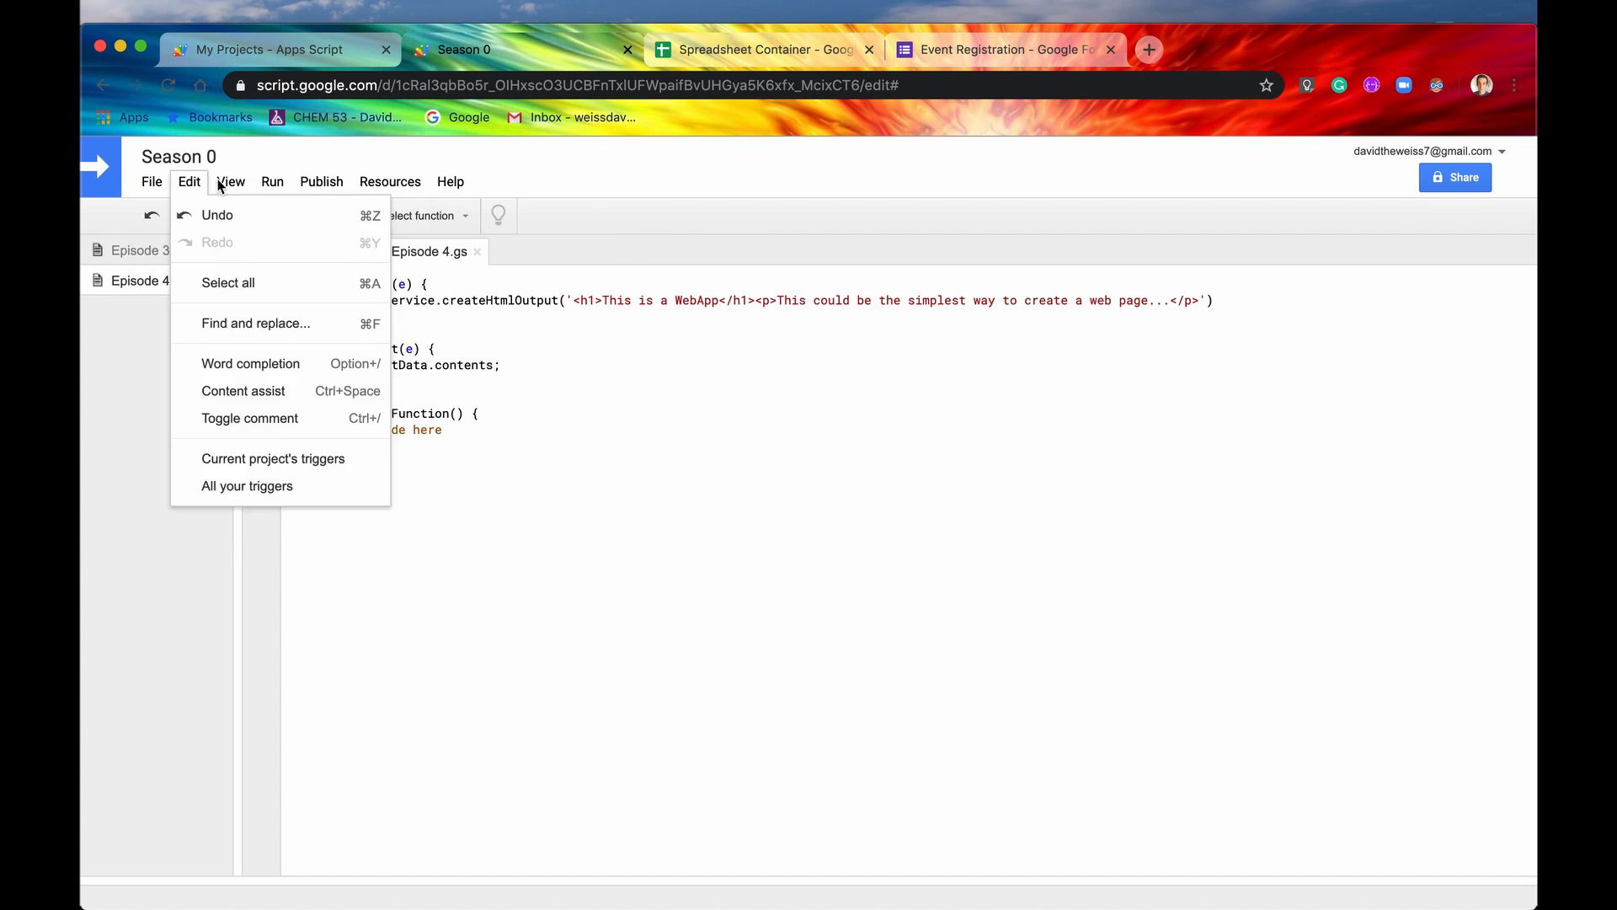
left_click(320, 182)
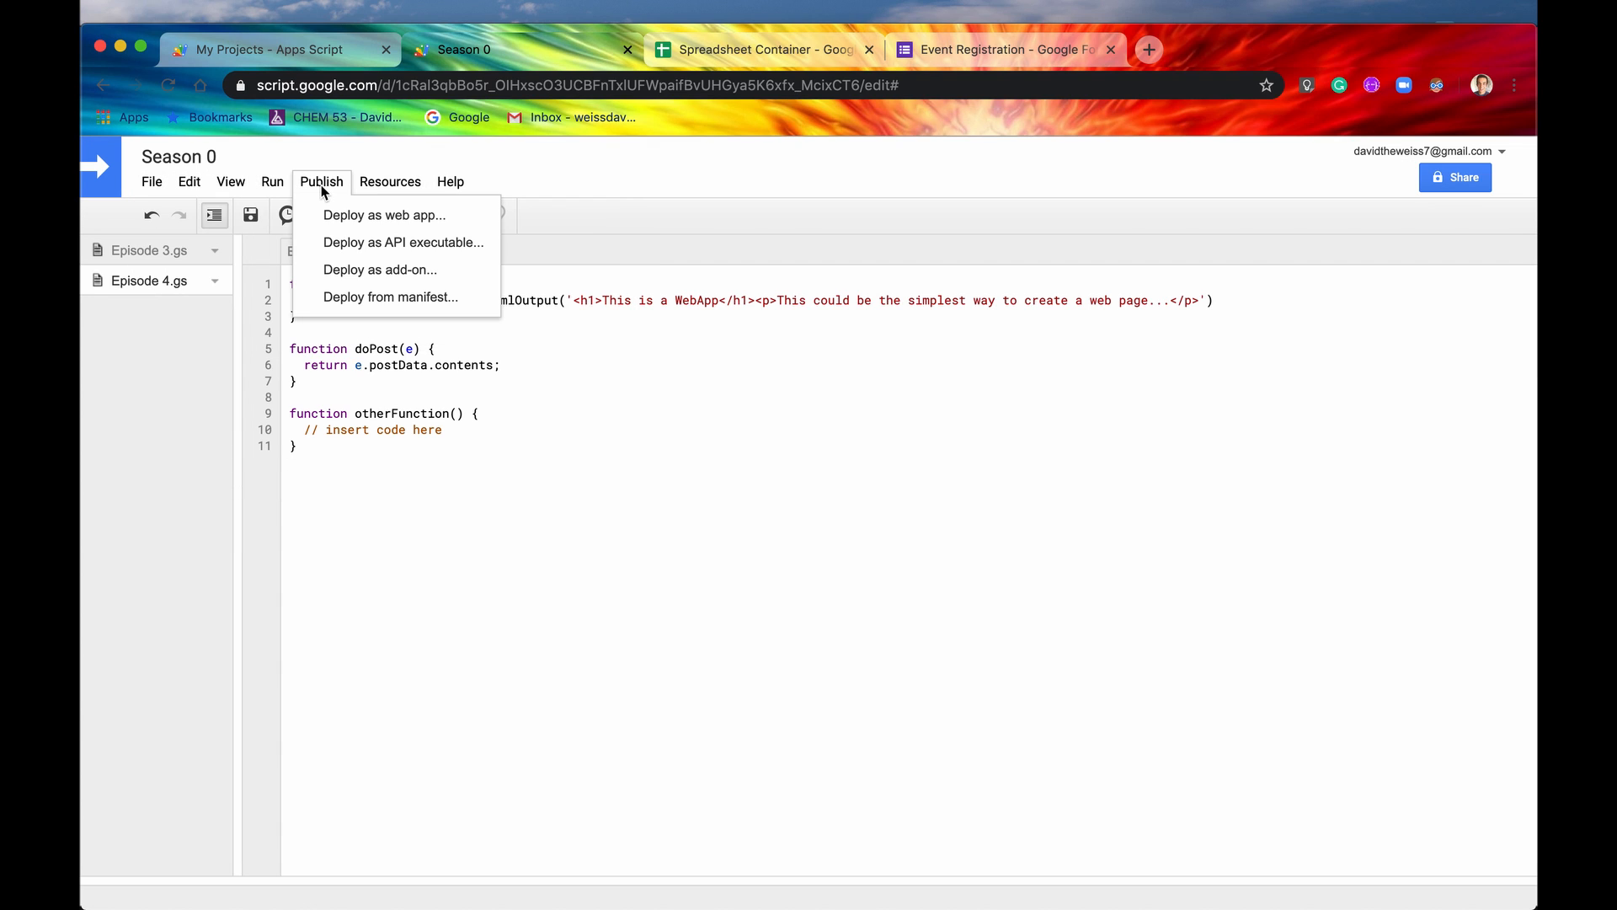
mouse_move(384, 214)
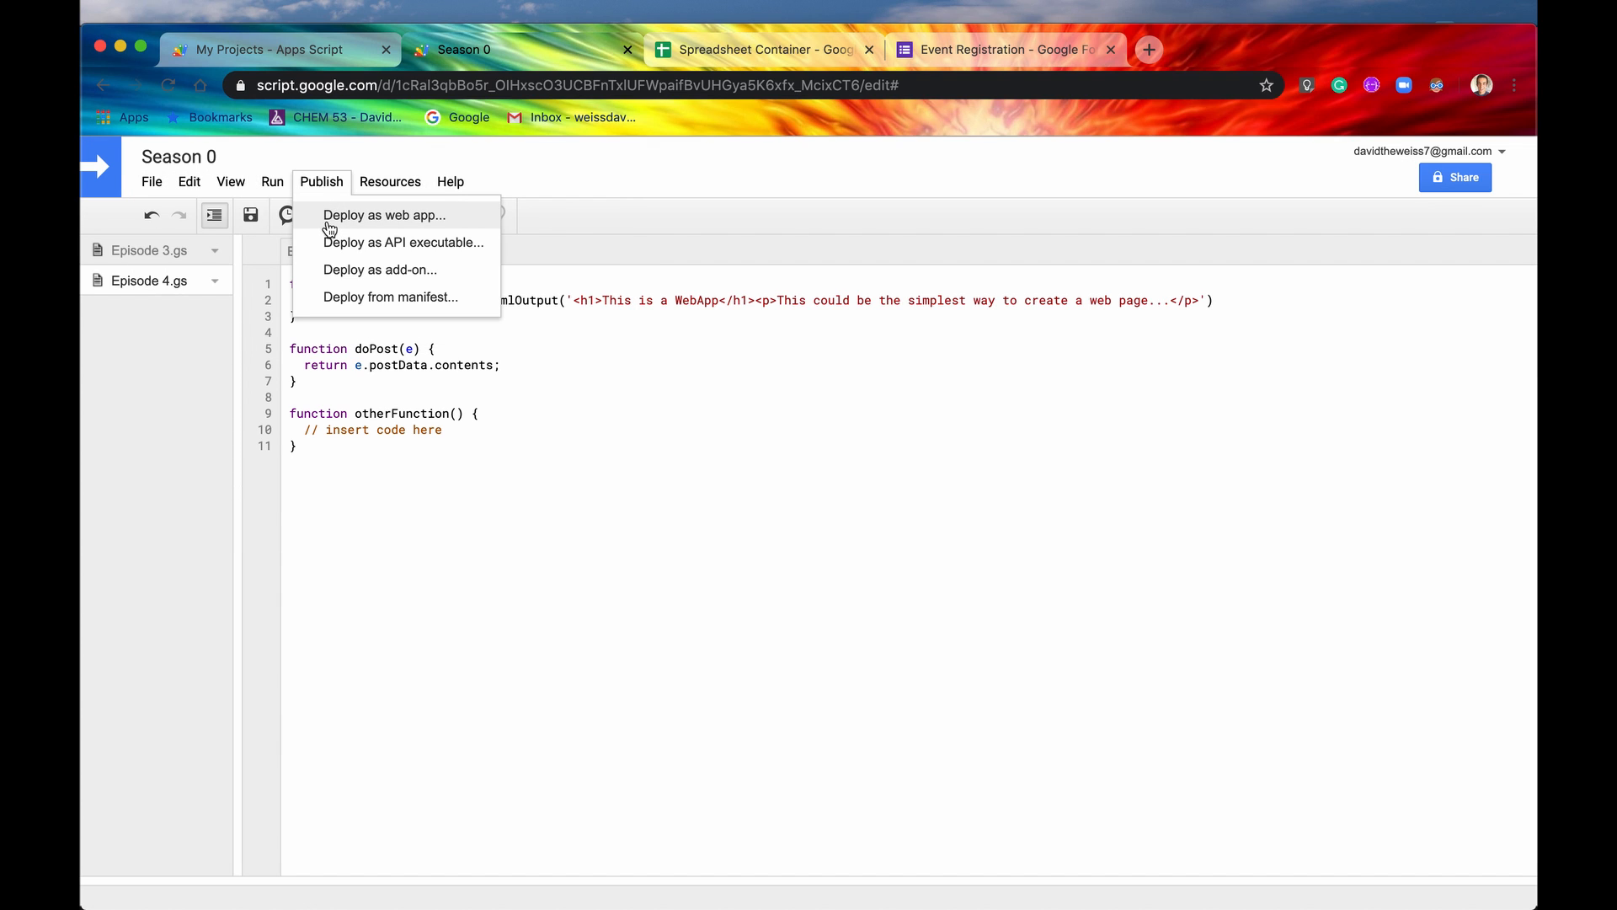
left_click(384, 214)
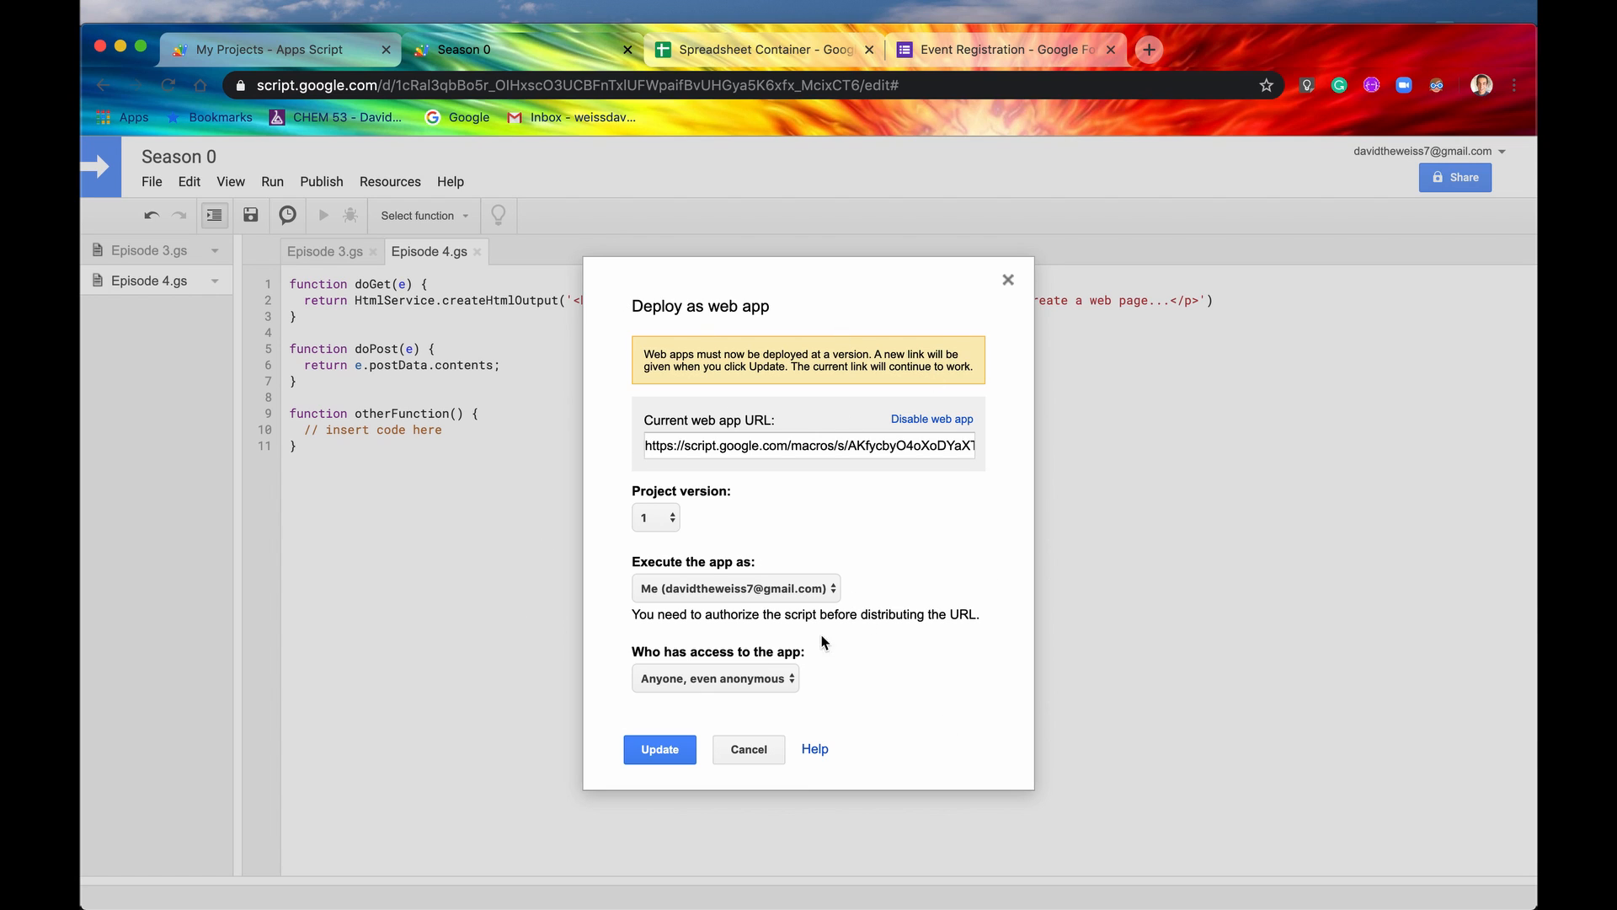
mouse_move(809, 543)
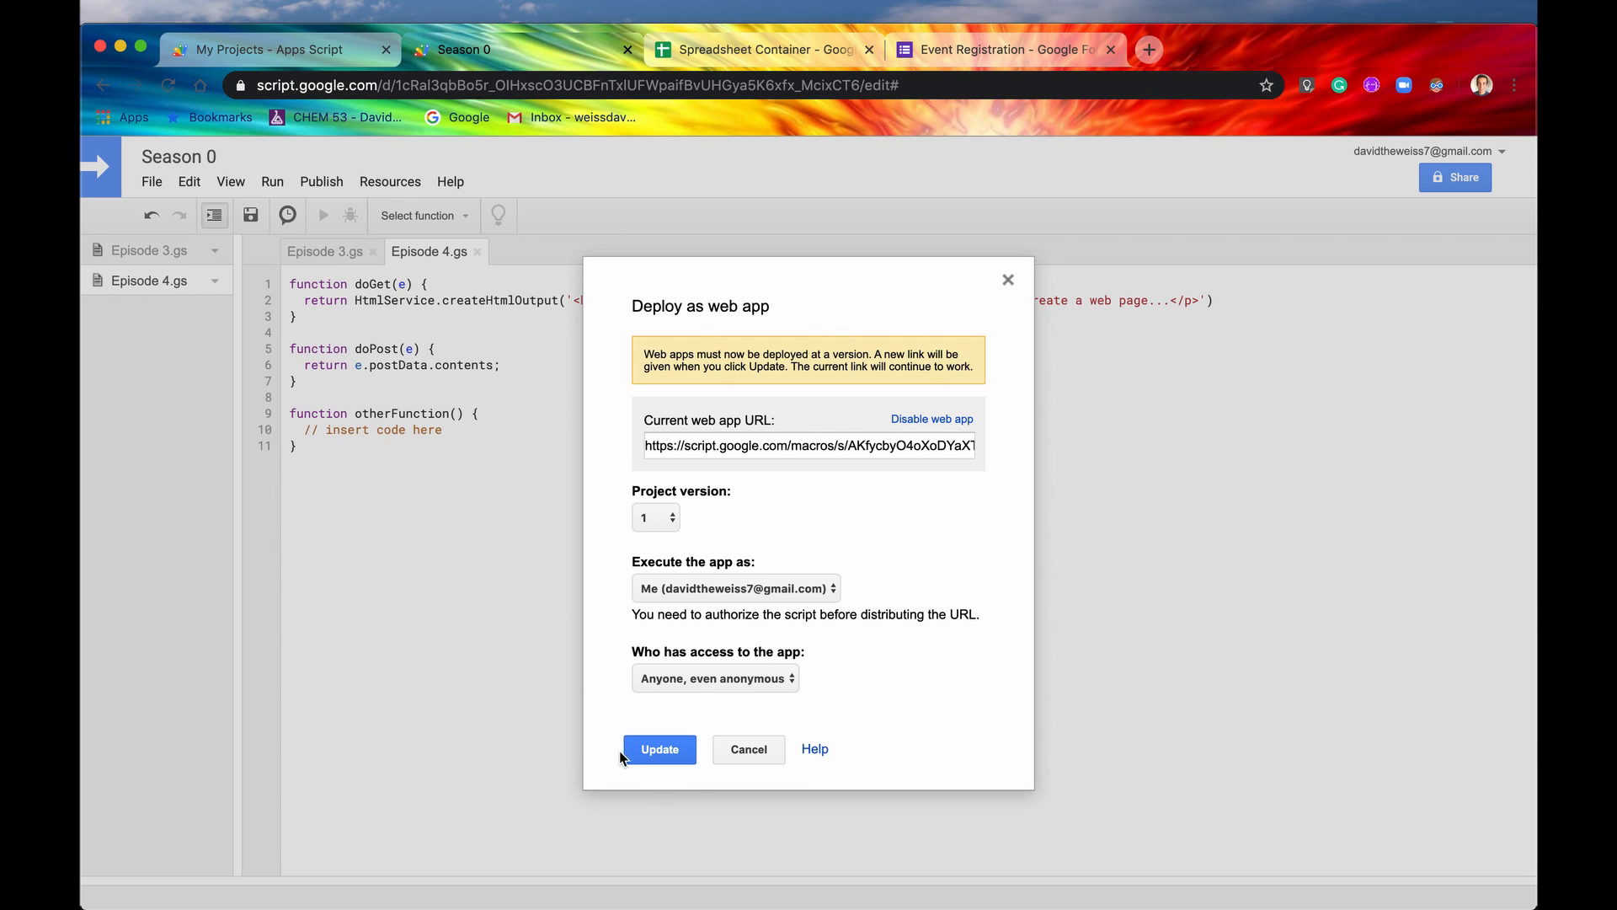
mouse_move(971, 569)
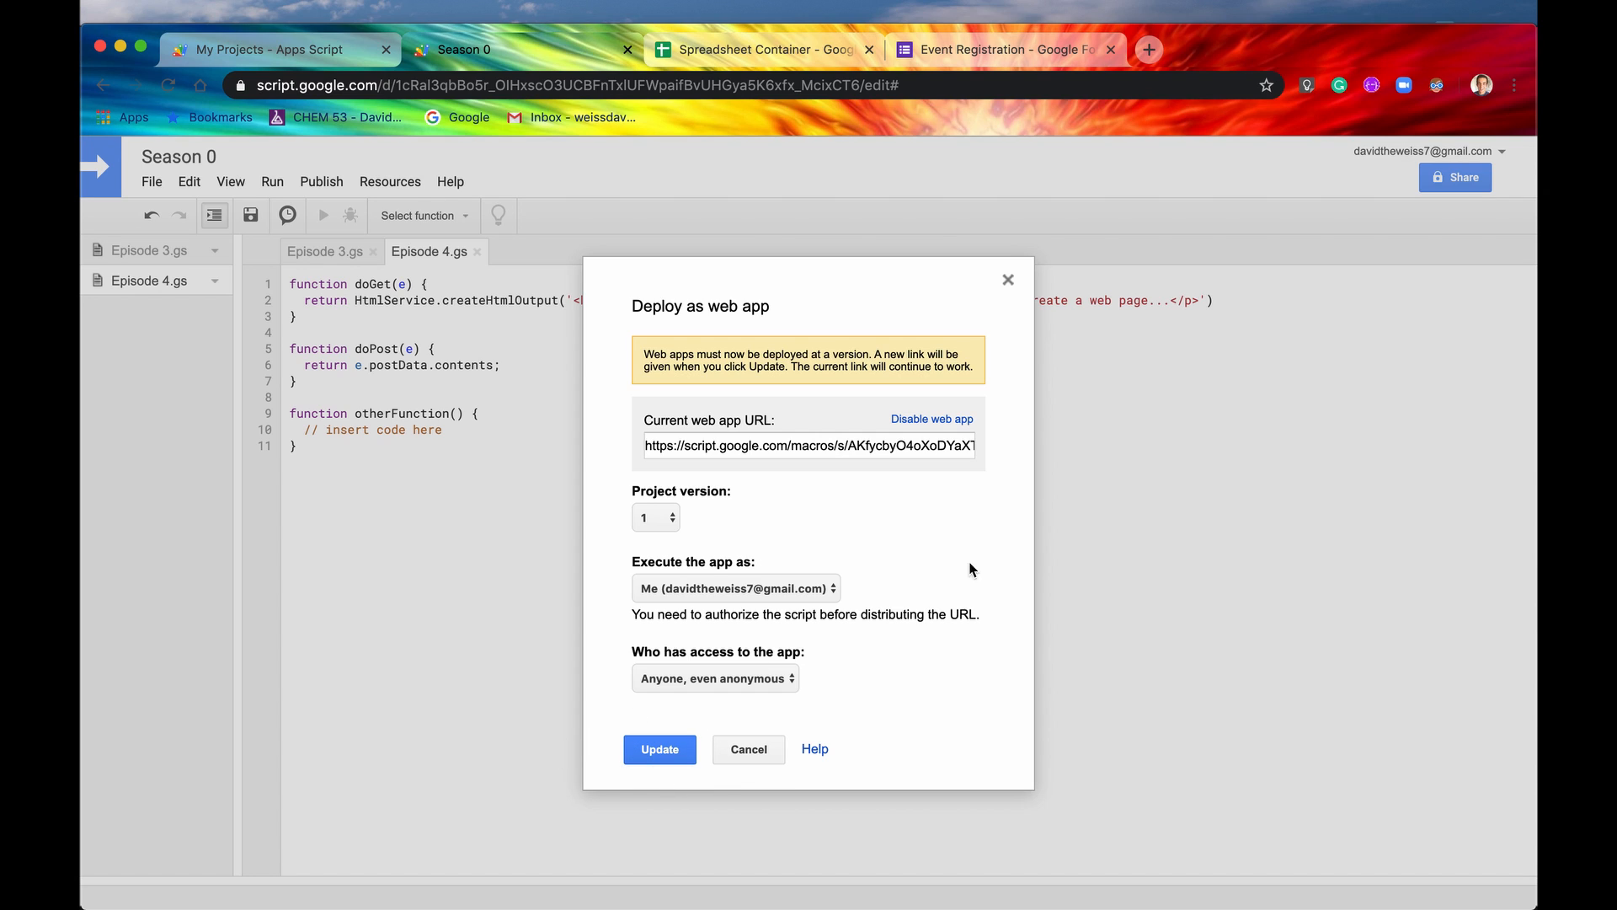
mouse_move(956, 650)
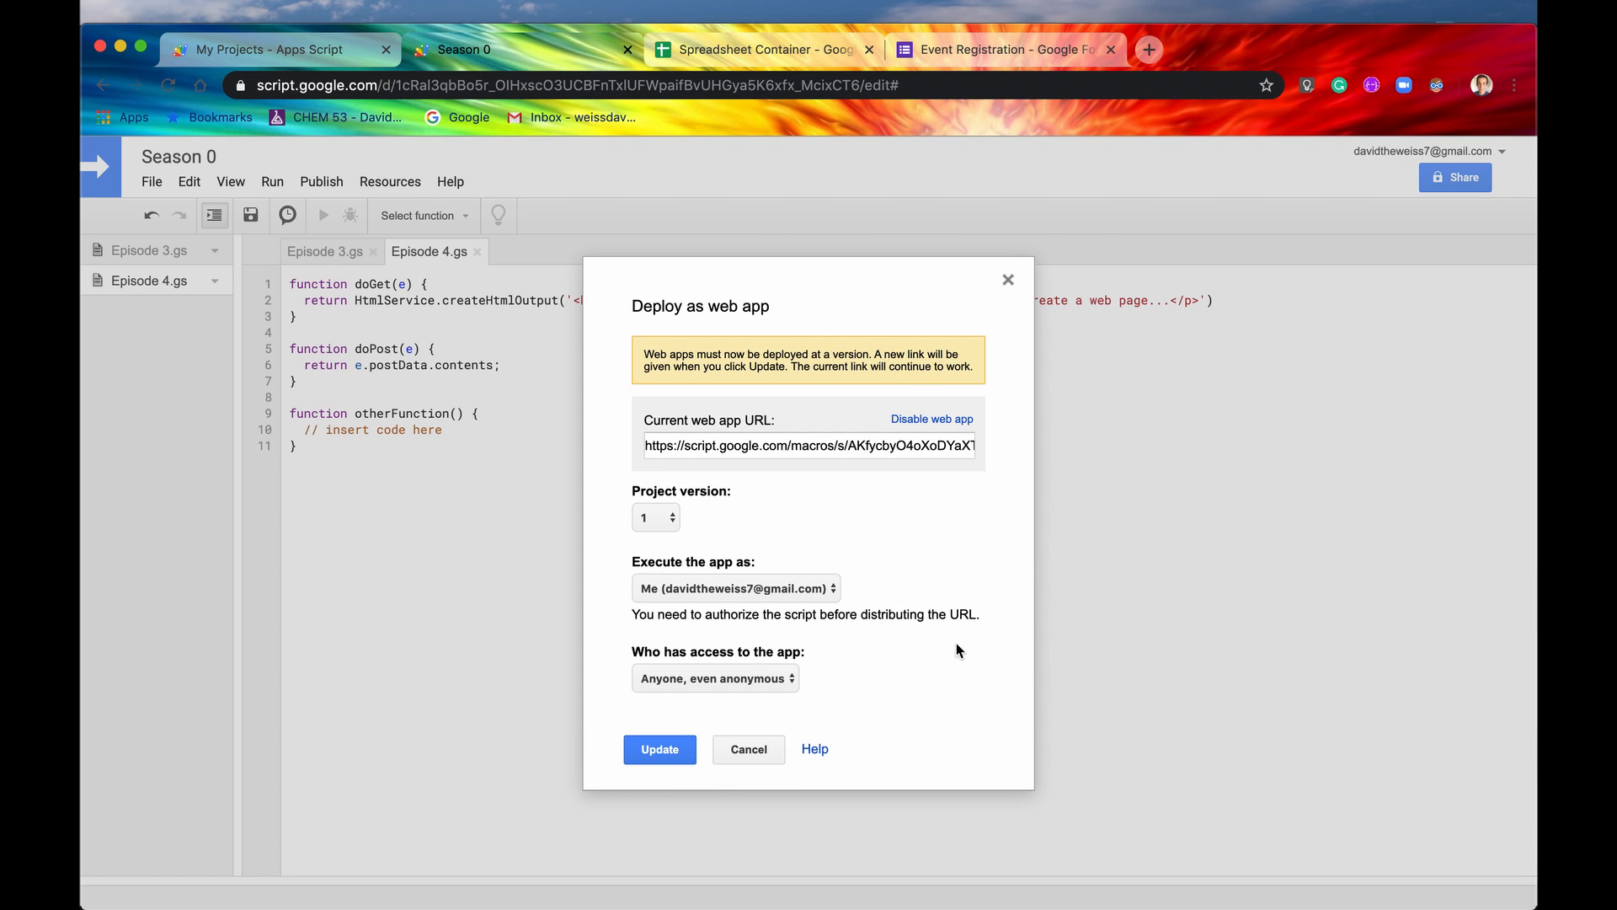
mouse_move(612, 497)
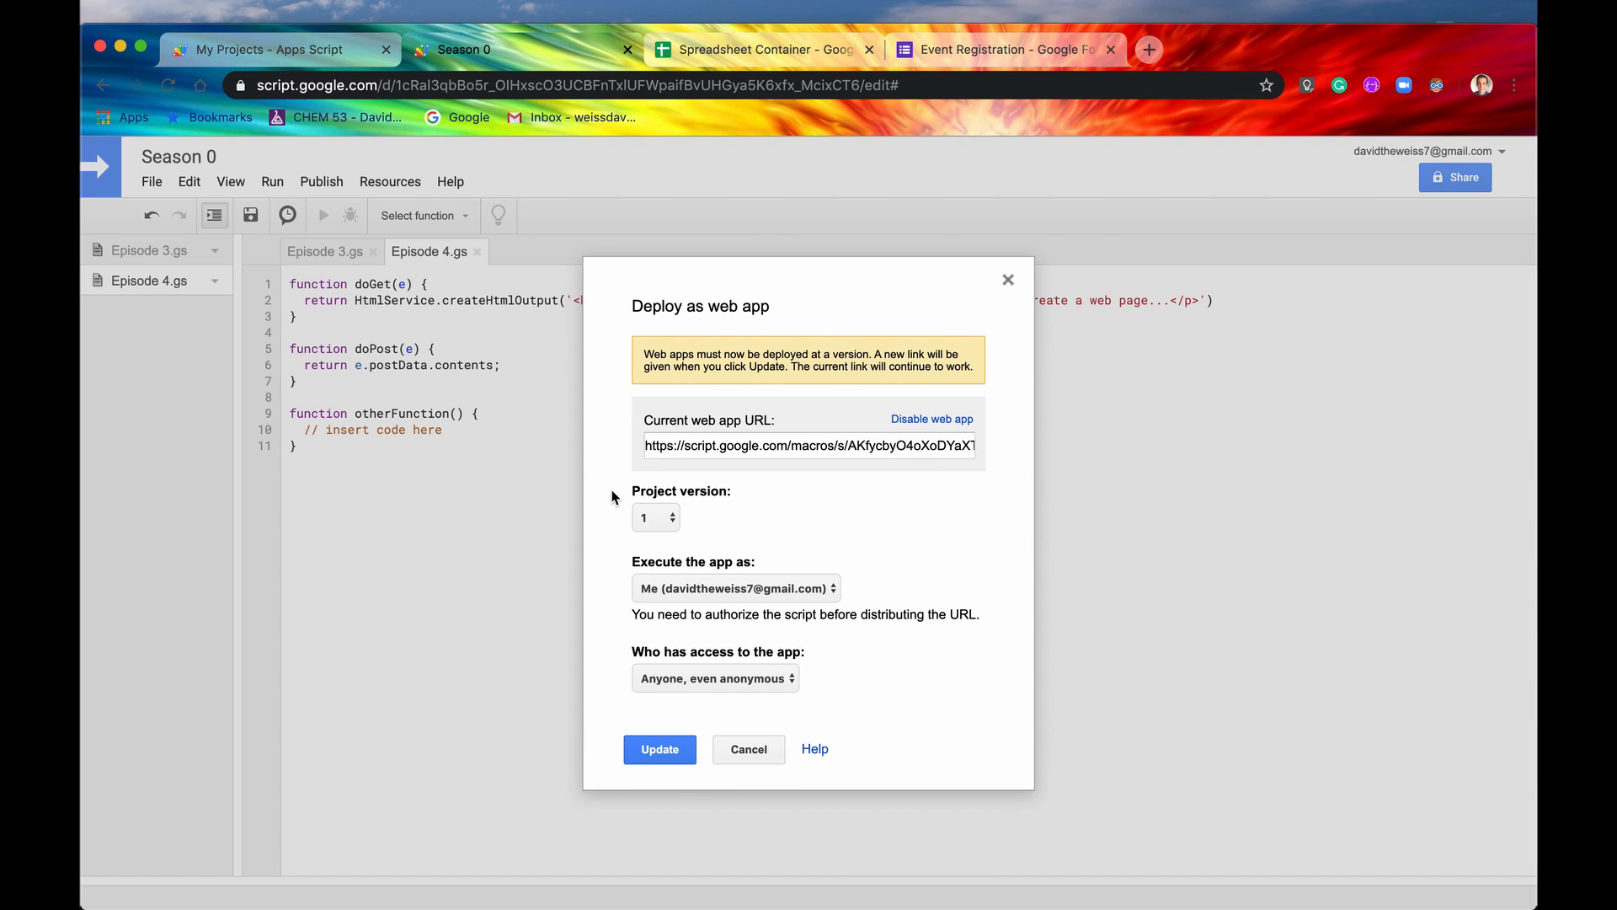
double_click(680, 490)
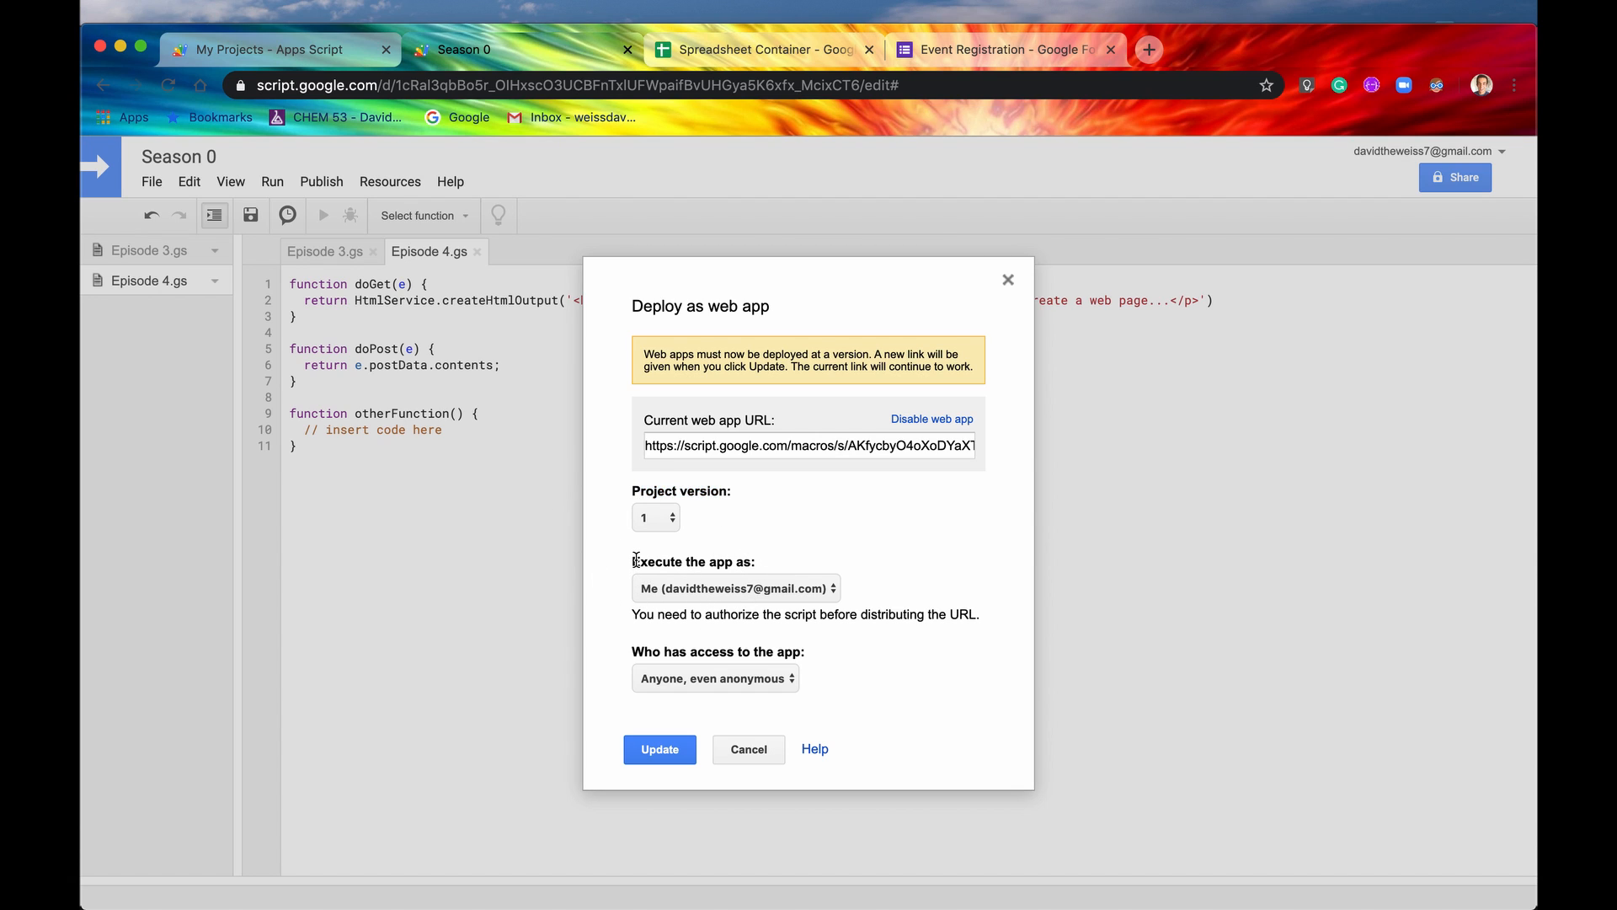
Step: Review the 'Execute the app as' choices and keep the web app running as Me
left_click(736, 587)
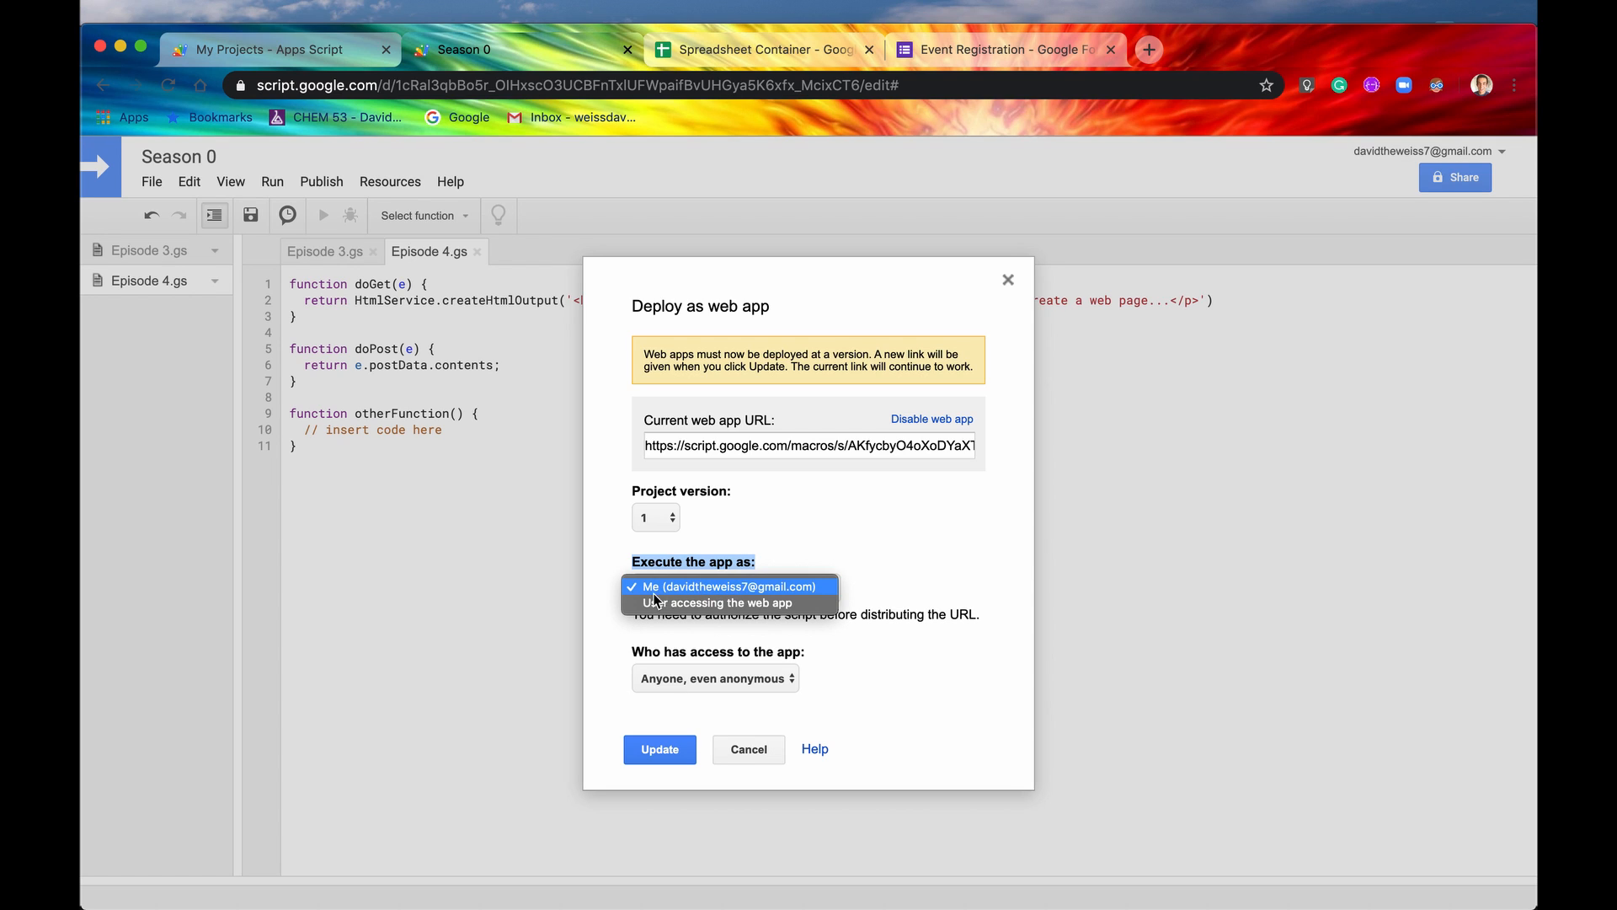
mouse_move(764, 593)
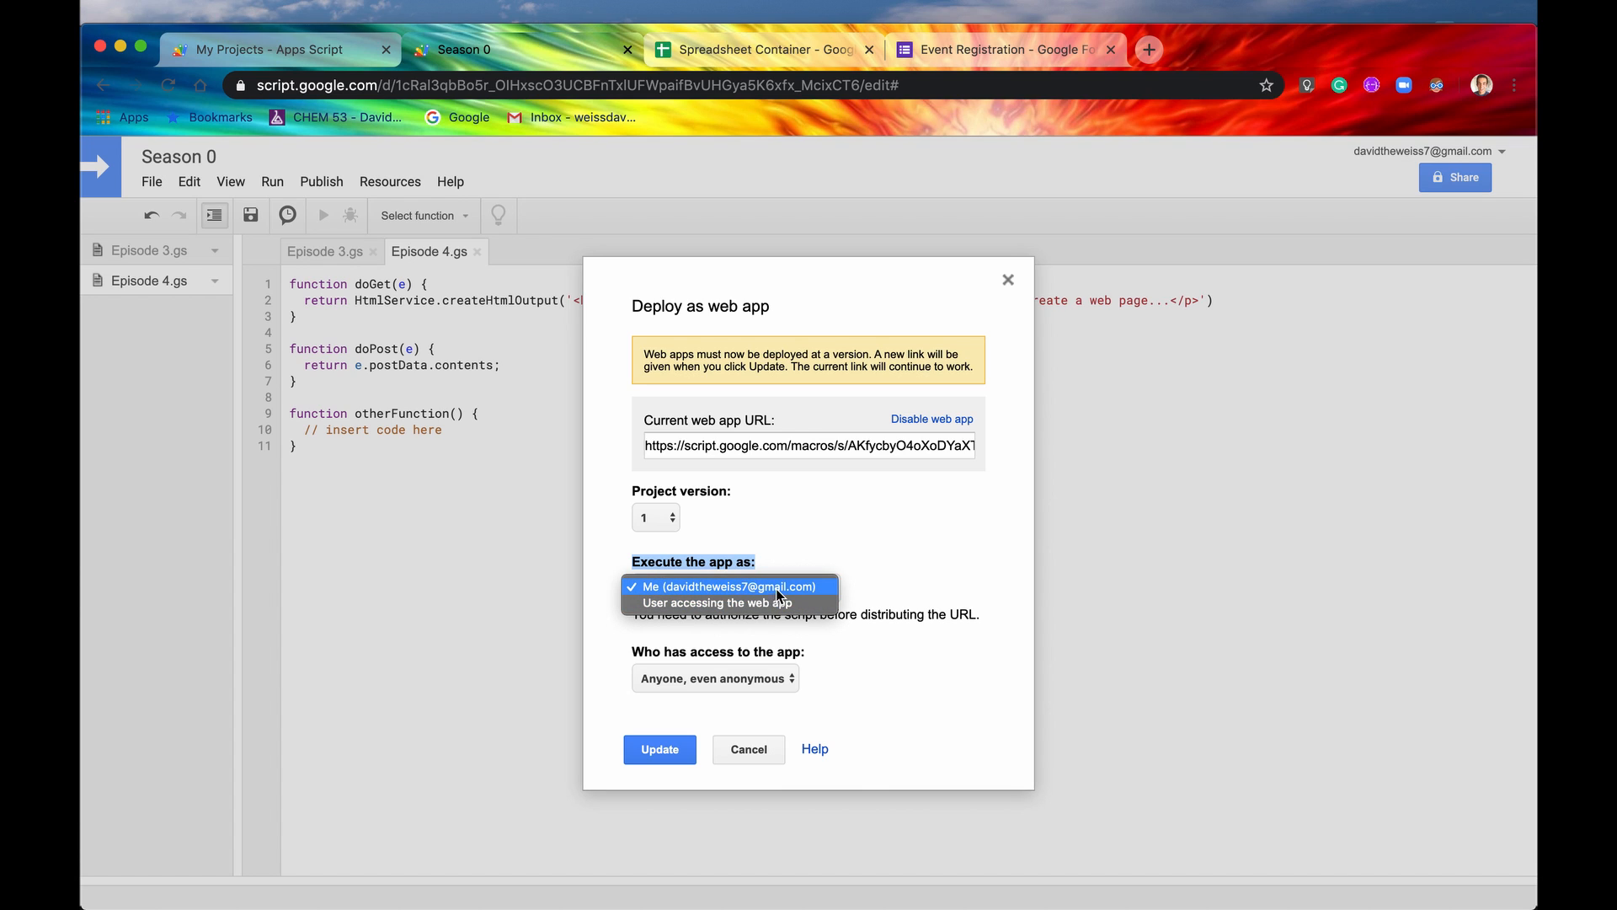
mouse_move(716, 603)
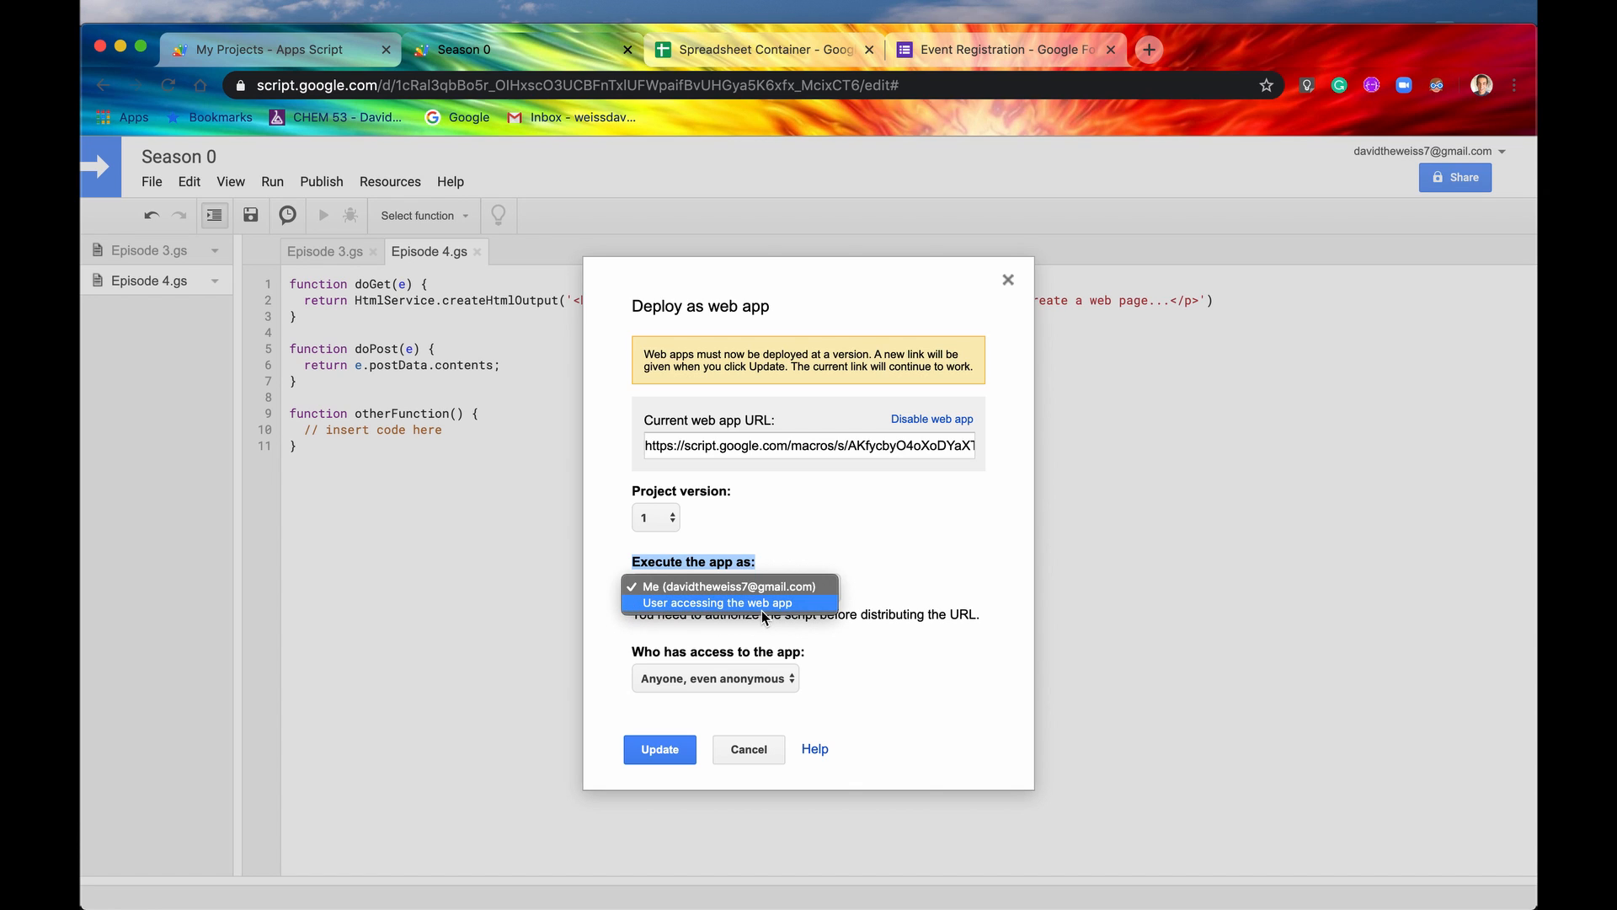
mouse_move(805, 609)
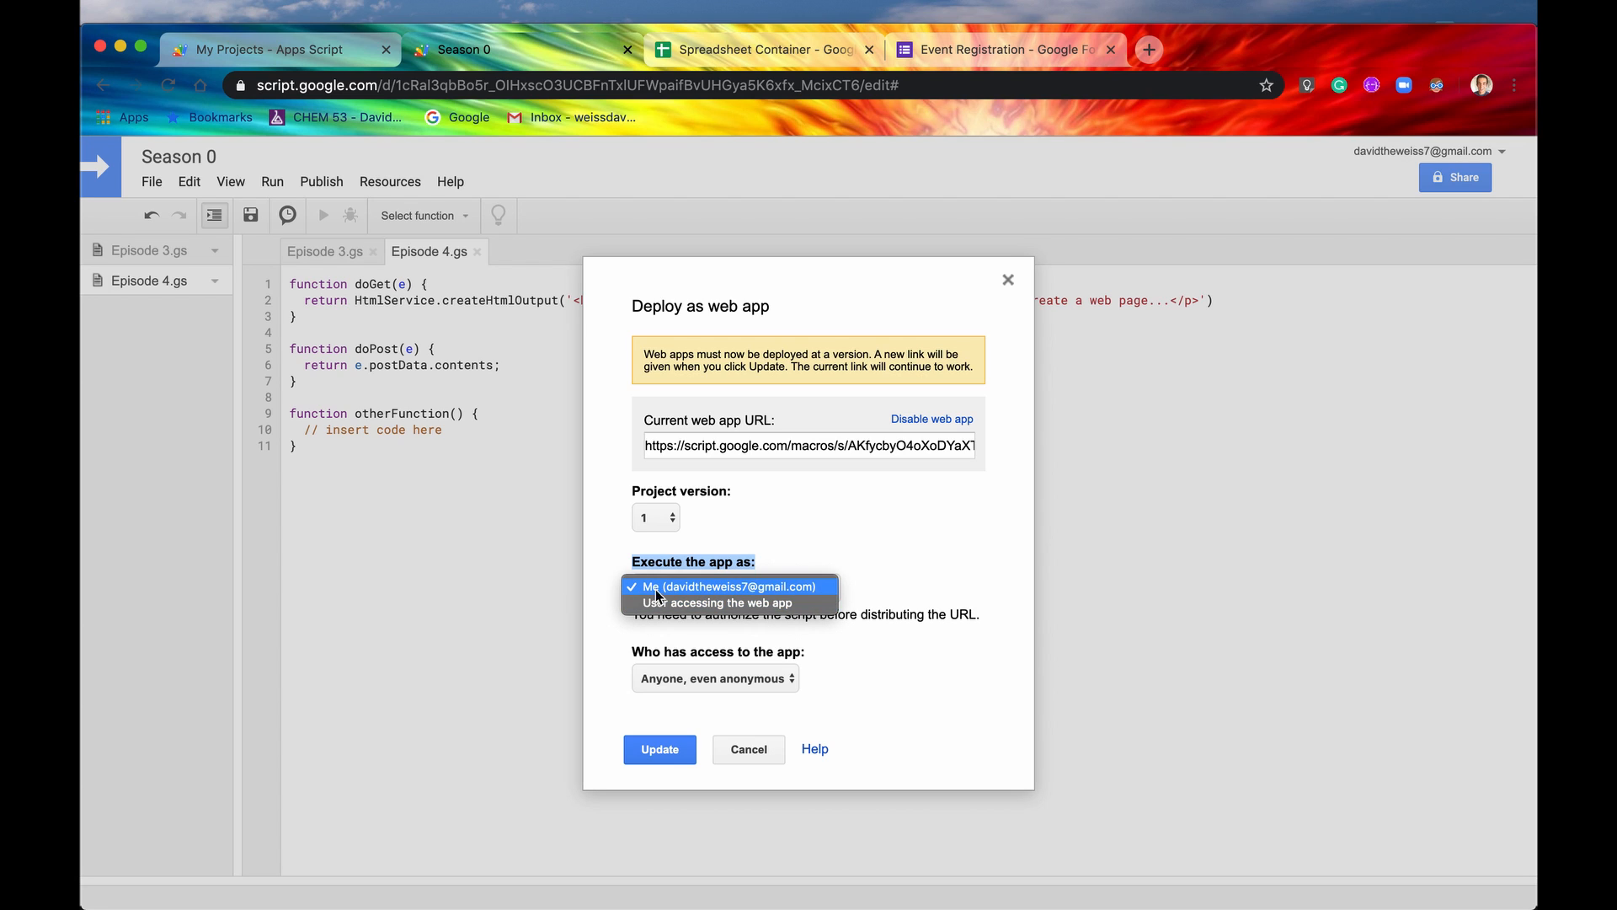
mouse_move(717, 596)
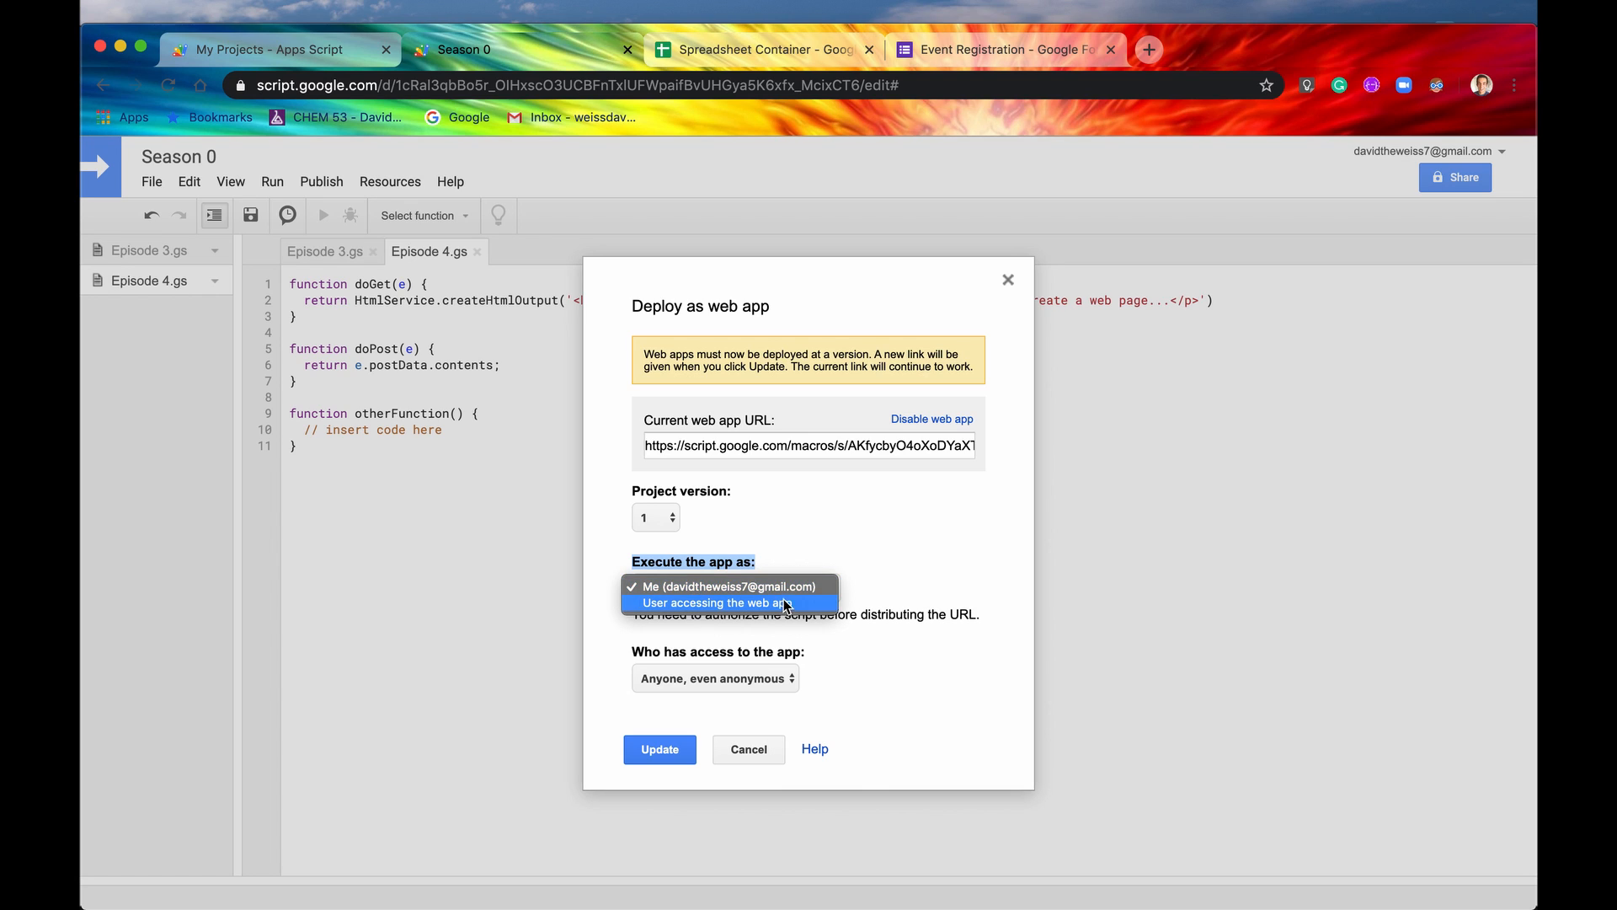
mouse_move(728, 586)
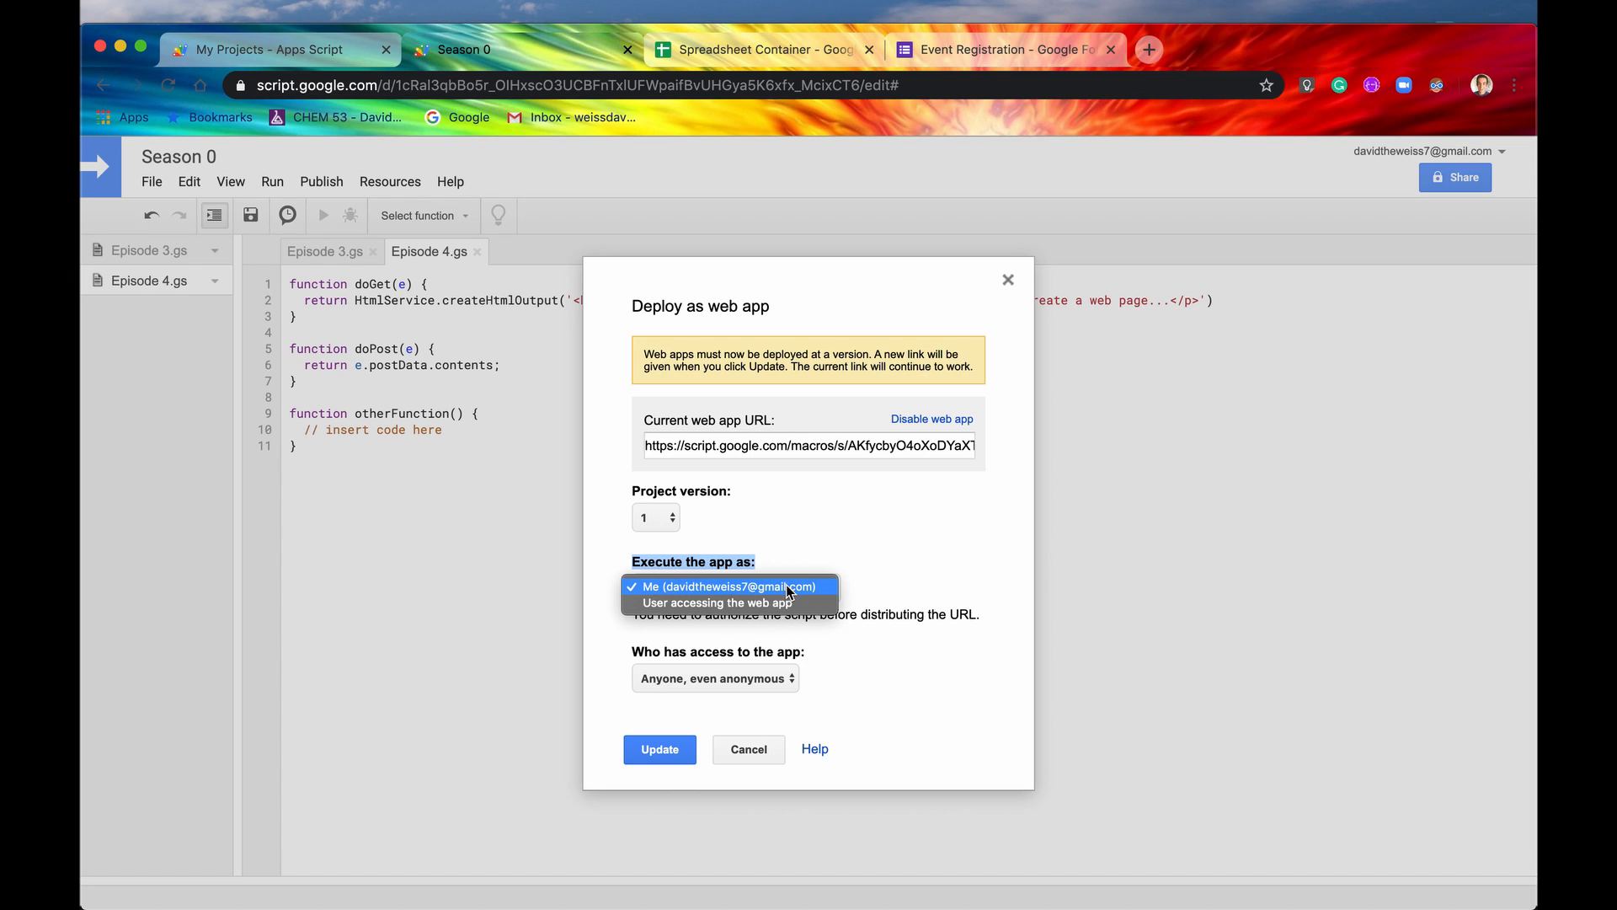
mouse_move(692, 598)
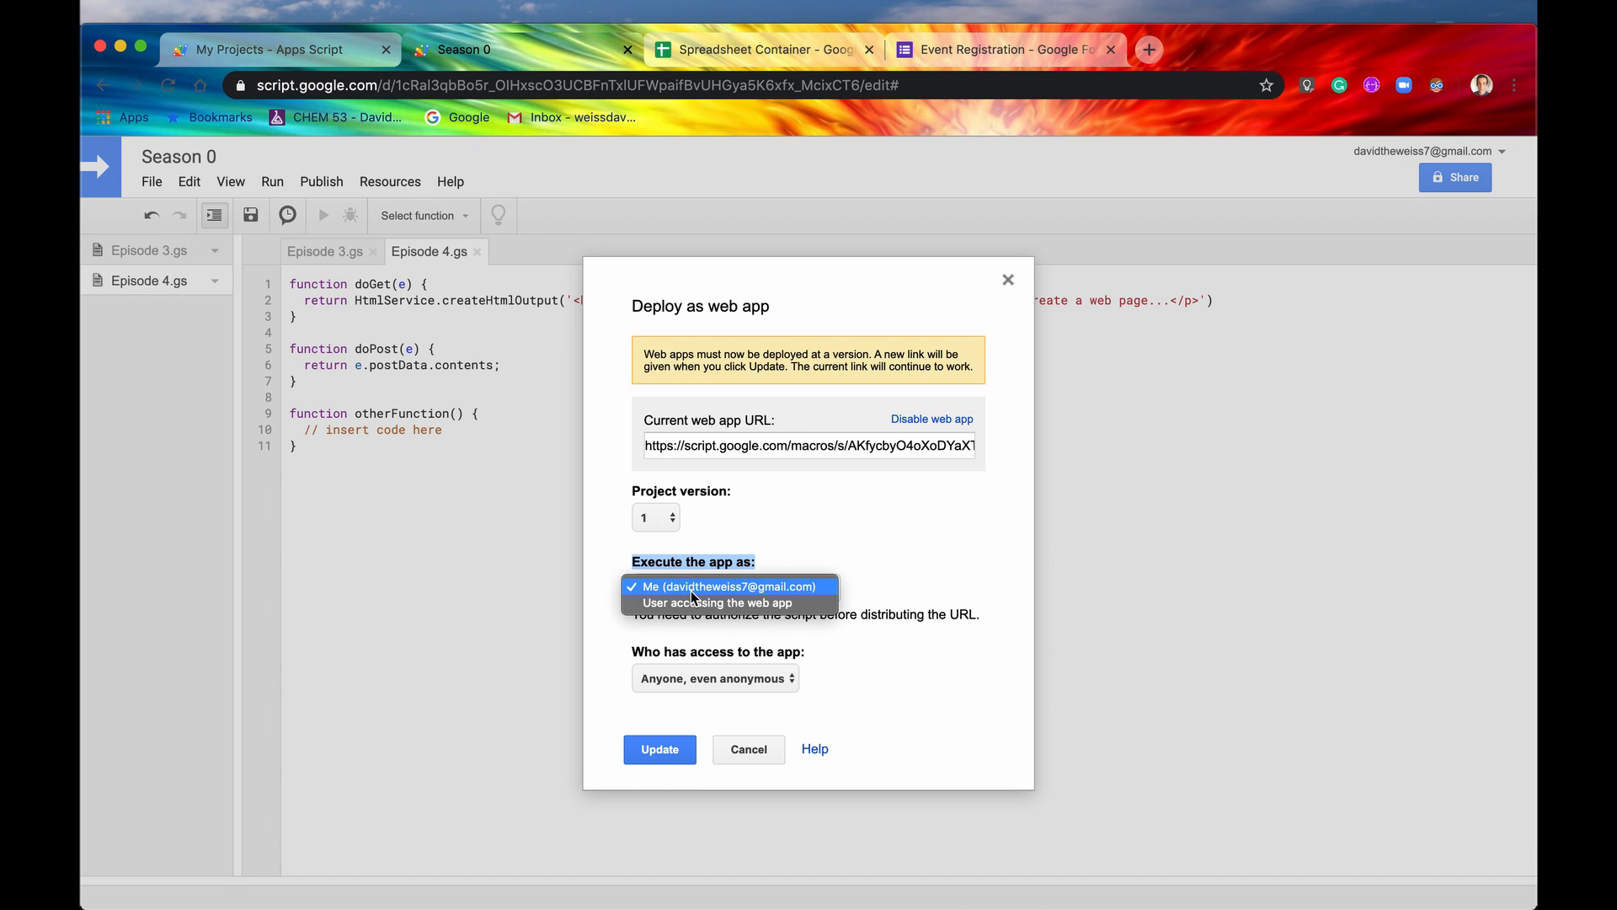
left_click(729, 586)
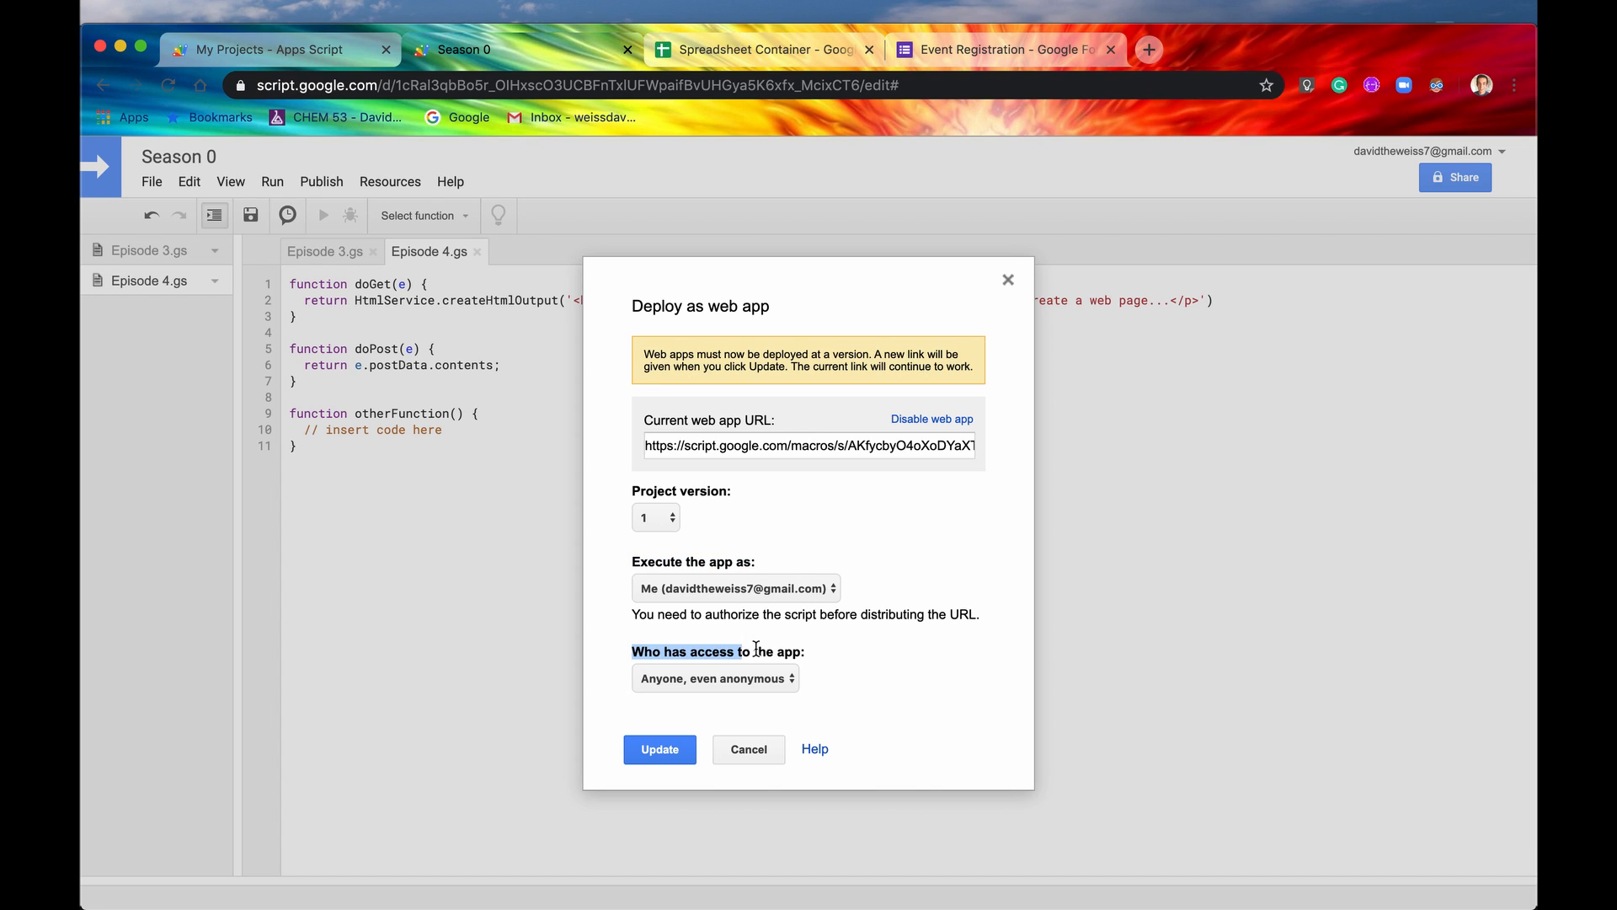
left_click(714, 677)
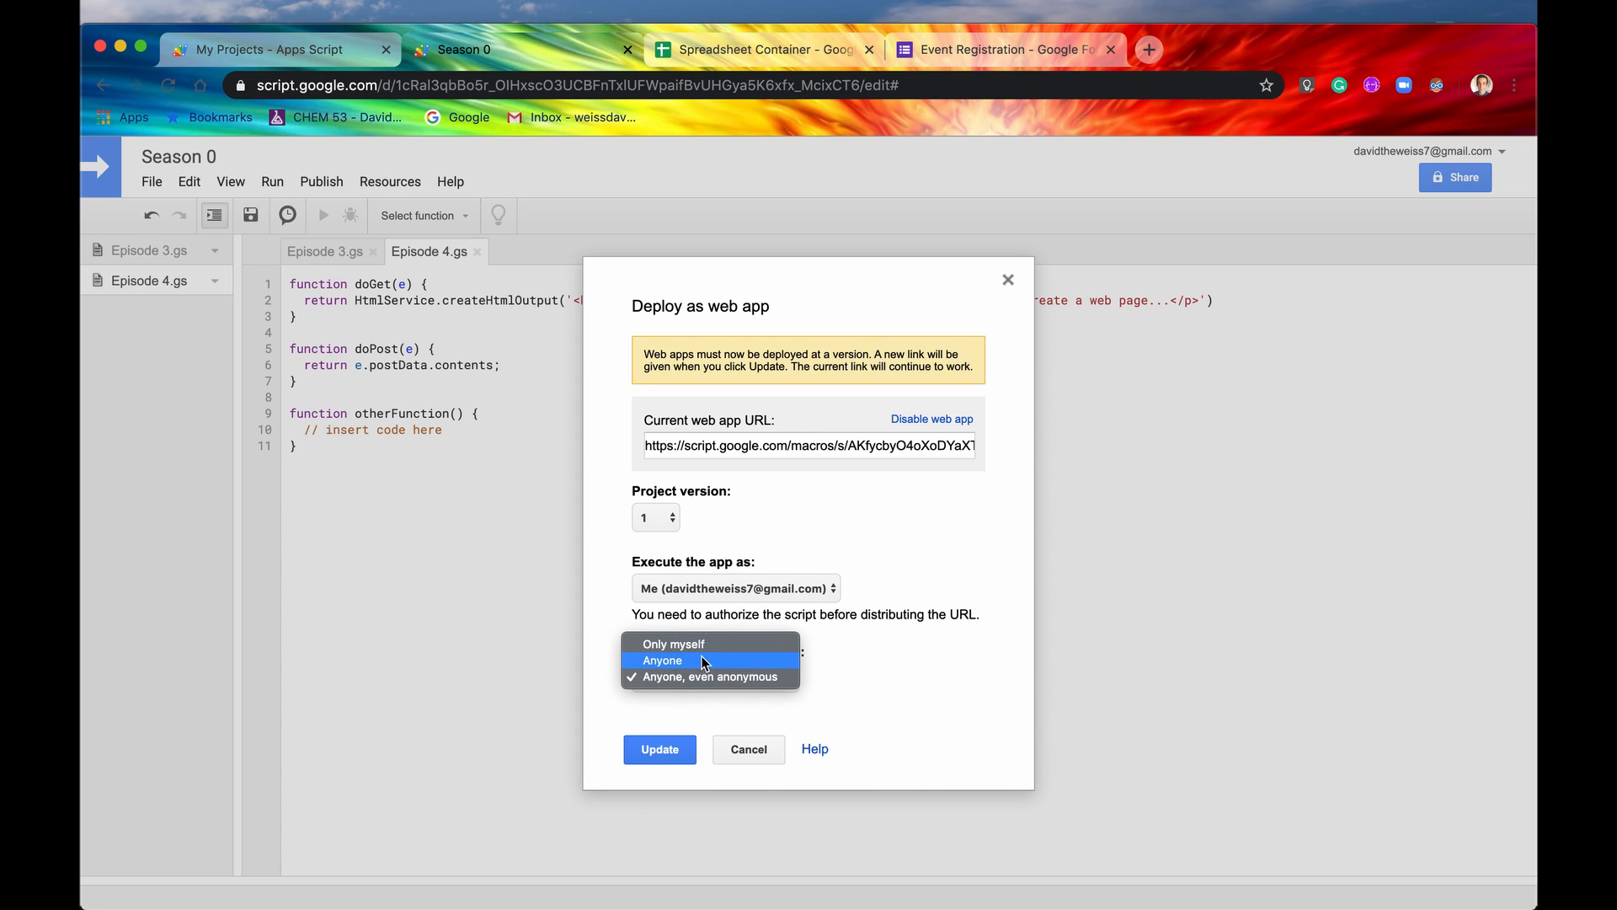
mouse_move(710, 643)
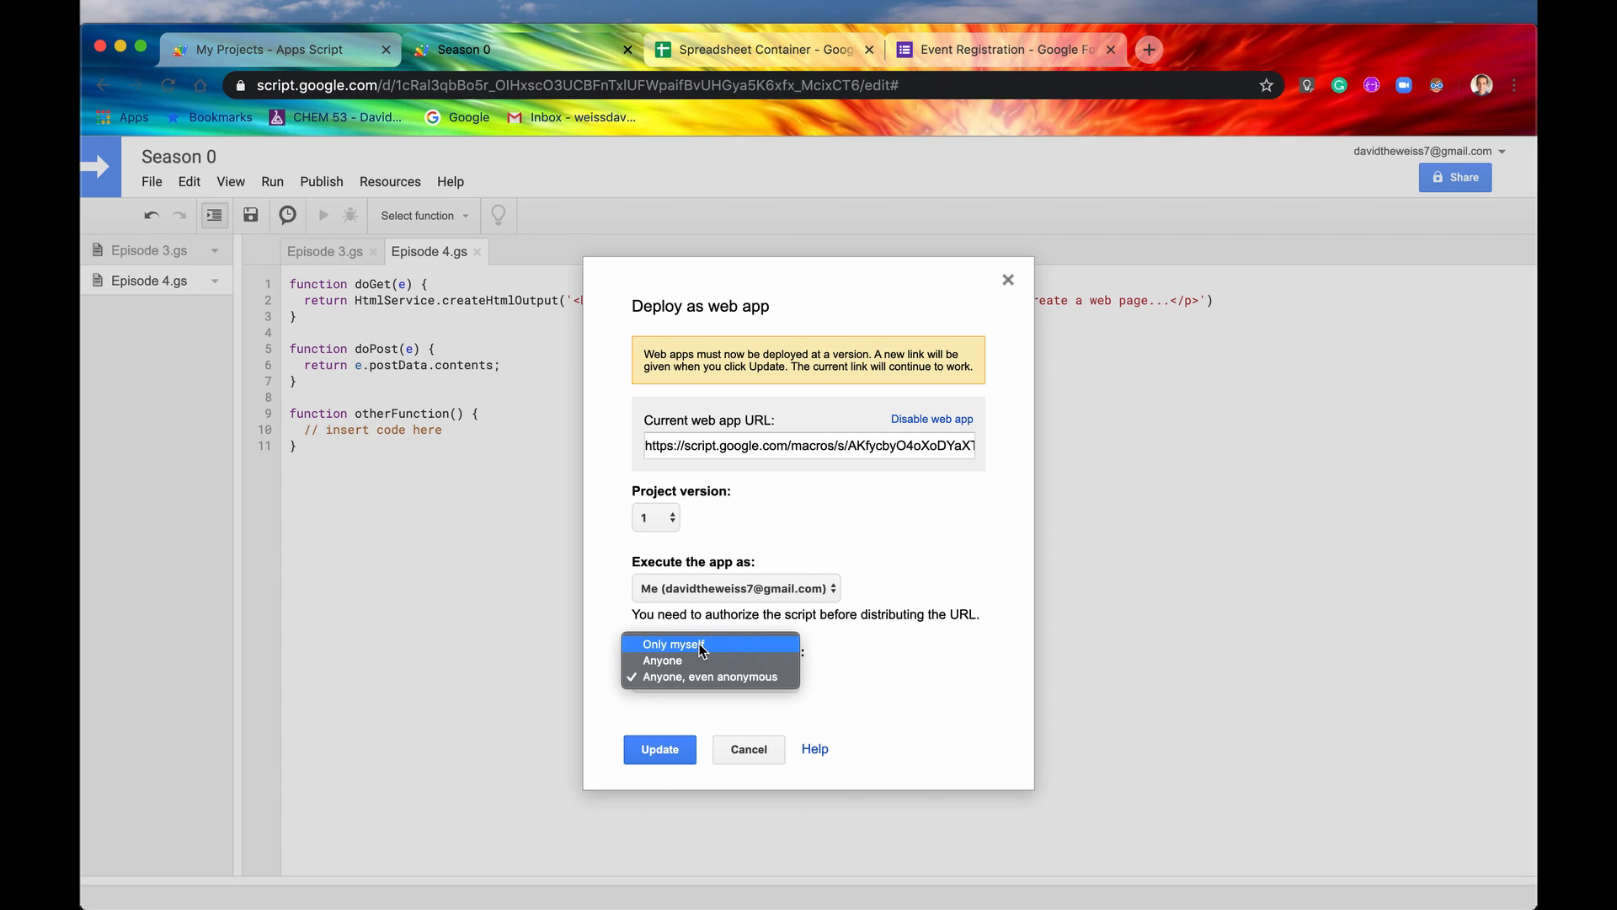
mouse_move(662, 652)
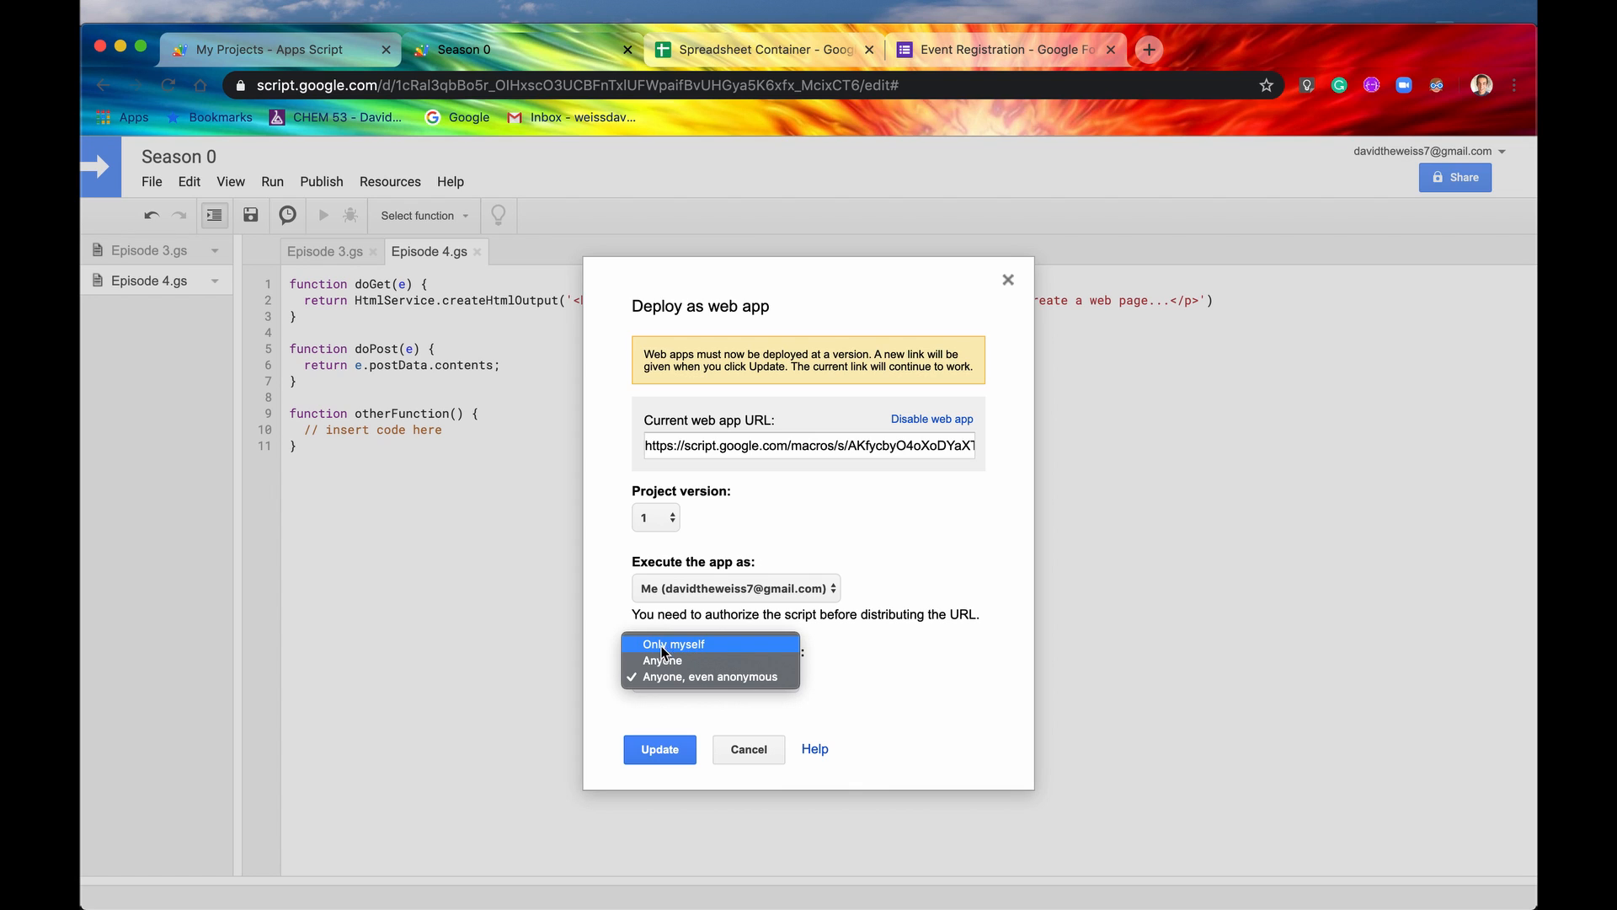
mouse_move(664, 661)
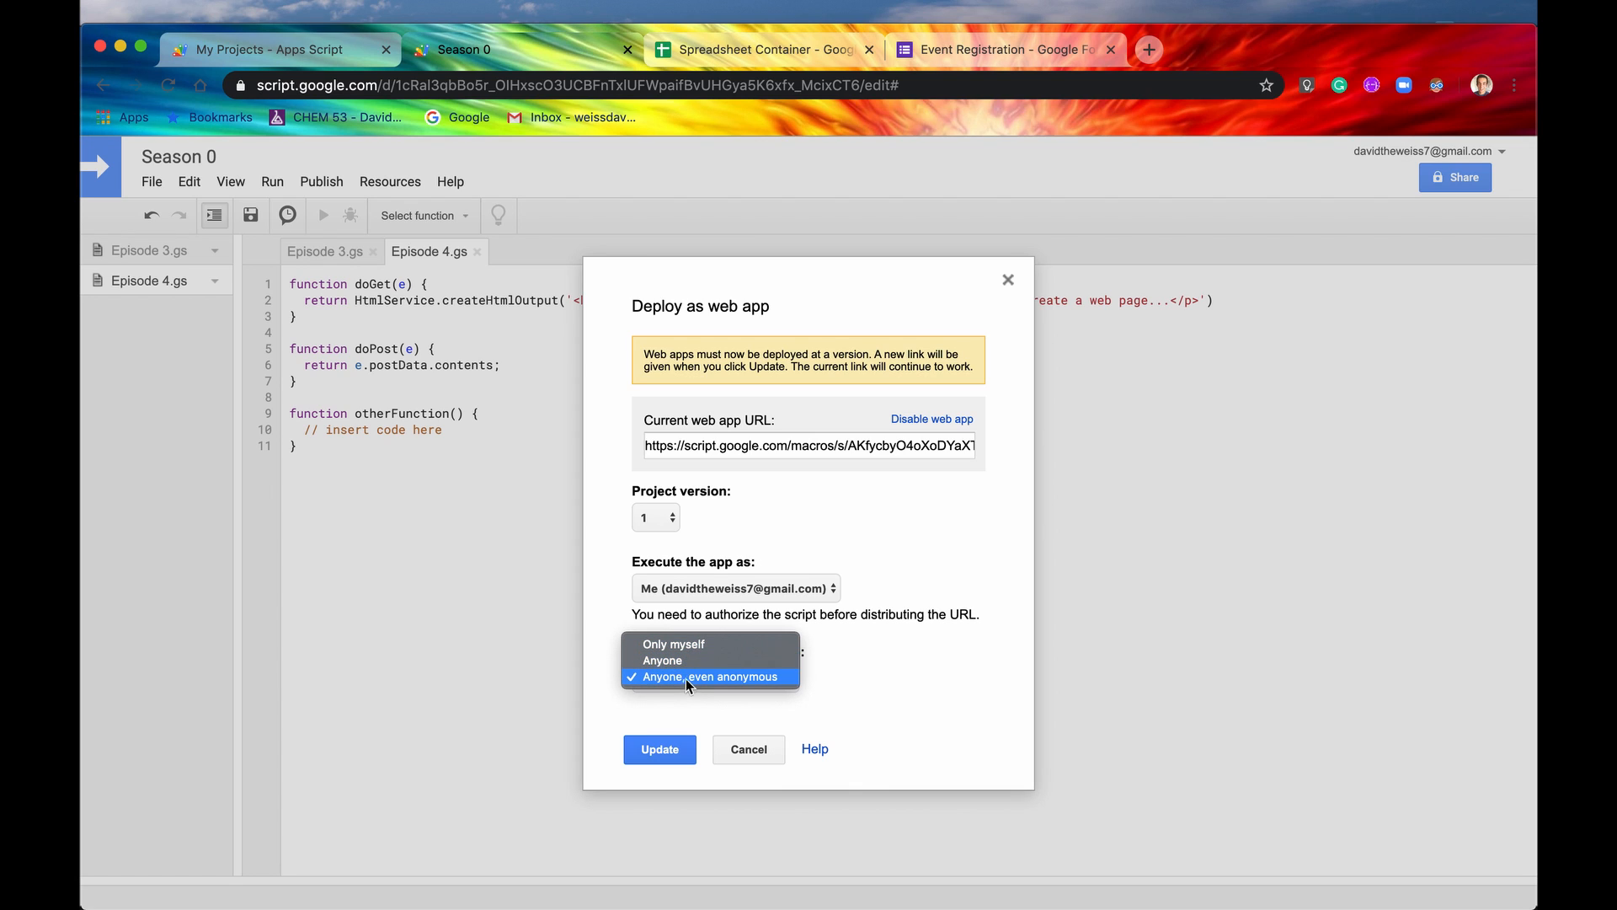
mouse_move(719, 685)
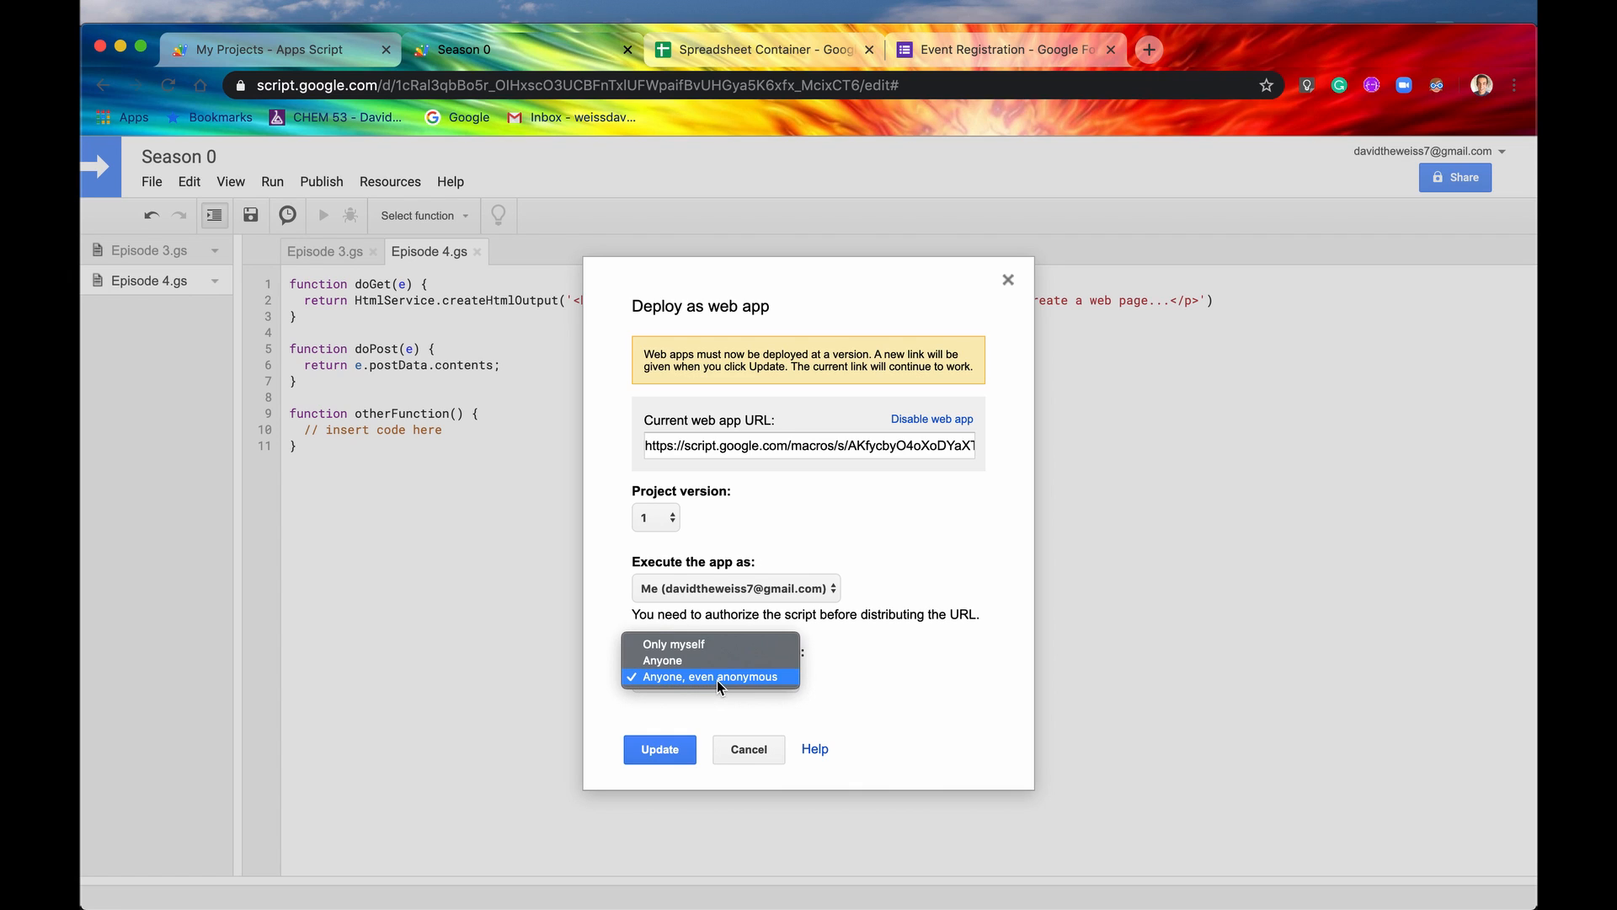
mouse_move(720, 682)
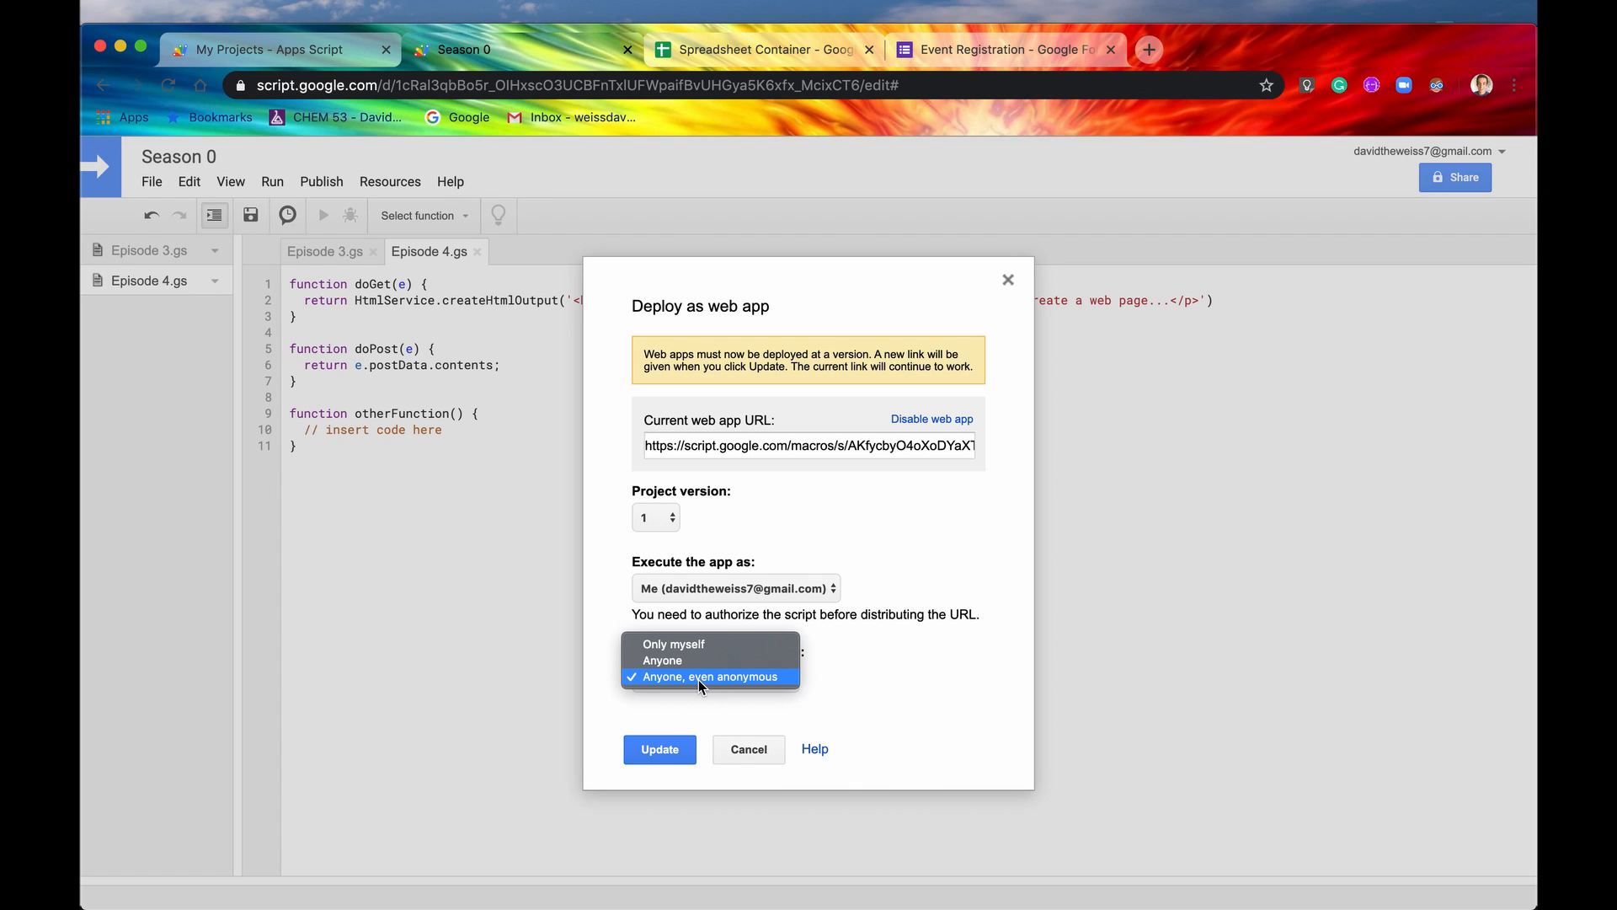
left_click(704, 677)
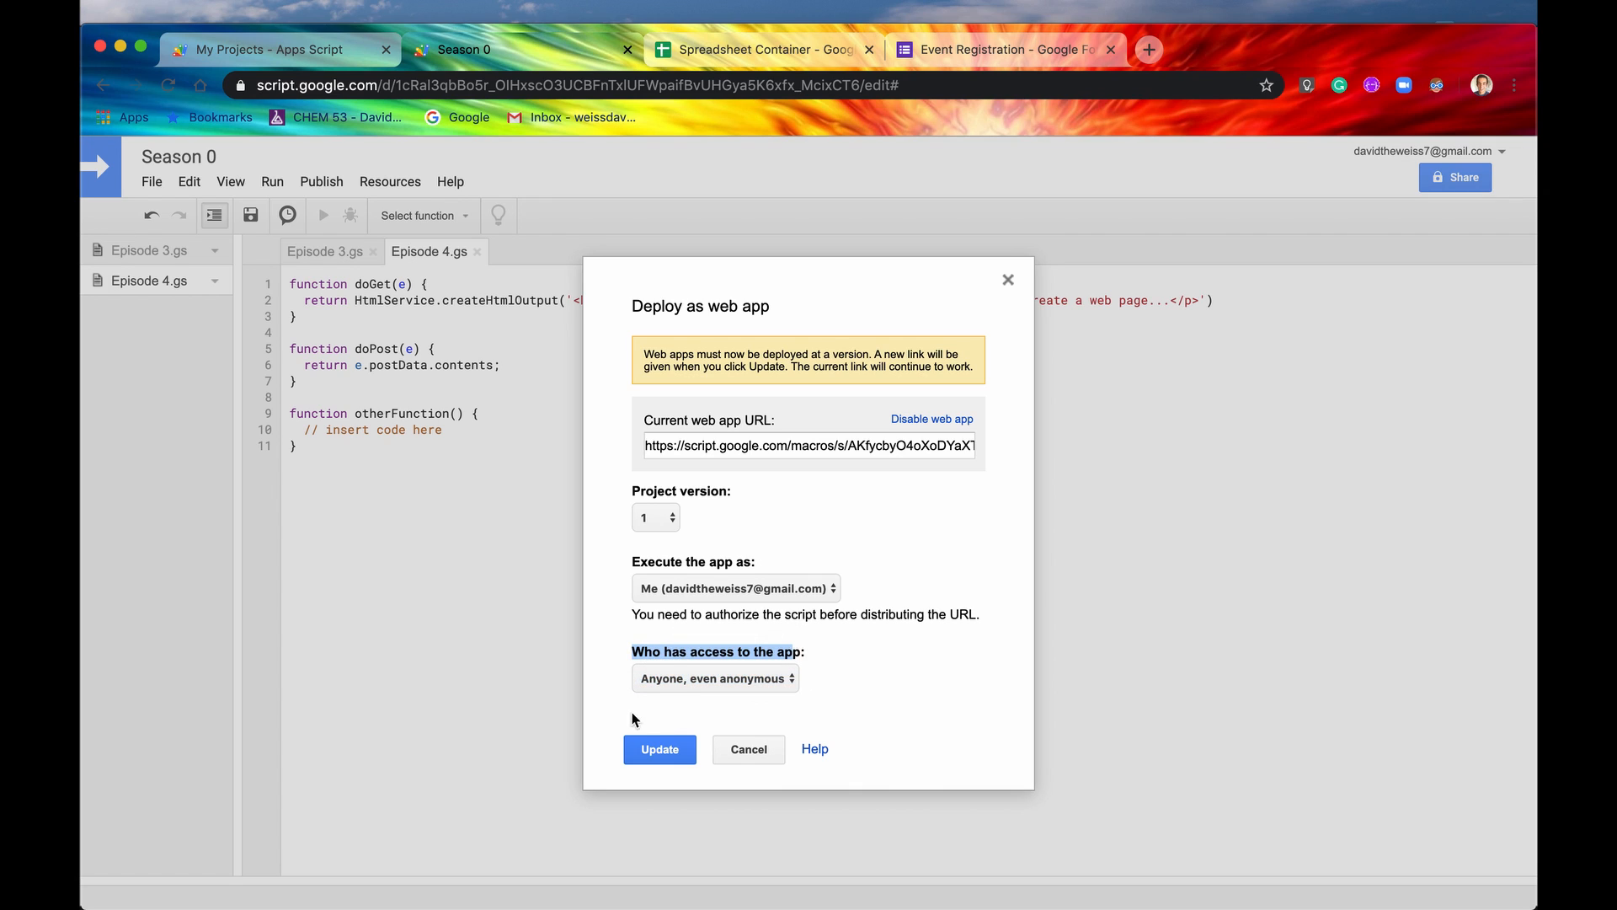
mouse_move(659, 748)
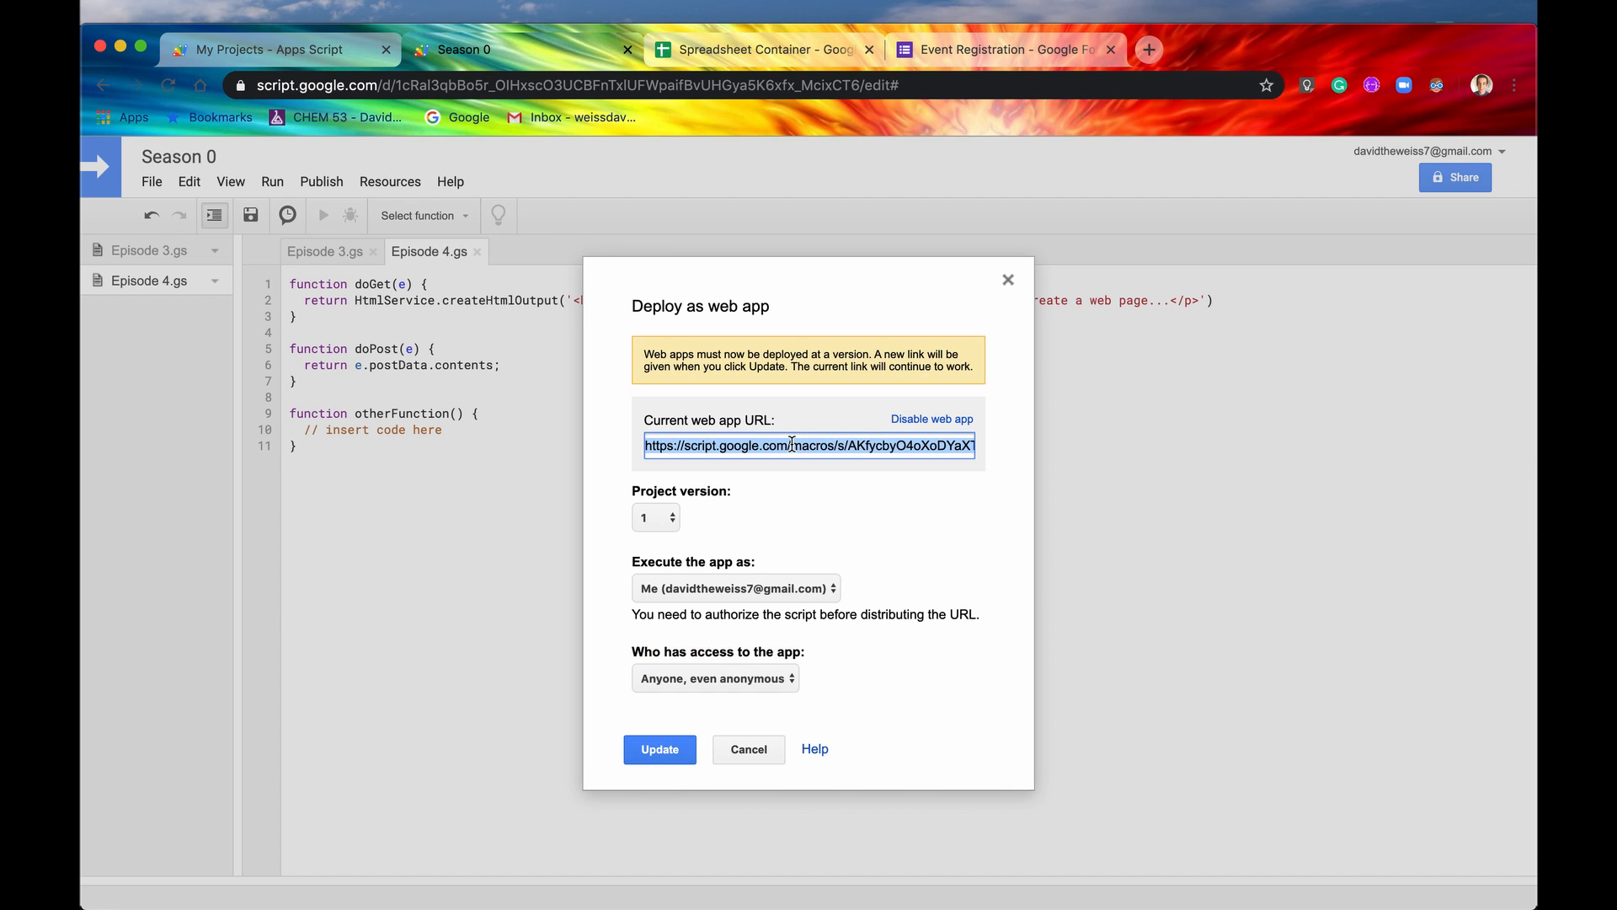
Step: Open the current web app URL in a new tab, showing the 'This is a WebApp' page
right_click(807, 445)
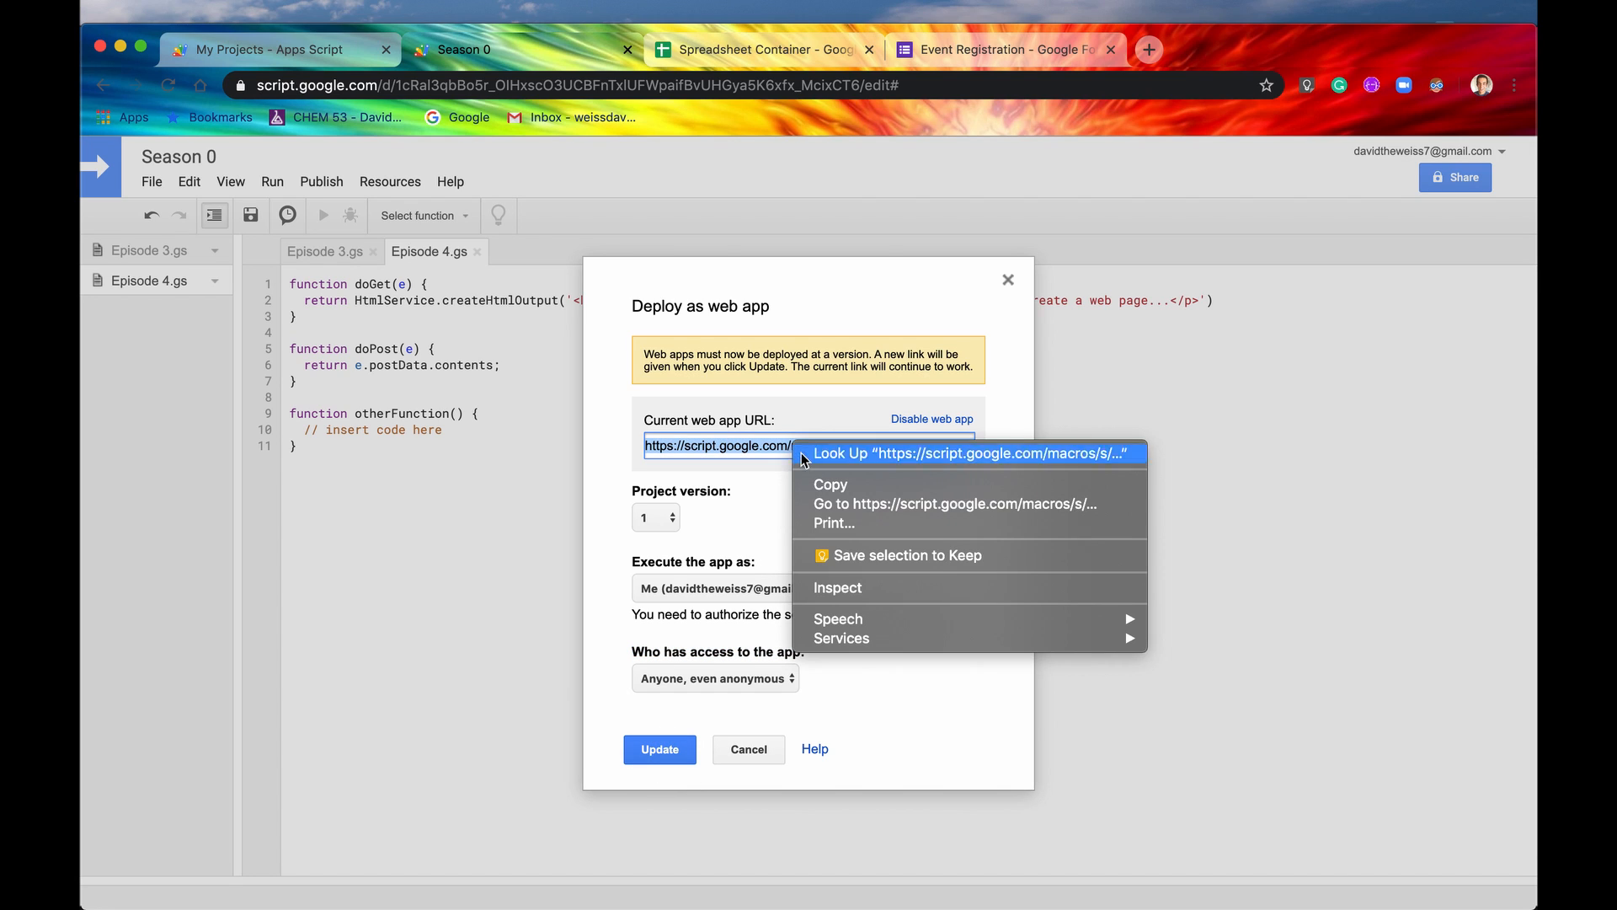
left_click(950, 504)
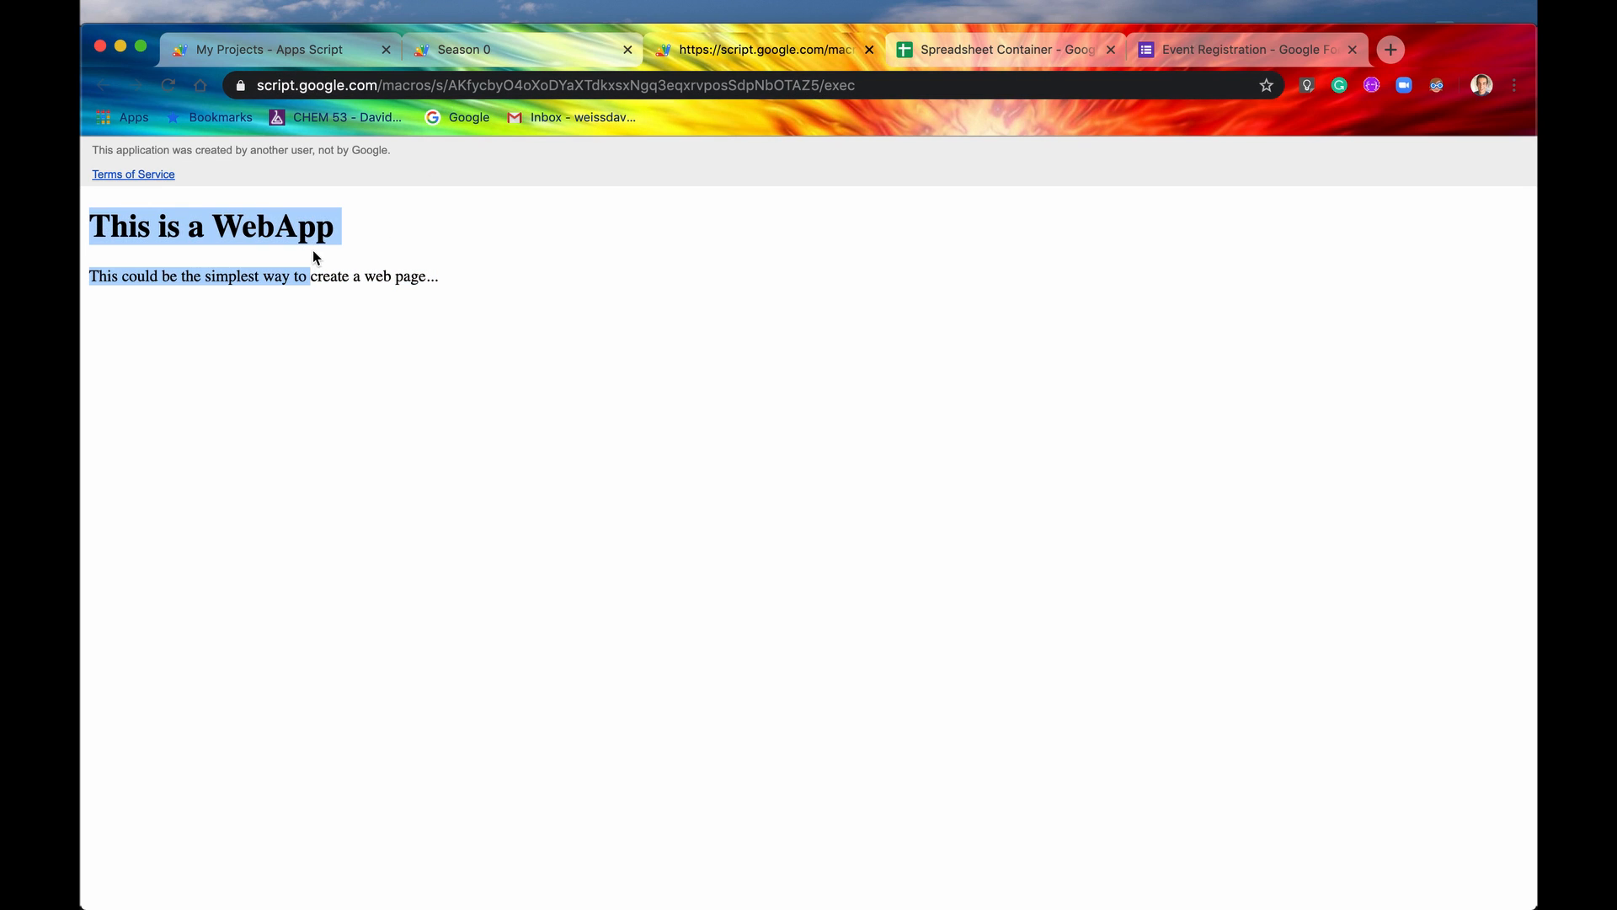
left_click(524, 297)
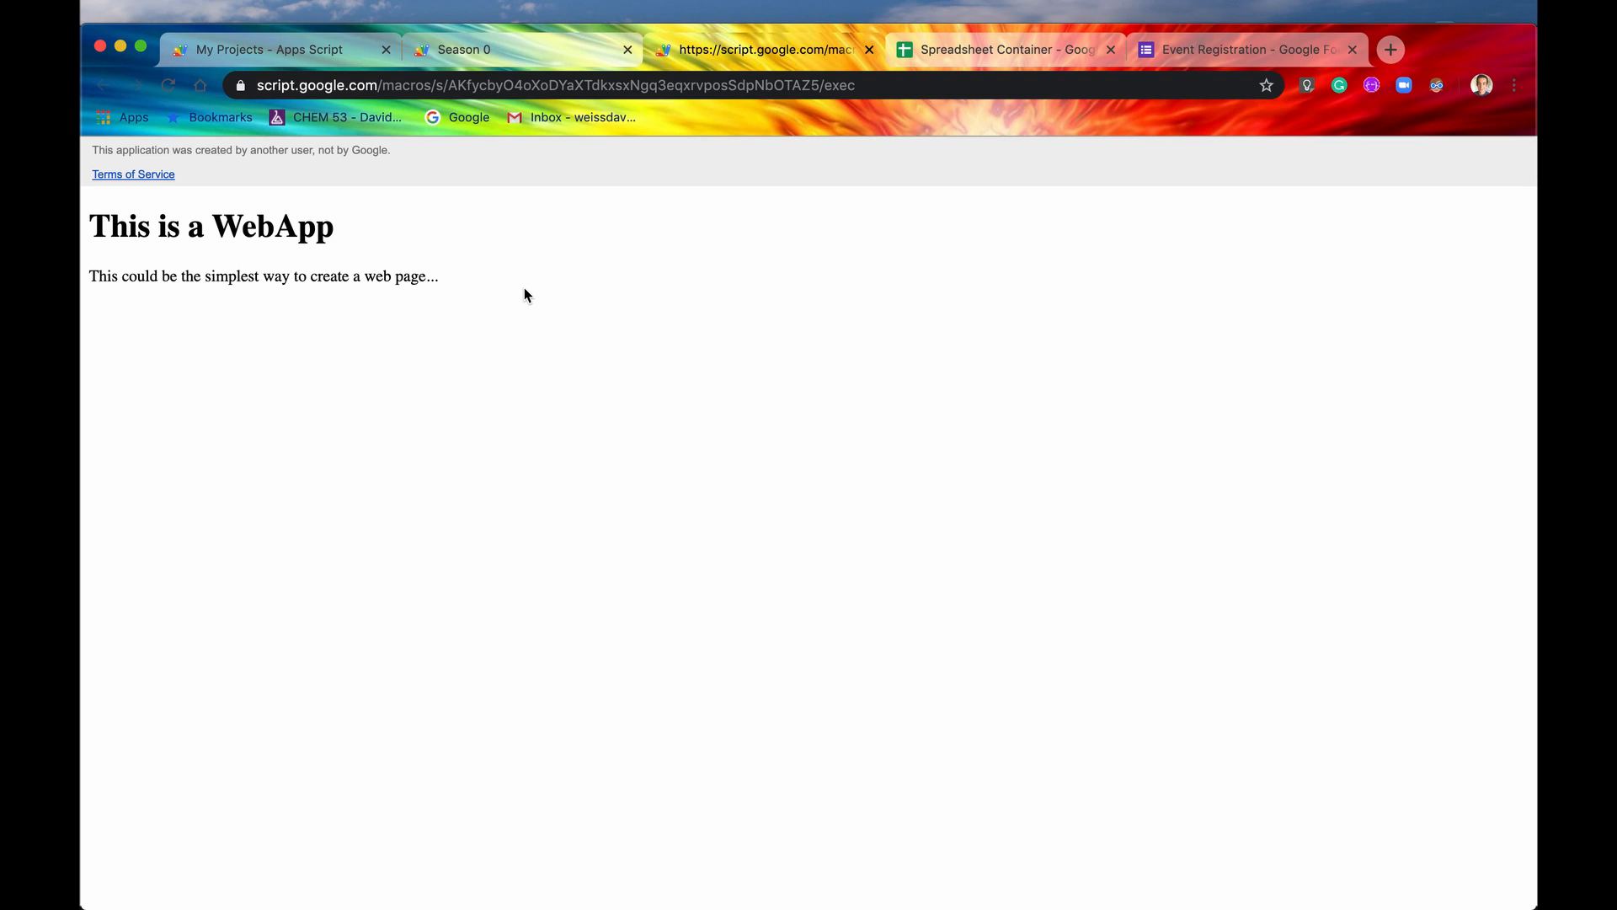
Step: Switch to the Spreadsheet Container spreadsheet showing its empty Sheet1
left_click(1005, 49)
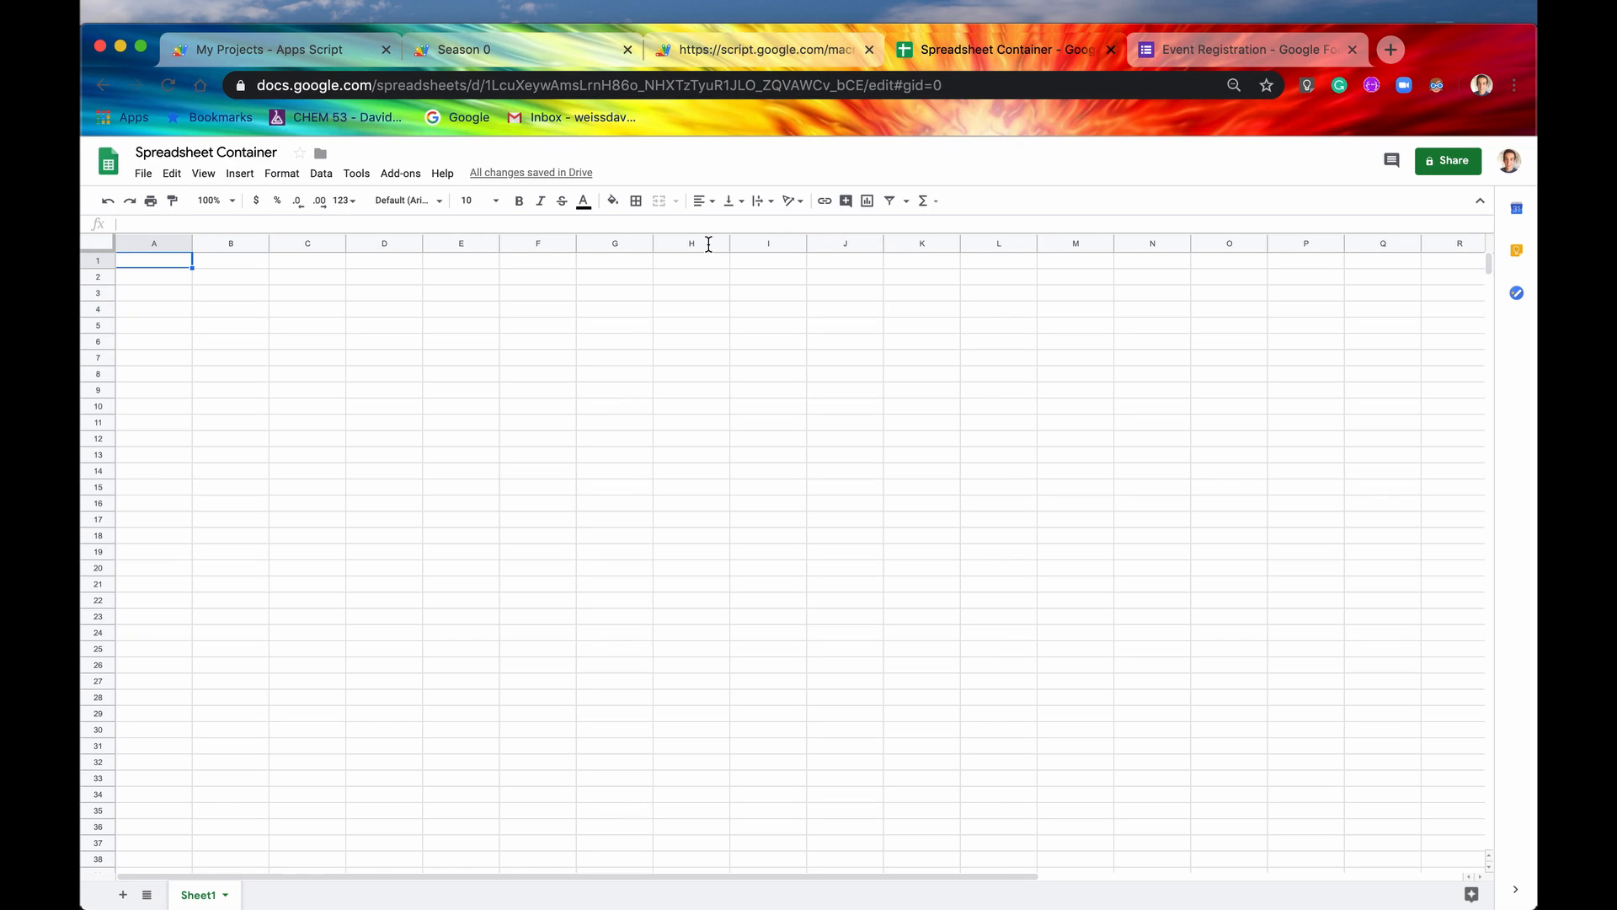
mouse_move(318, 488)
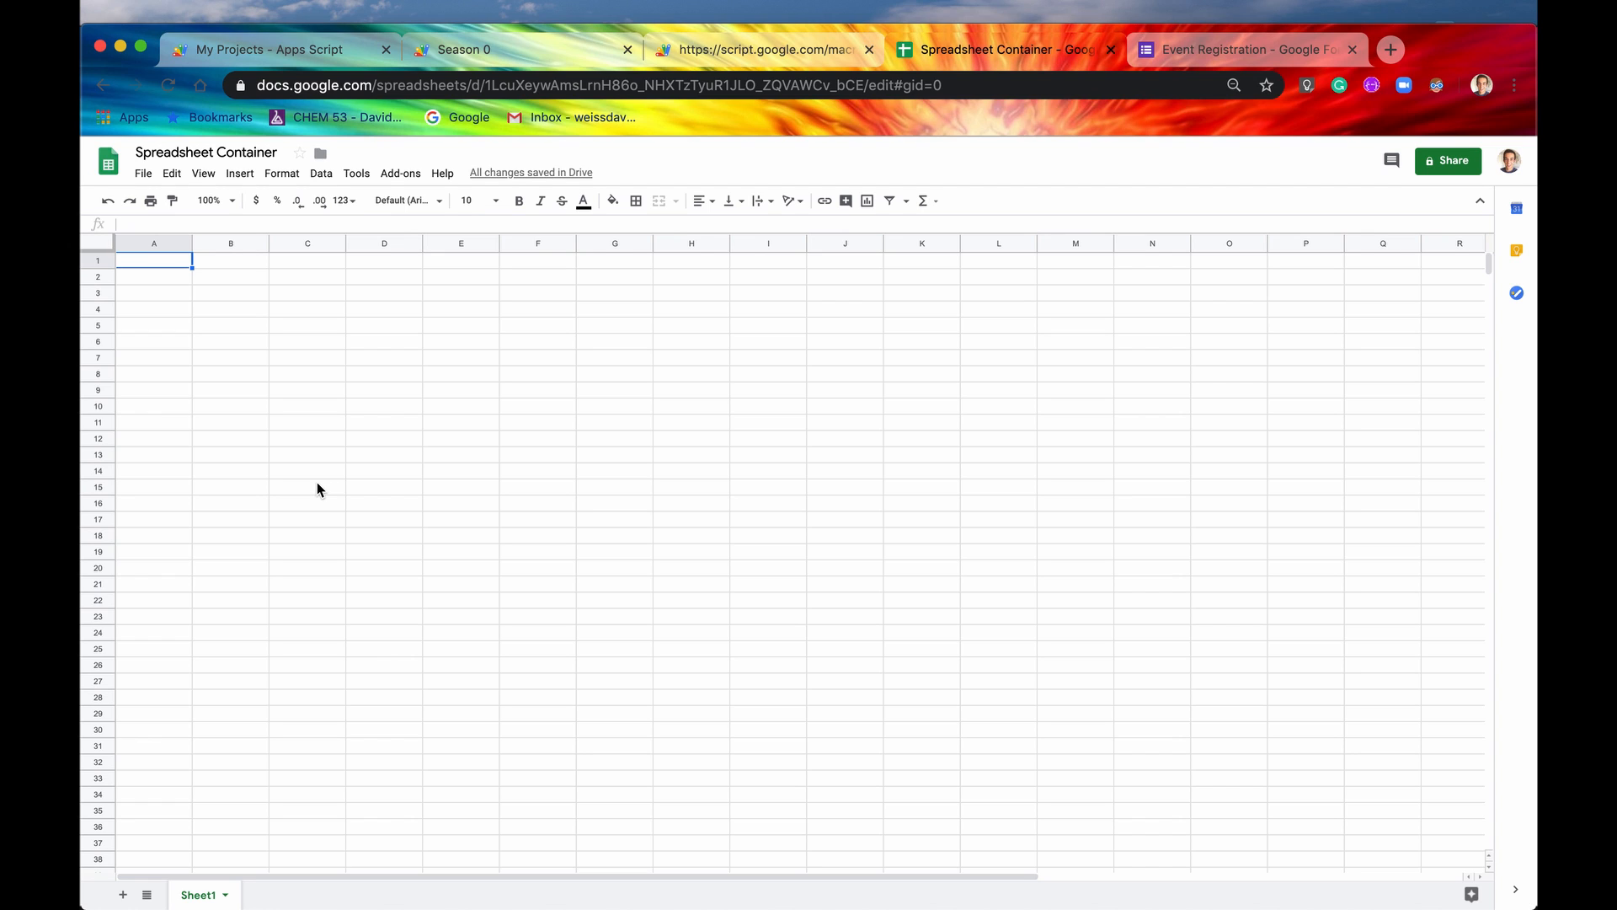
mouse_move(561, 357)
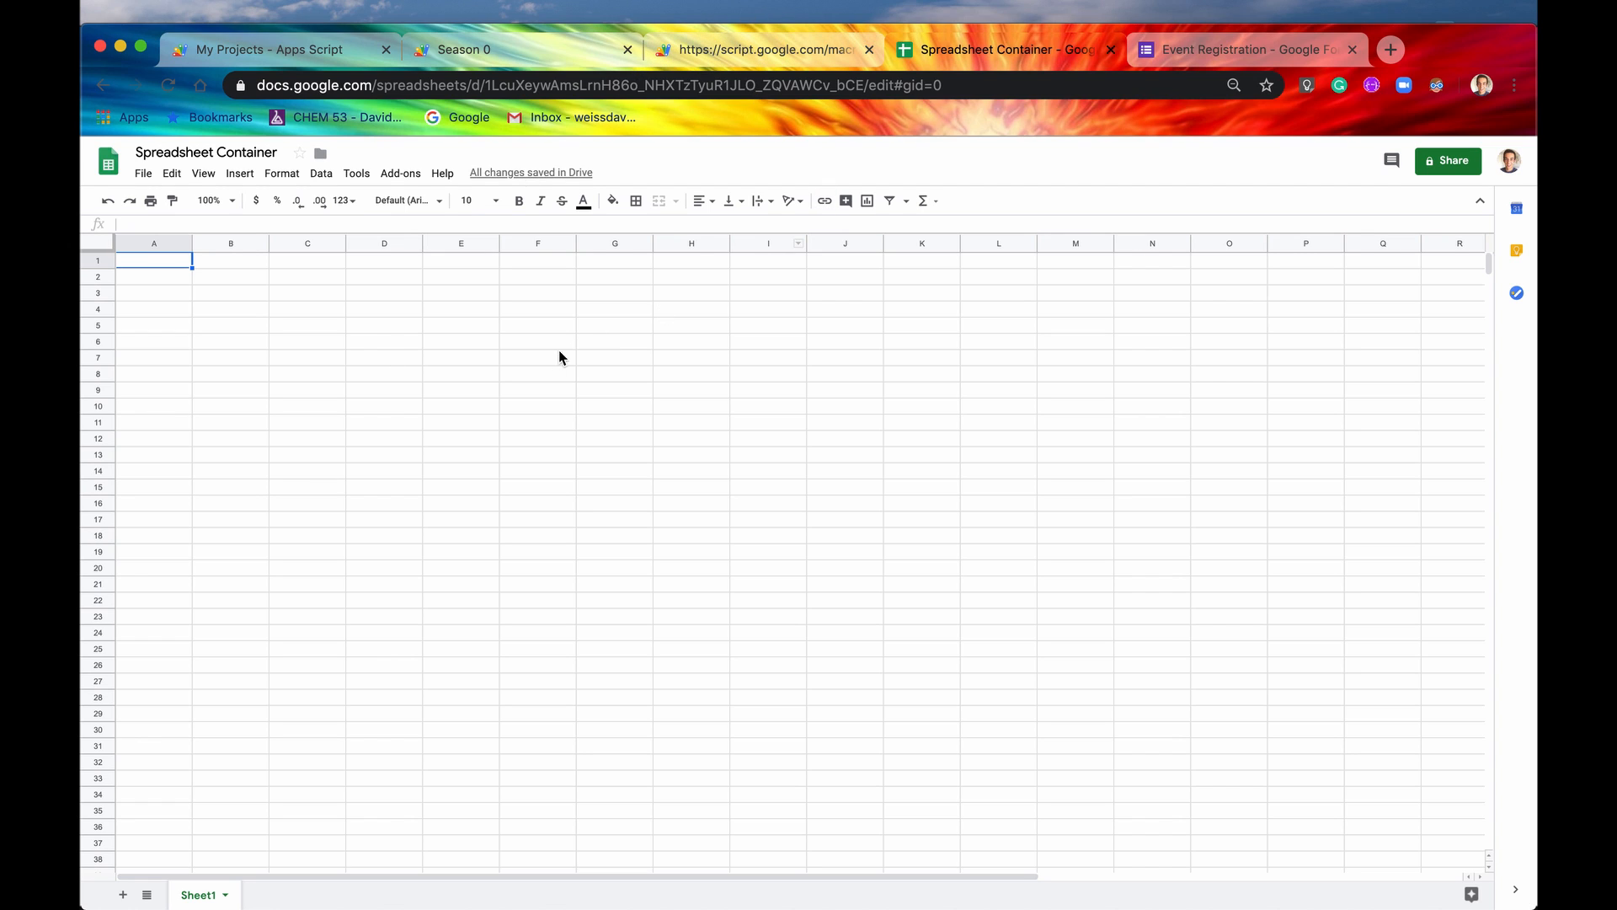
mouse_move(494, 440)
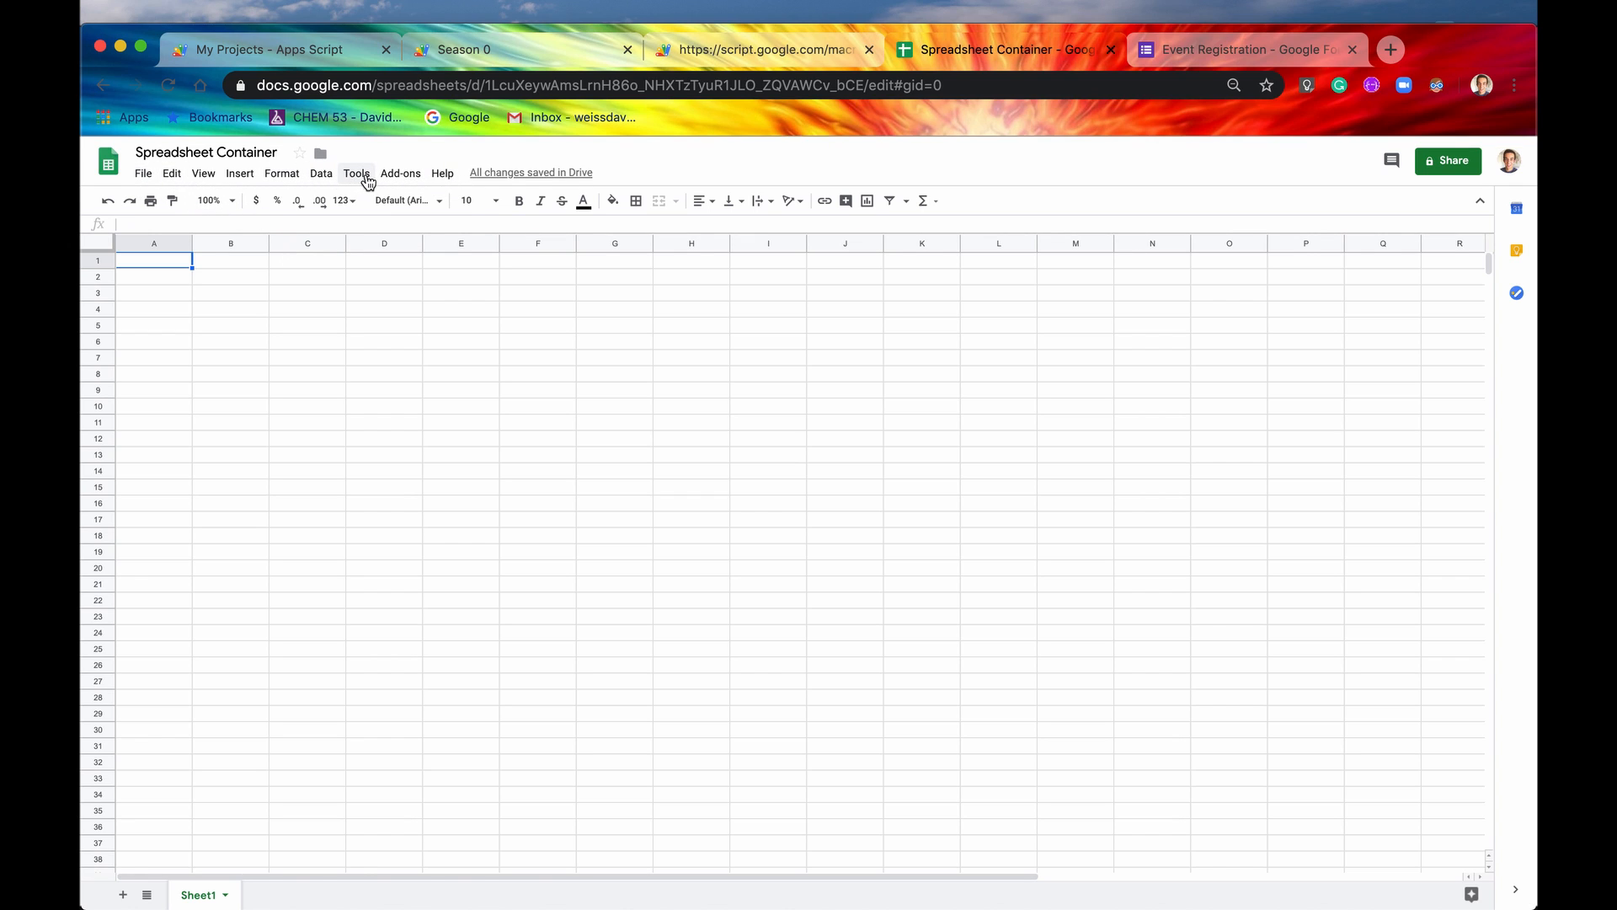
Step: Create a bound script via Tools > Script editor and name the project 'Bounded Script Example'
left_click(356, 172)
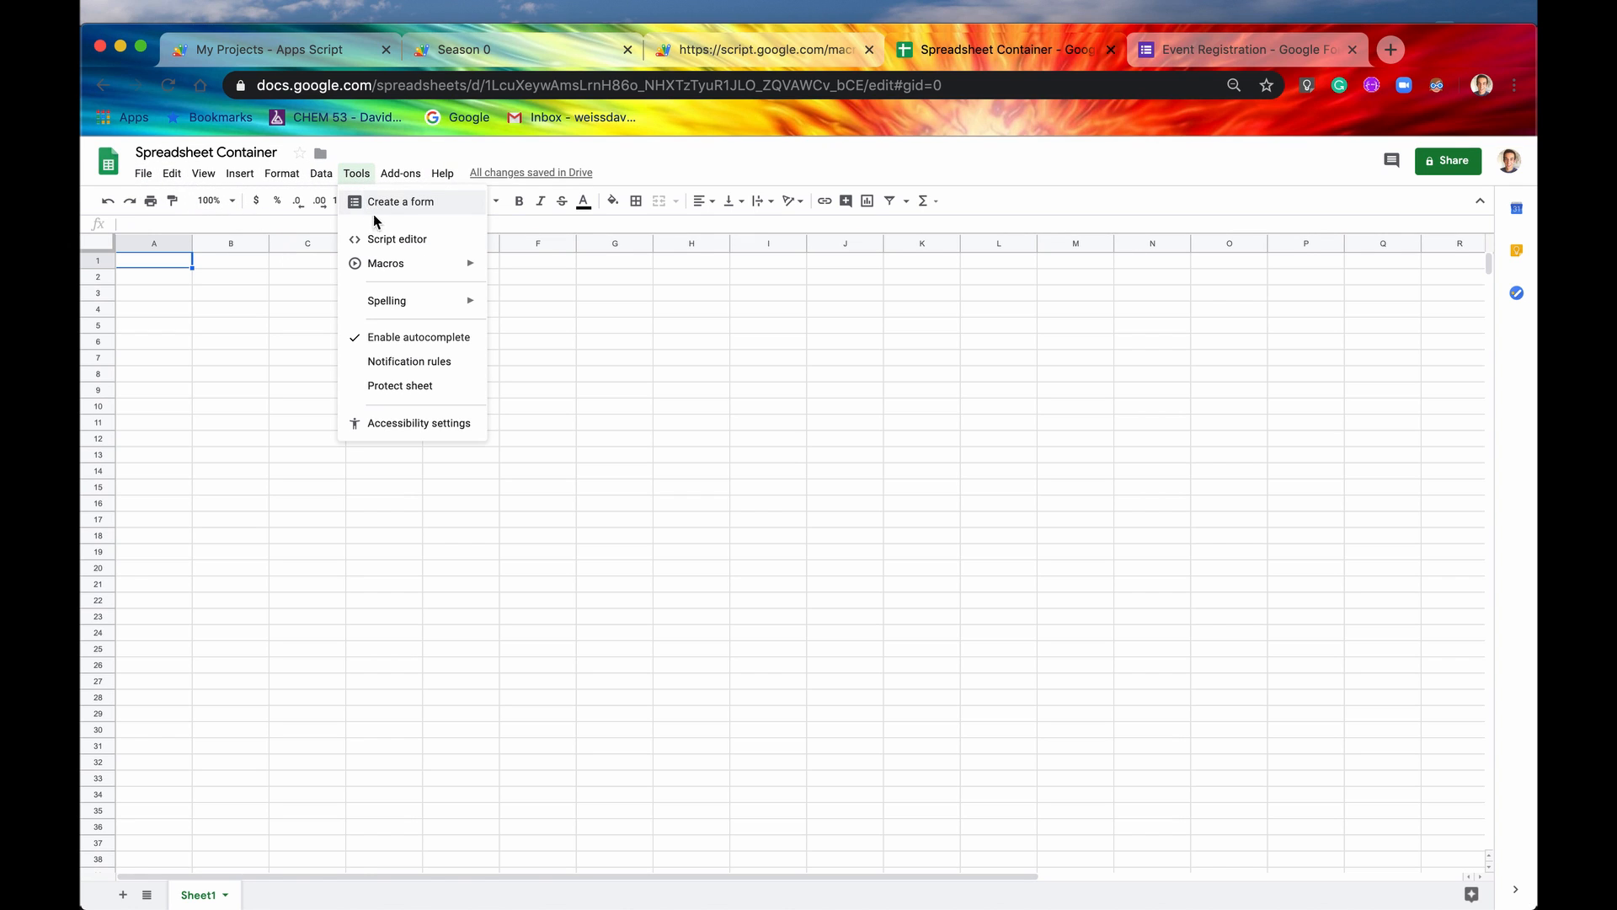
left_click(398, 238)
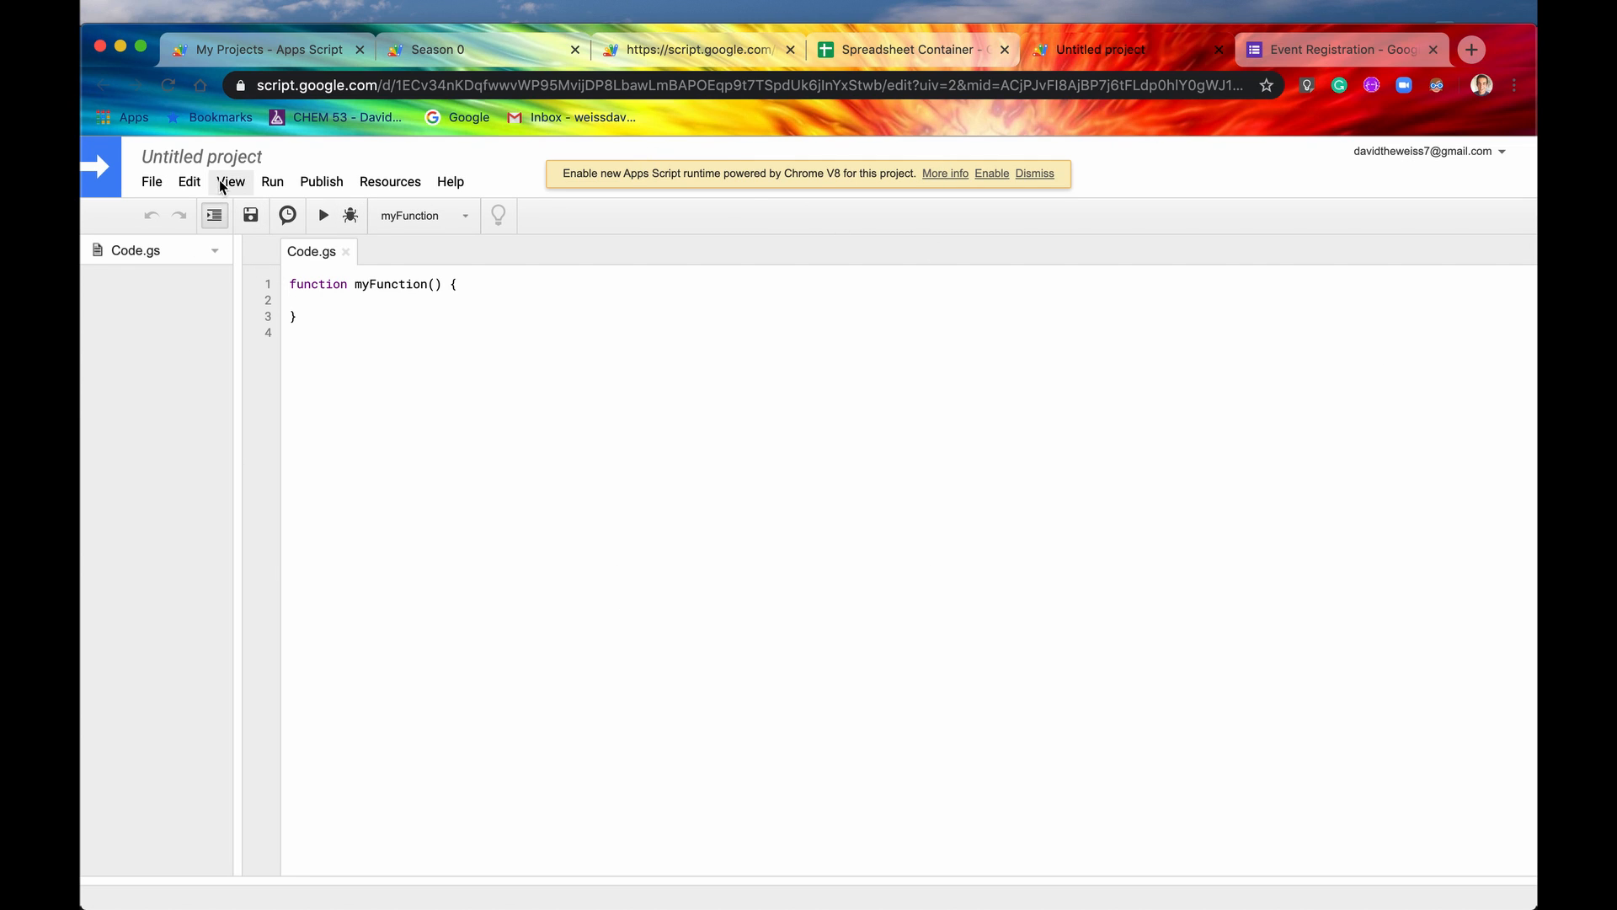
left_click(201, 157)
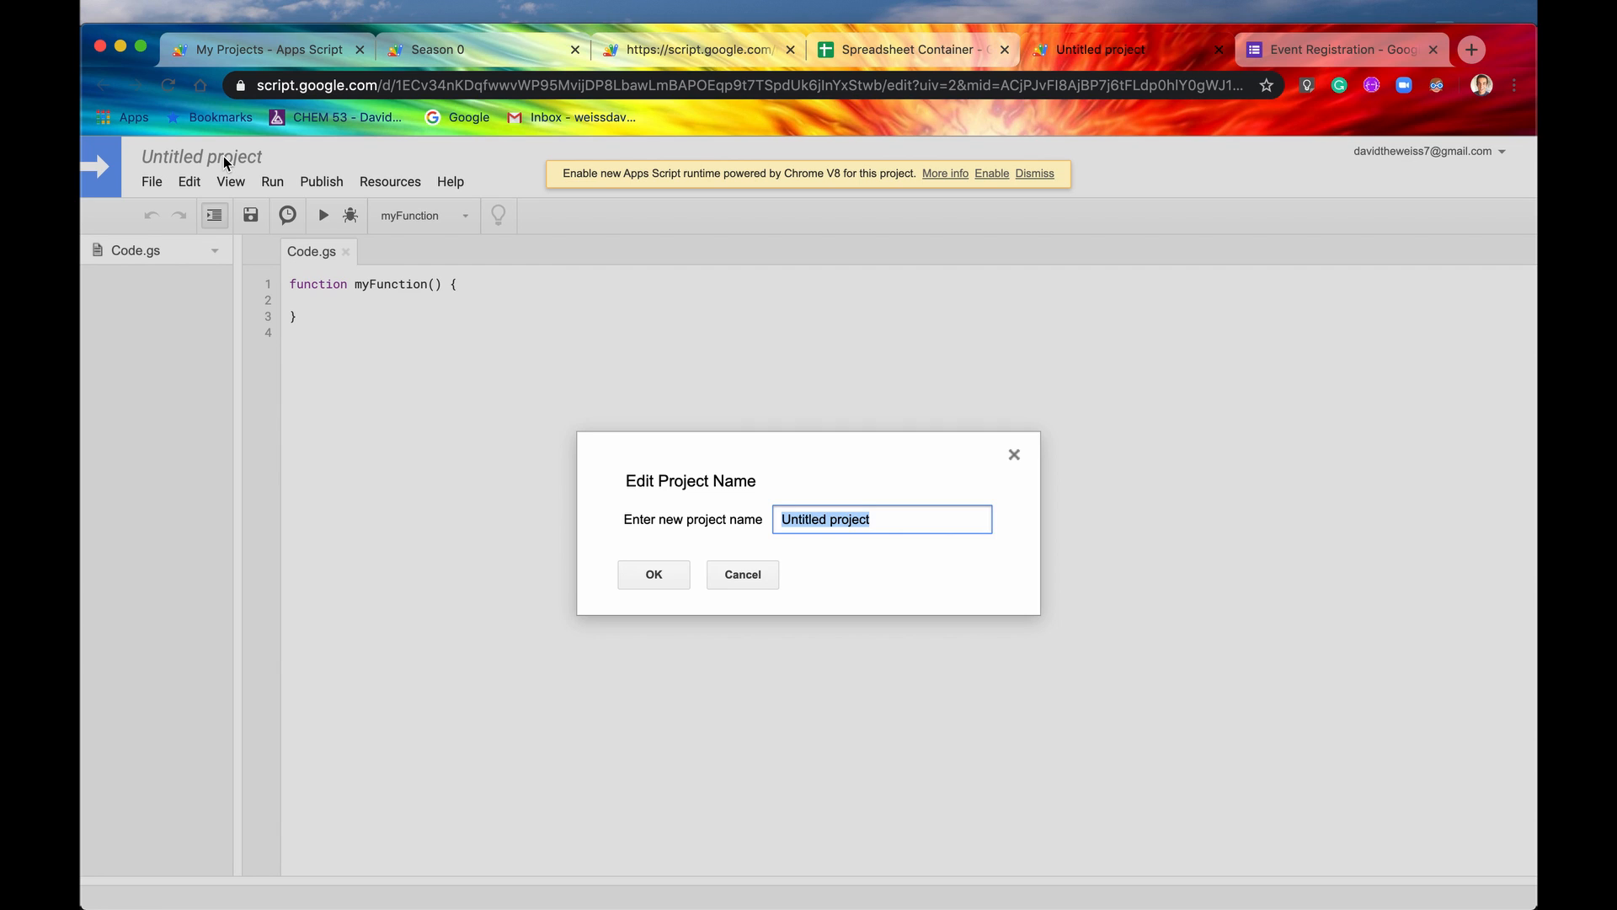
type("Bounded Script")
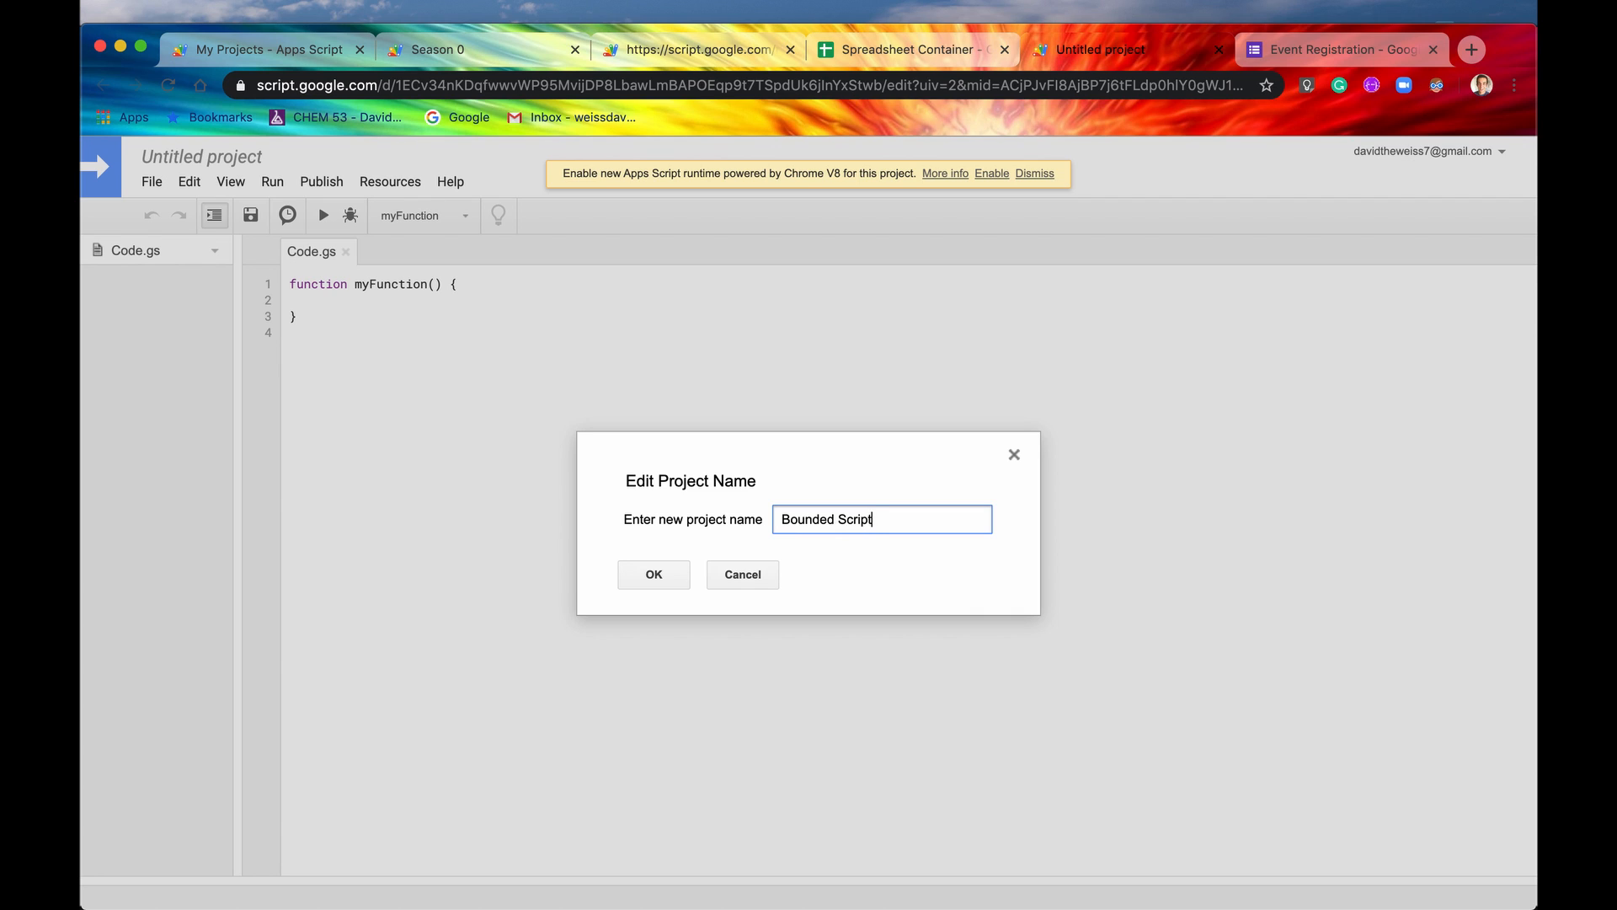
type("Example")
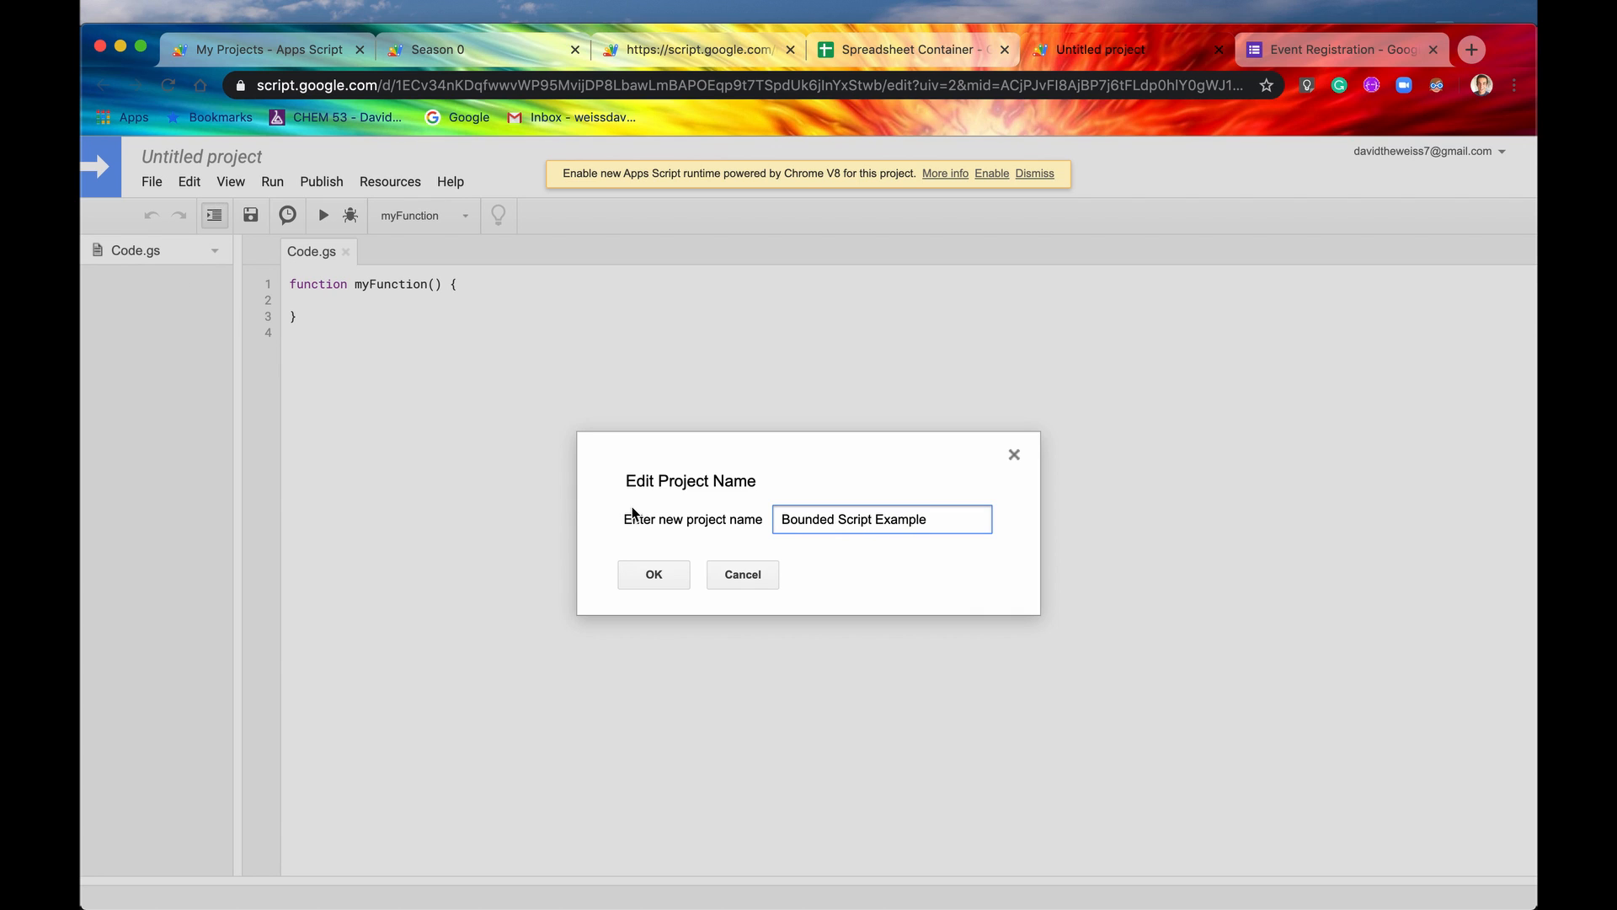
left_click(654, 575)
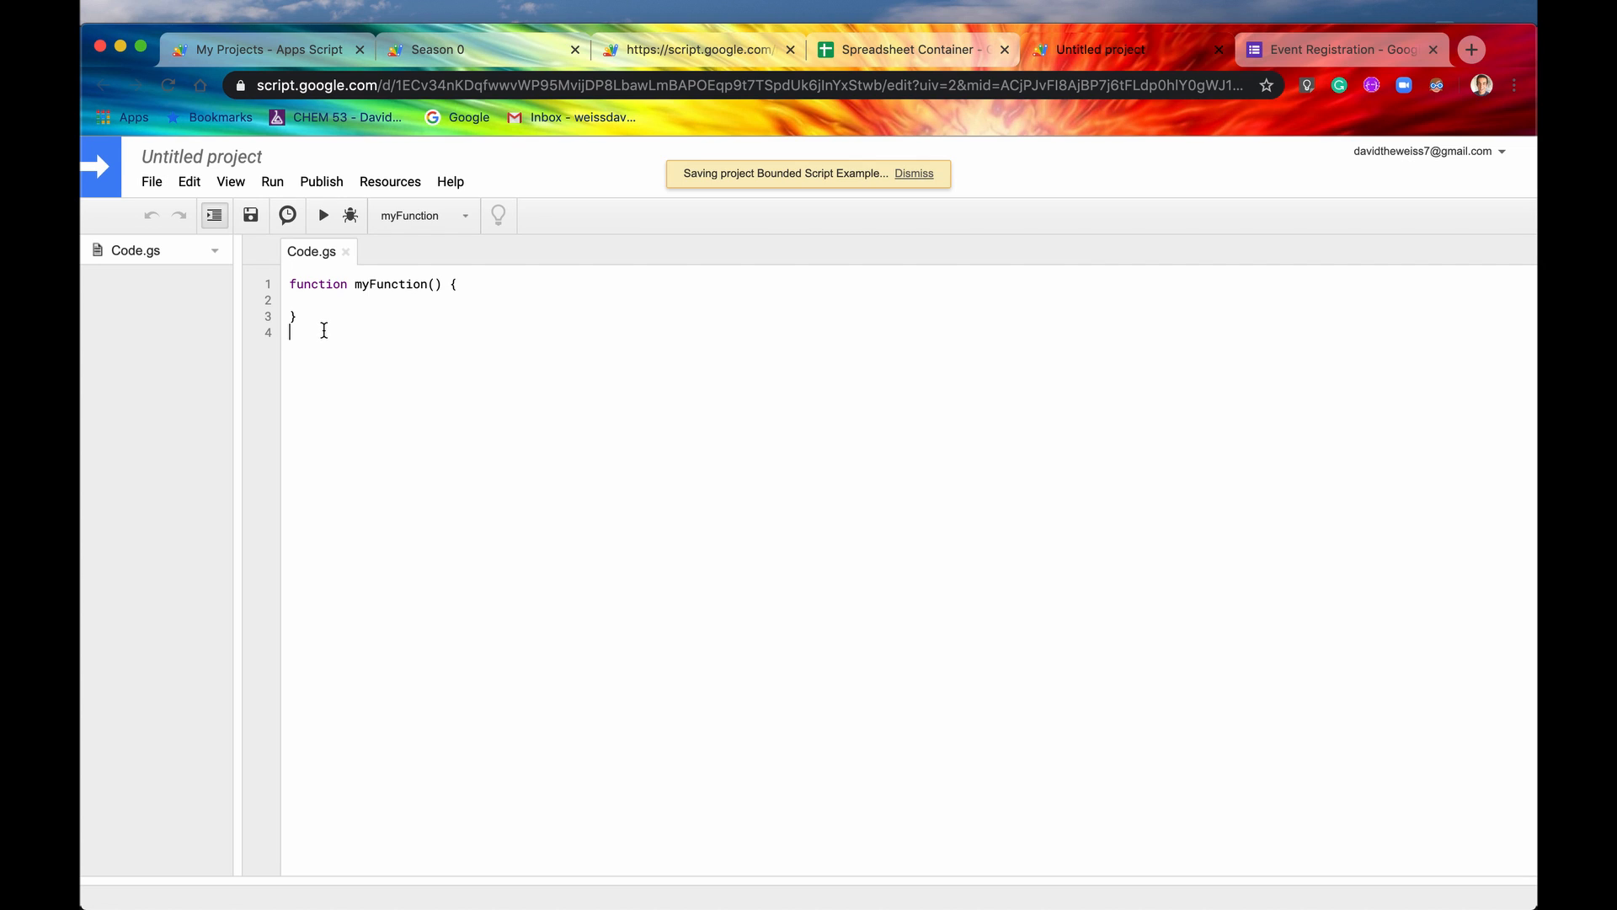
Step: Write an onOpen function declaration in Code.gs, glancing at the spreadsheet tab
type("func")
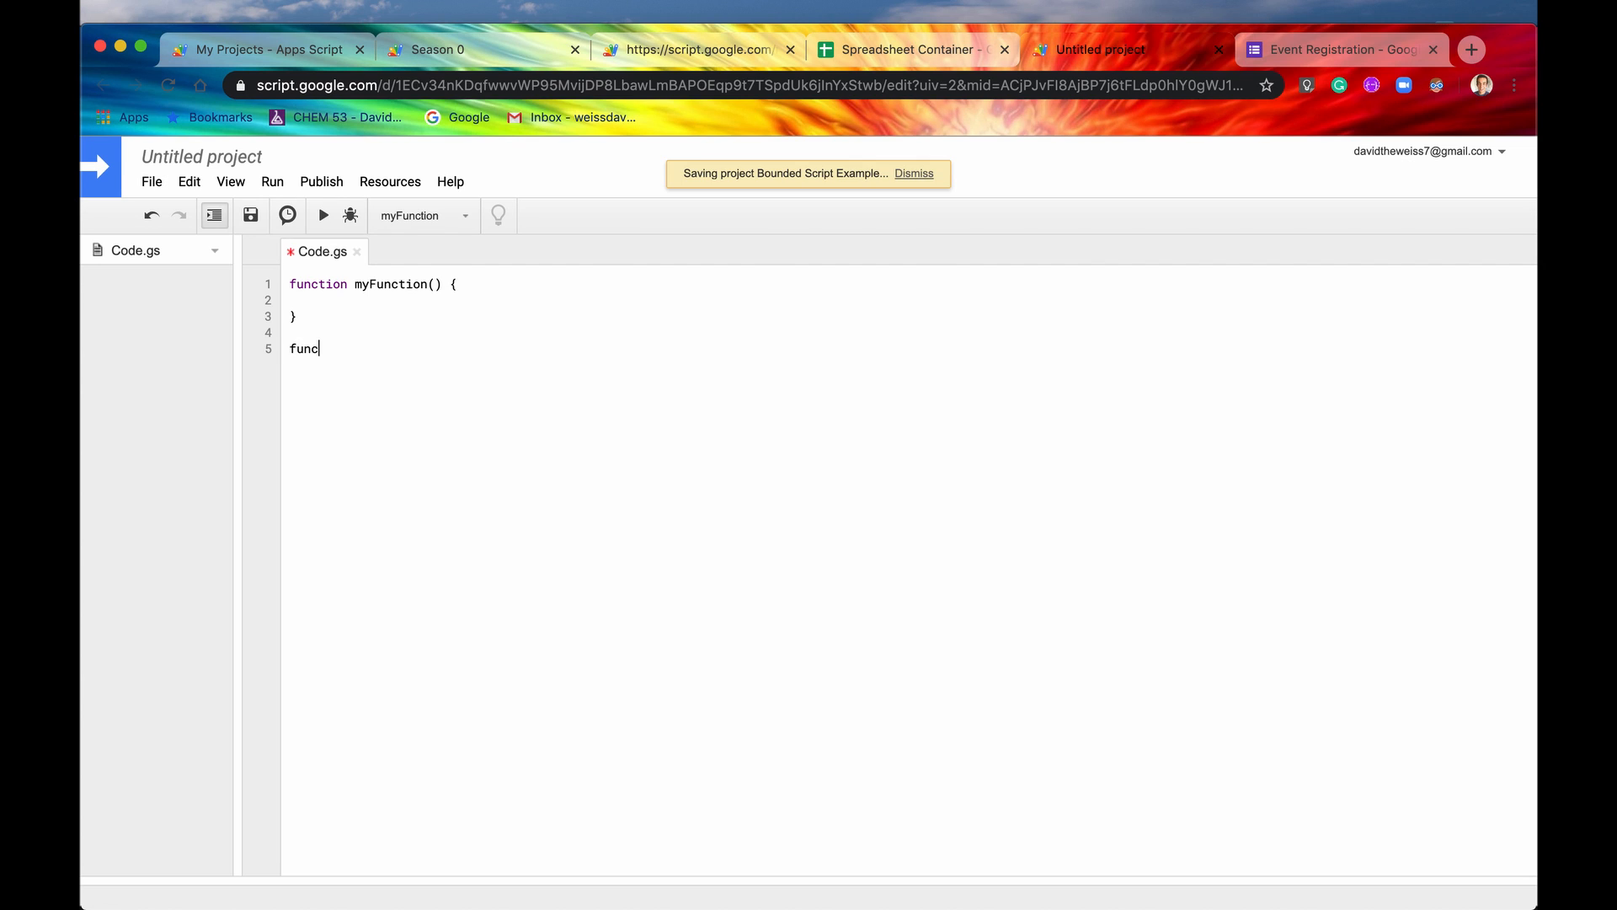
type("tion")
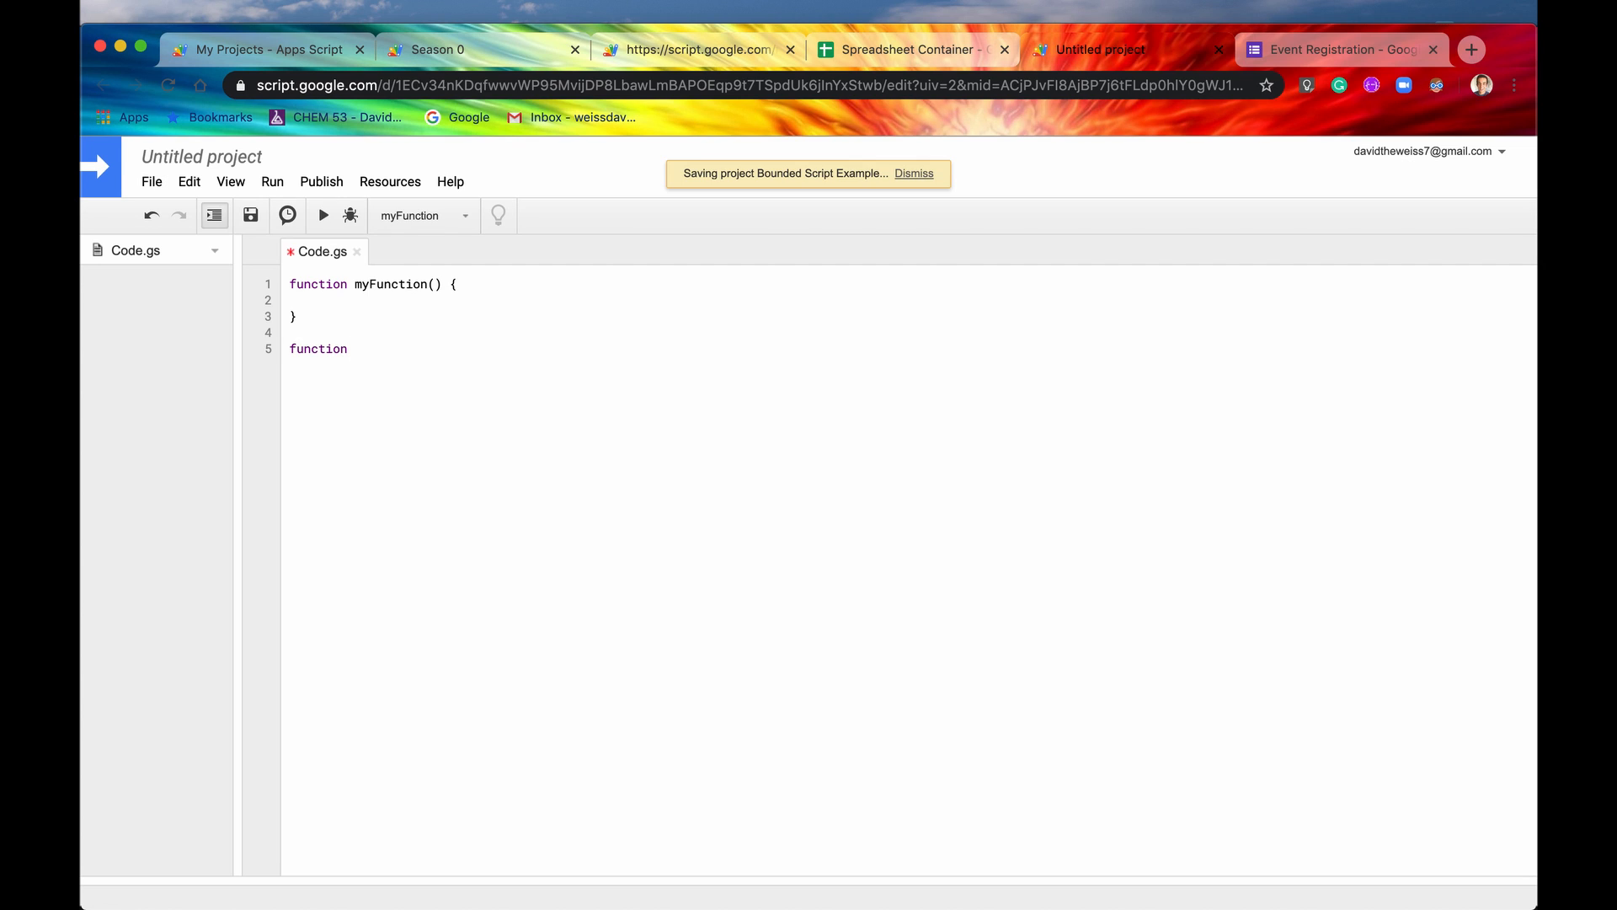
type("o")
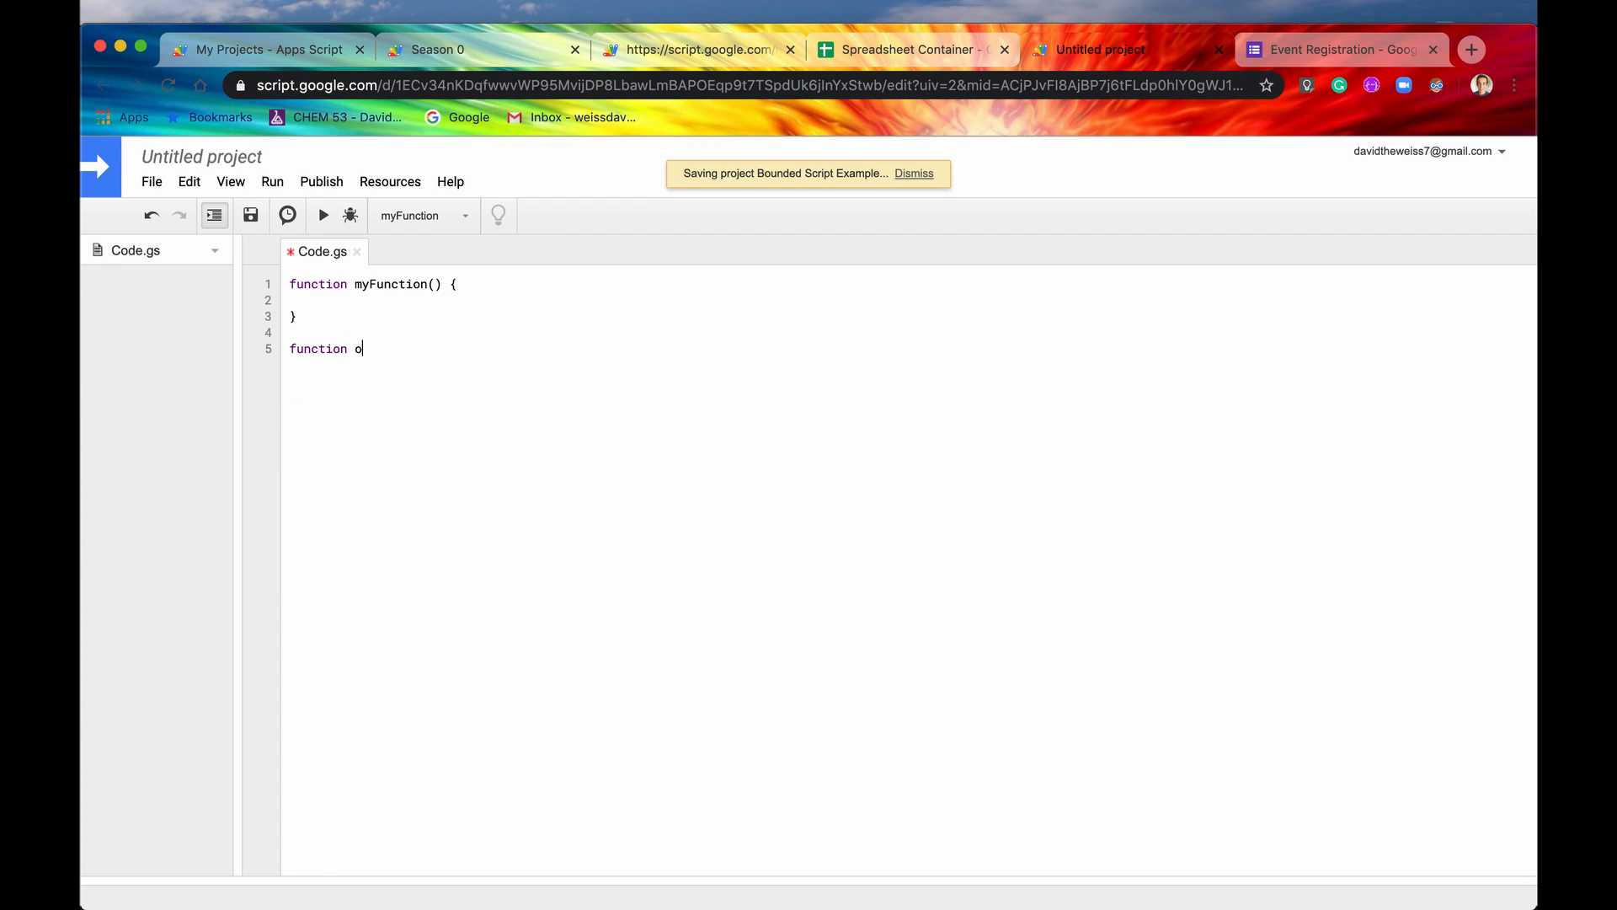
type("nOpne")
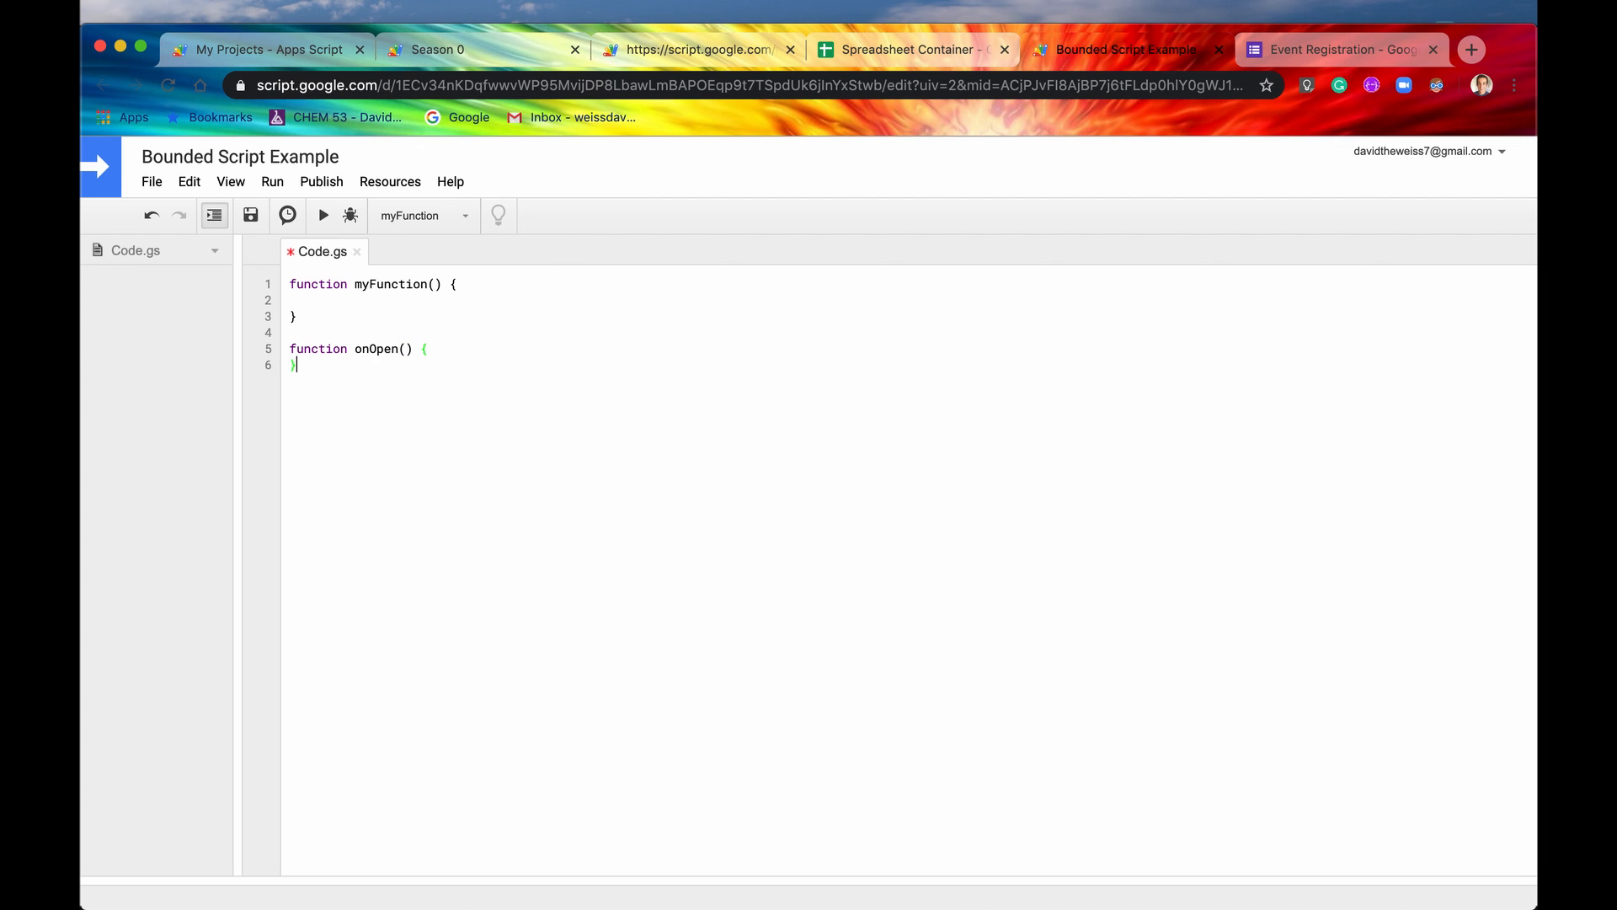
left_click(908, 49)
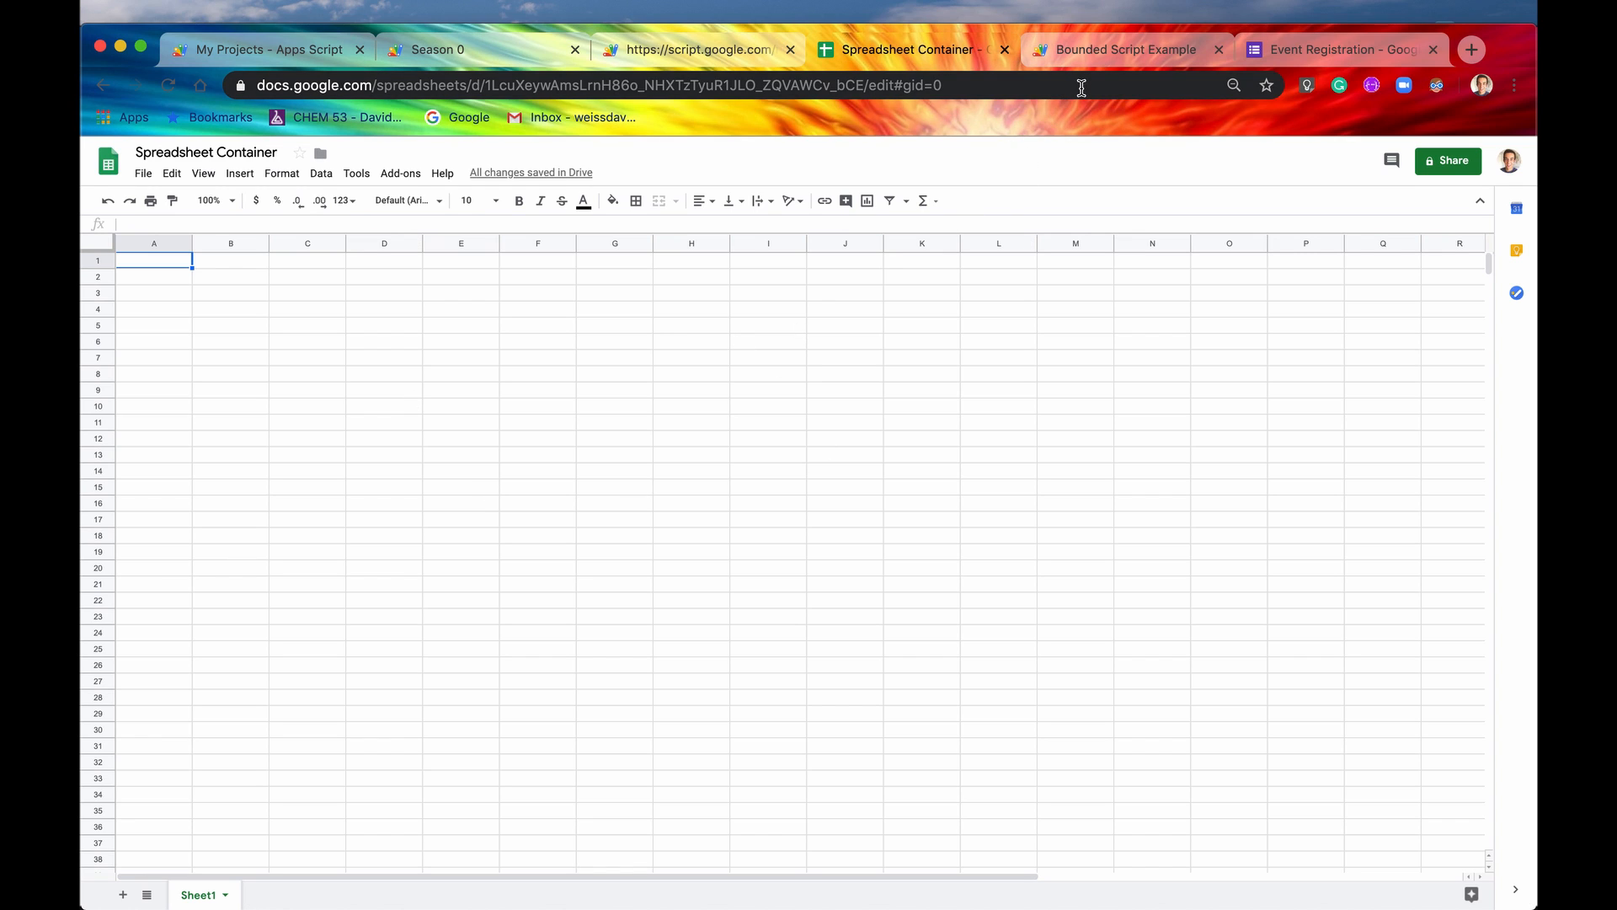
left_click(1127, 48)
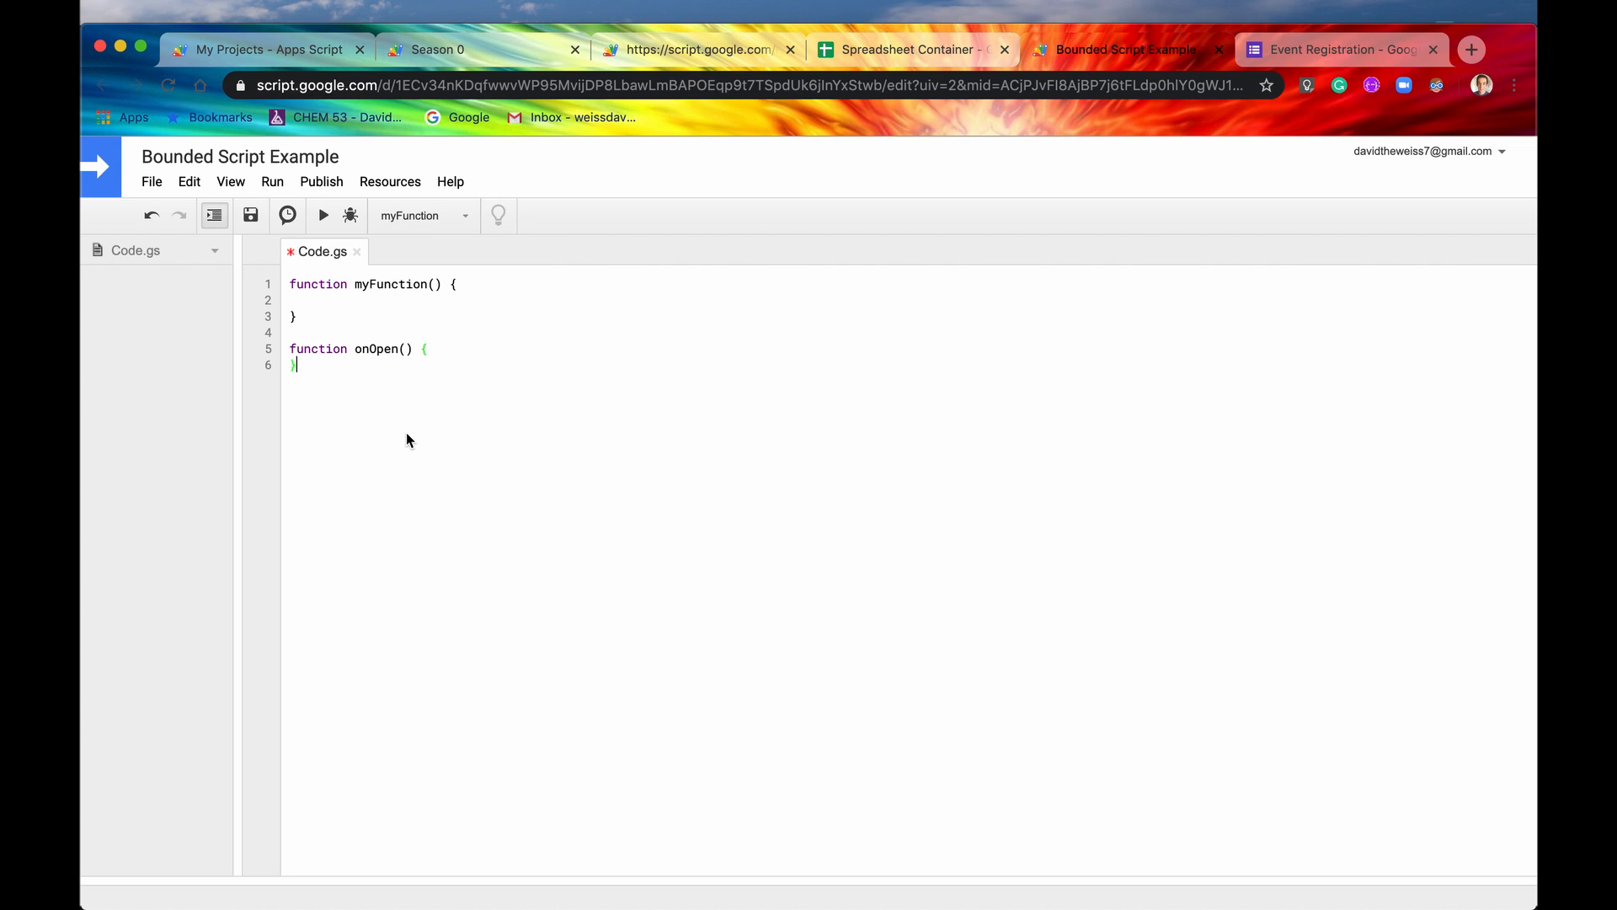
Step: Write a custom PRINTHI() function that returns "Hi"
type("functio")
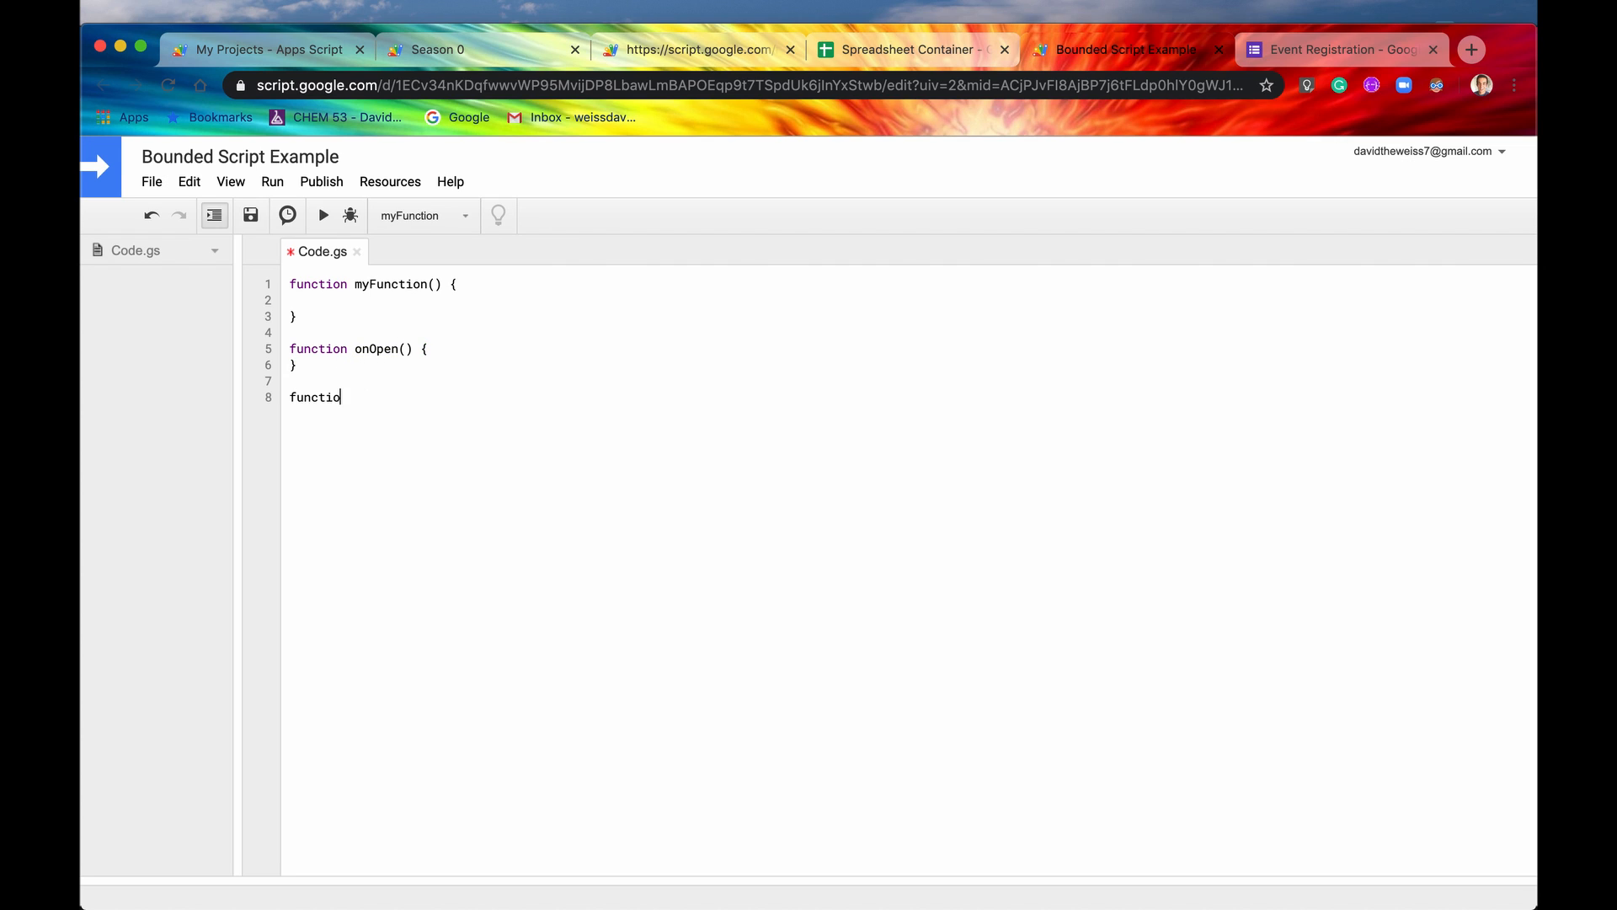
type("n")
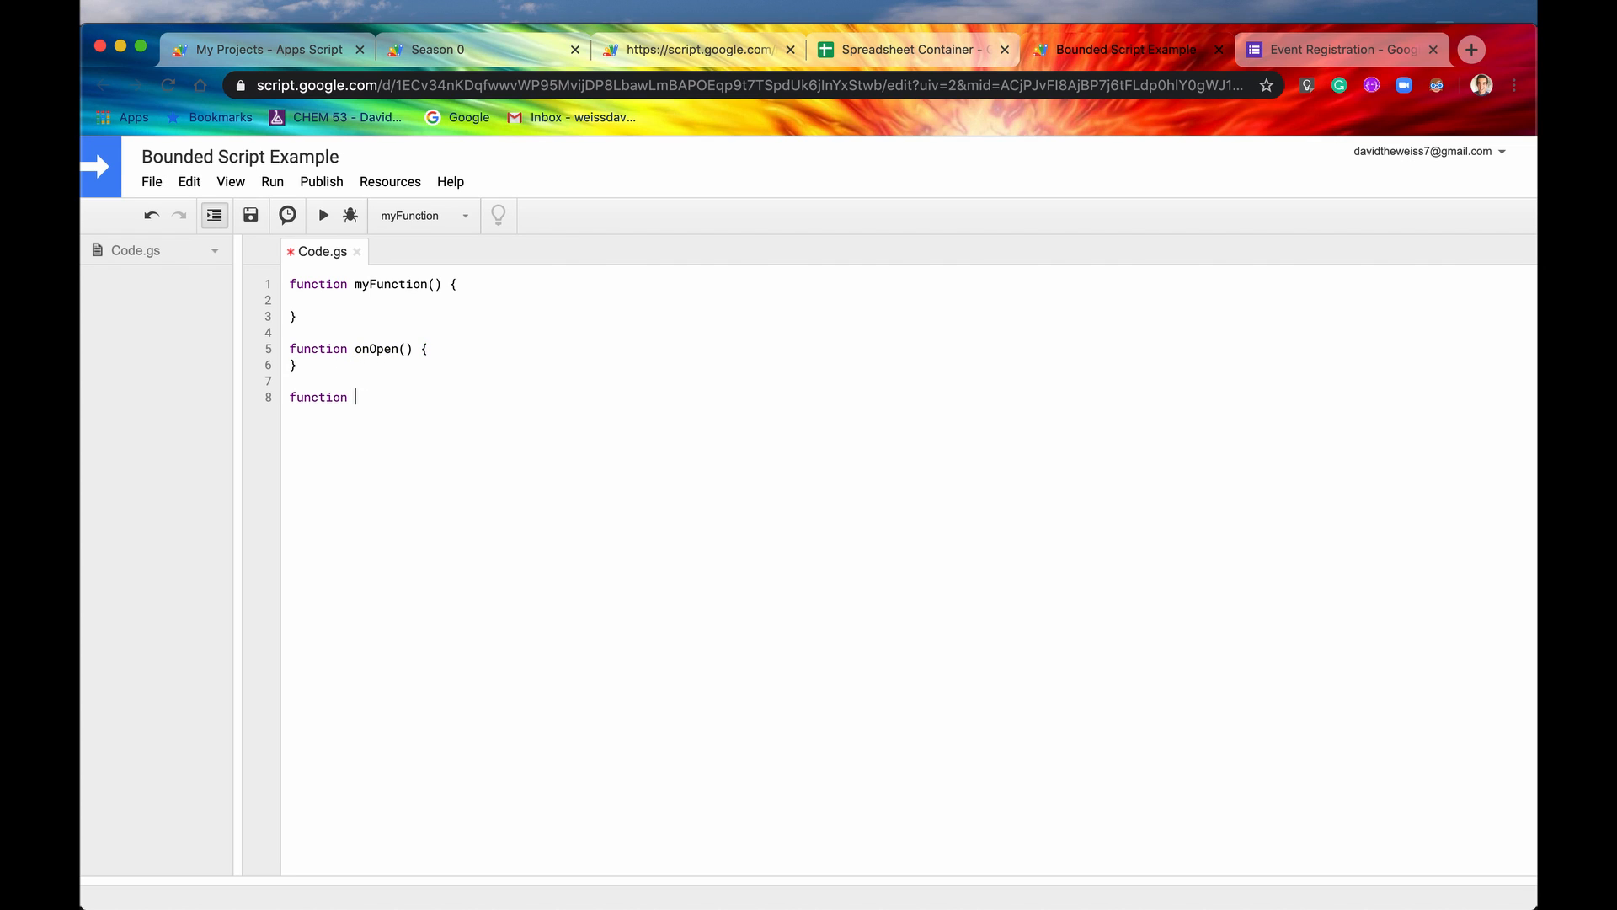
type("PRINT")
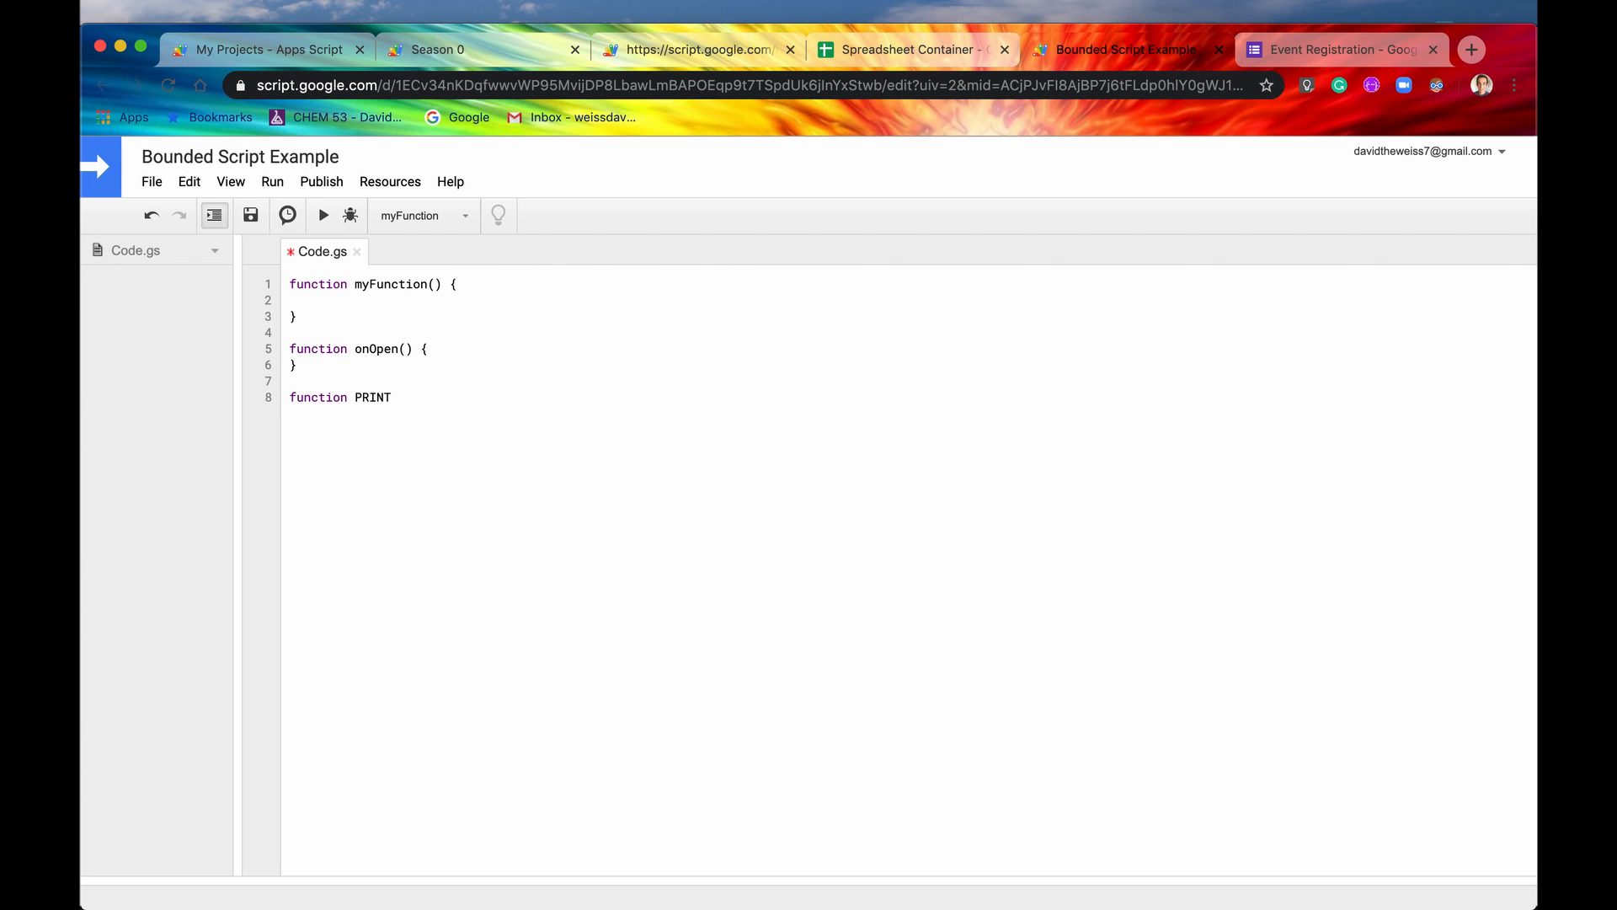
type("HI() {")
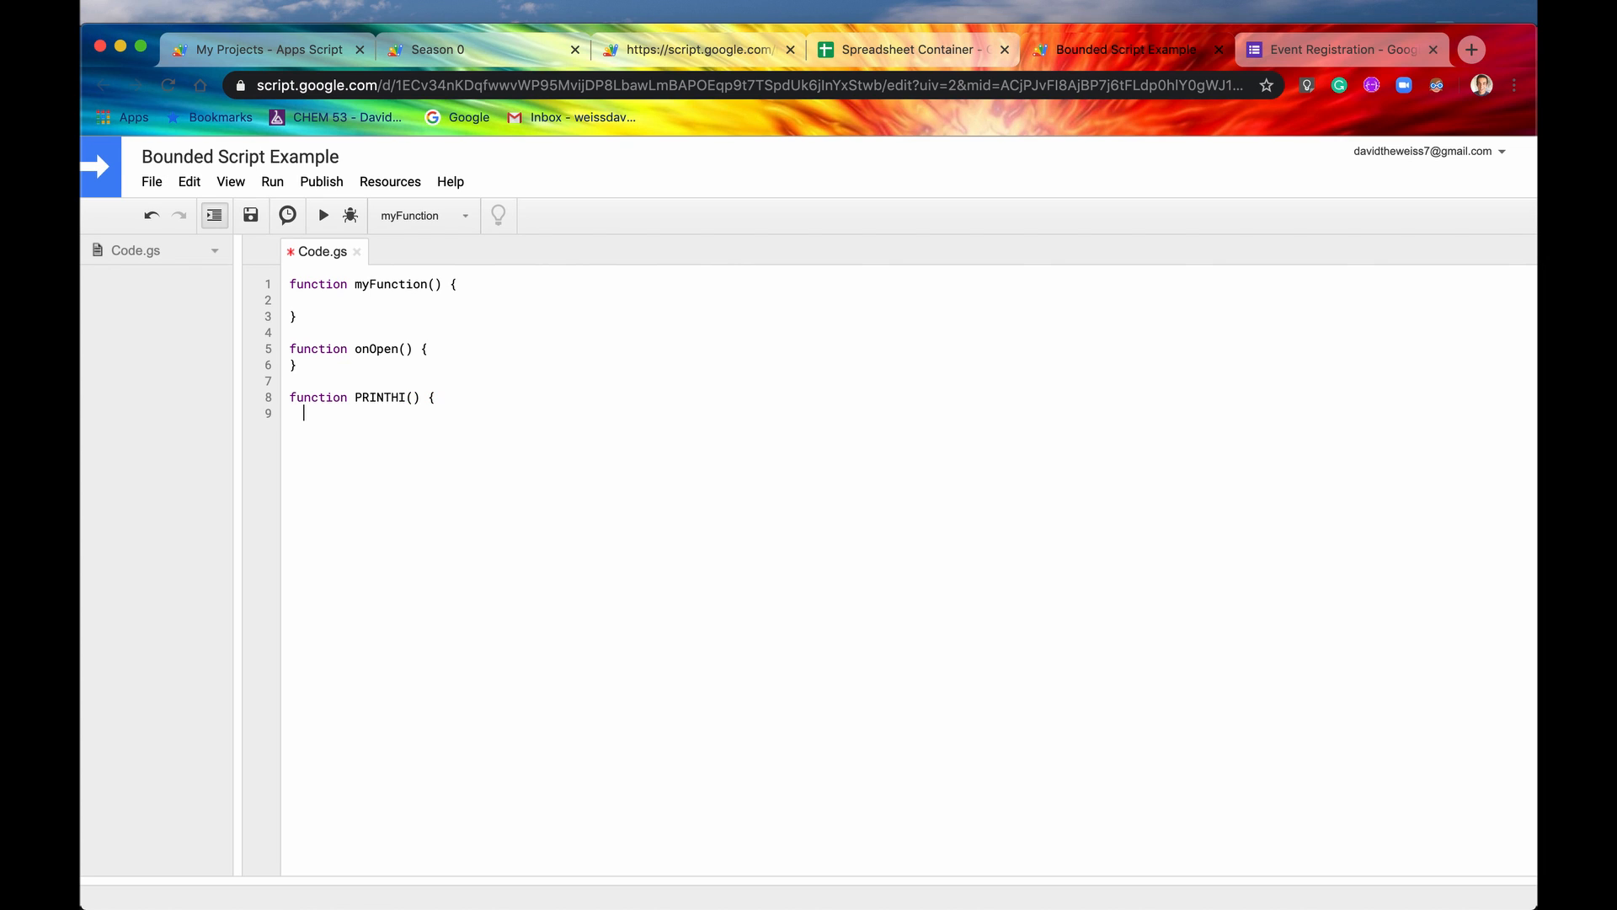
type("}")
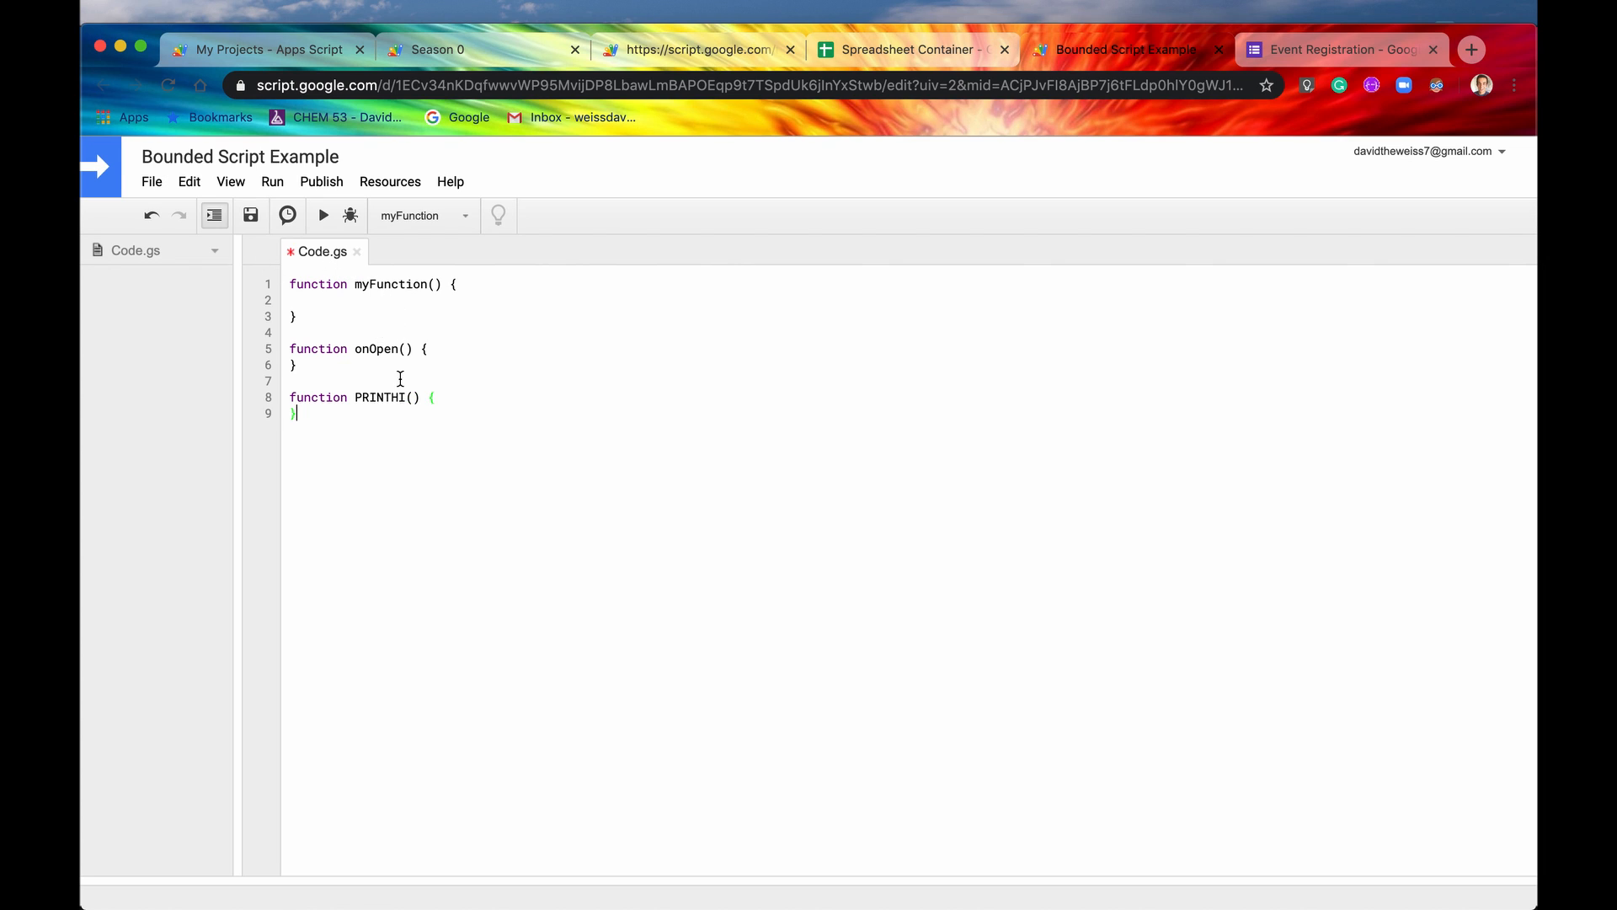
type("re")
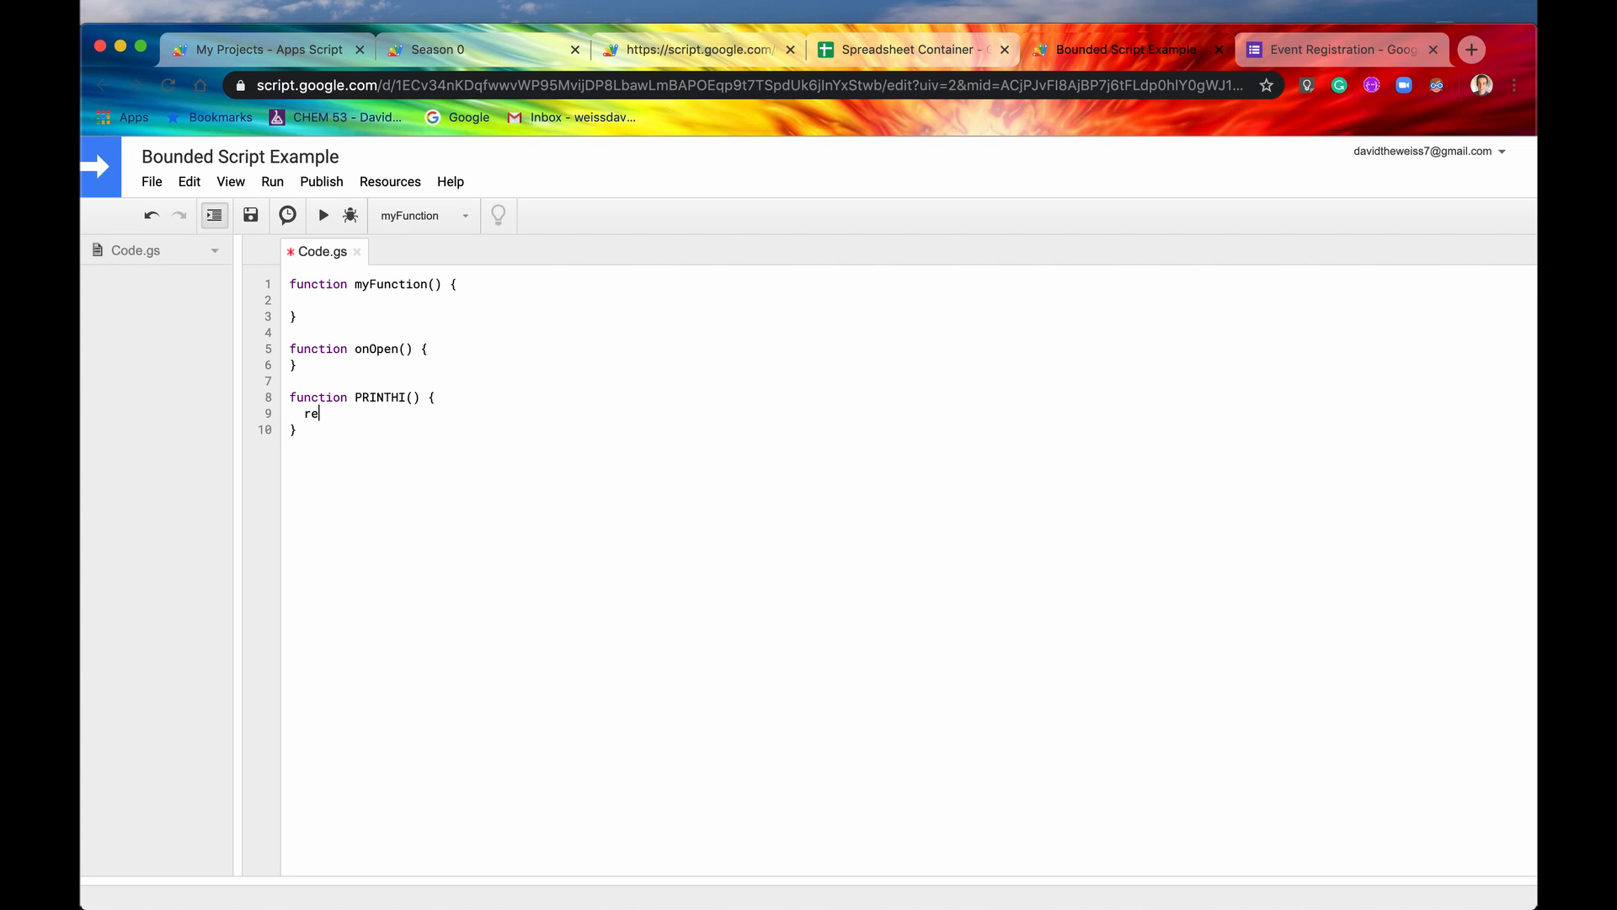
type("turn")
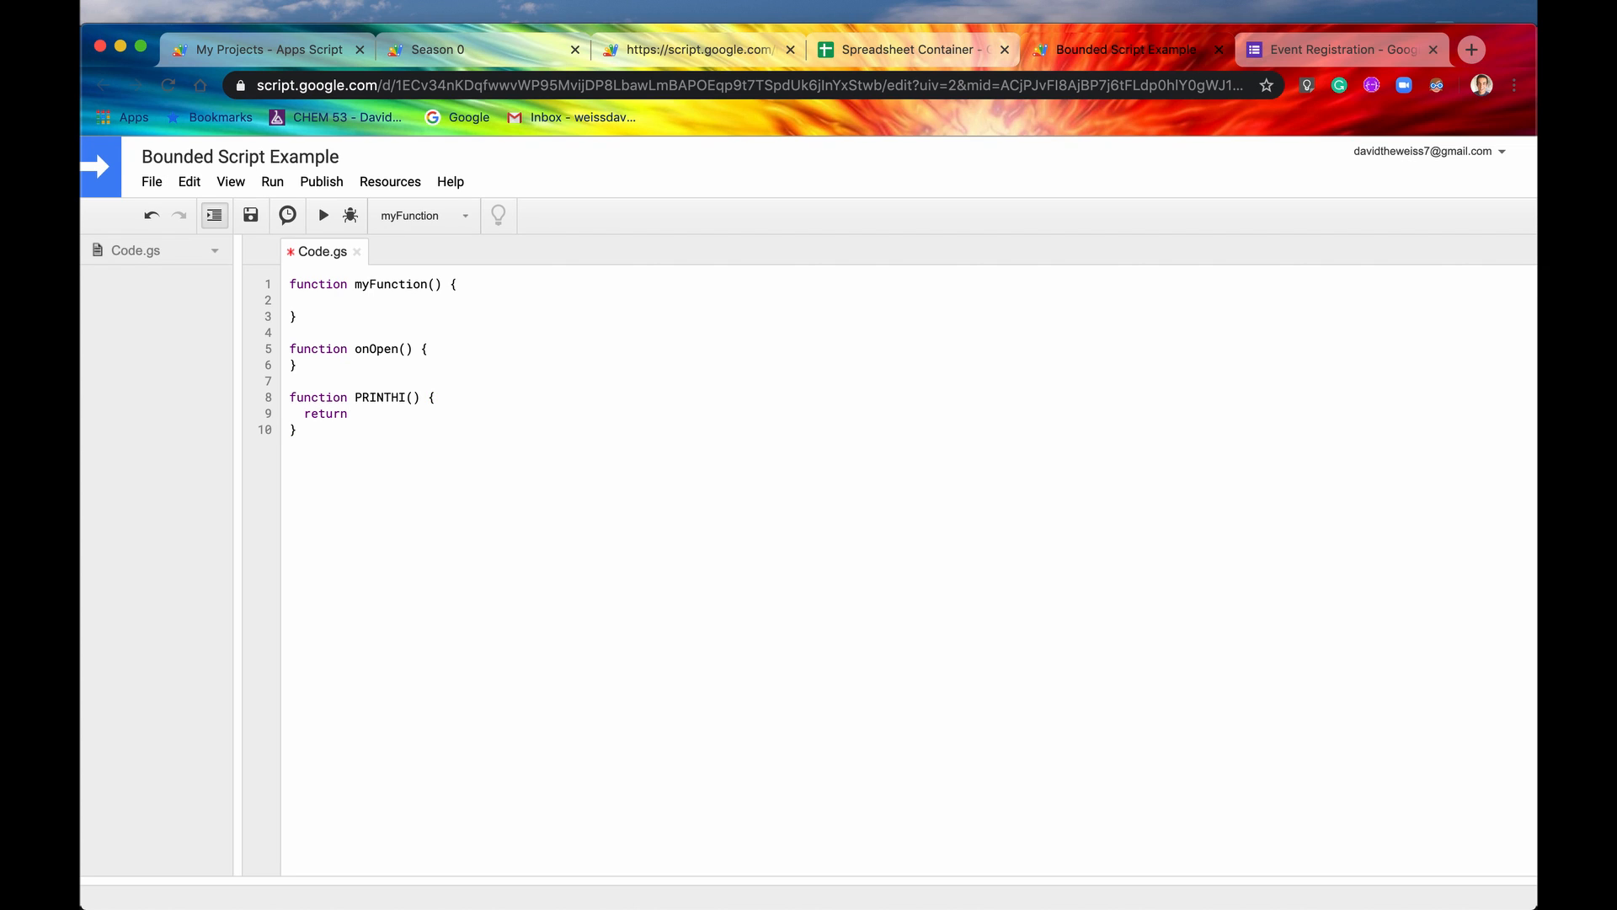
type("\"H")
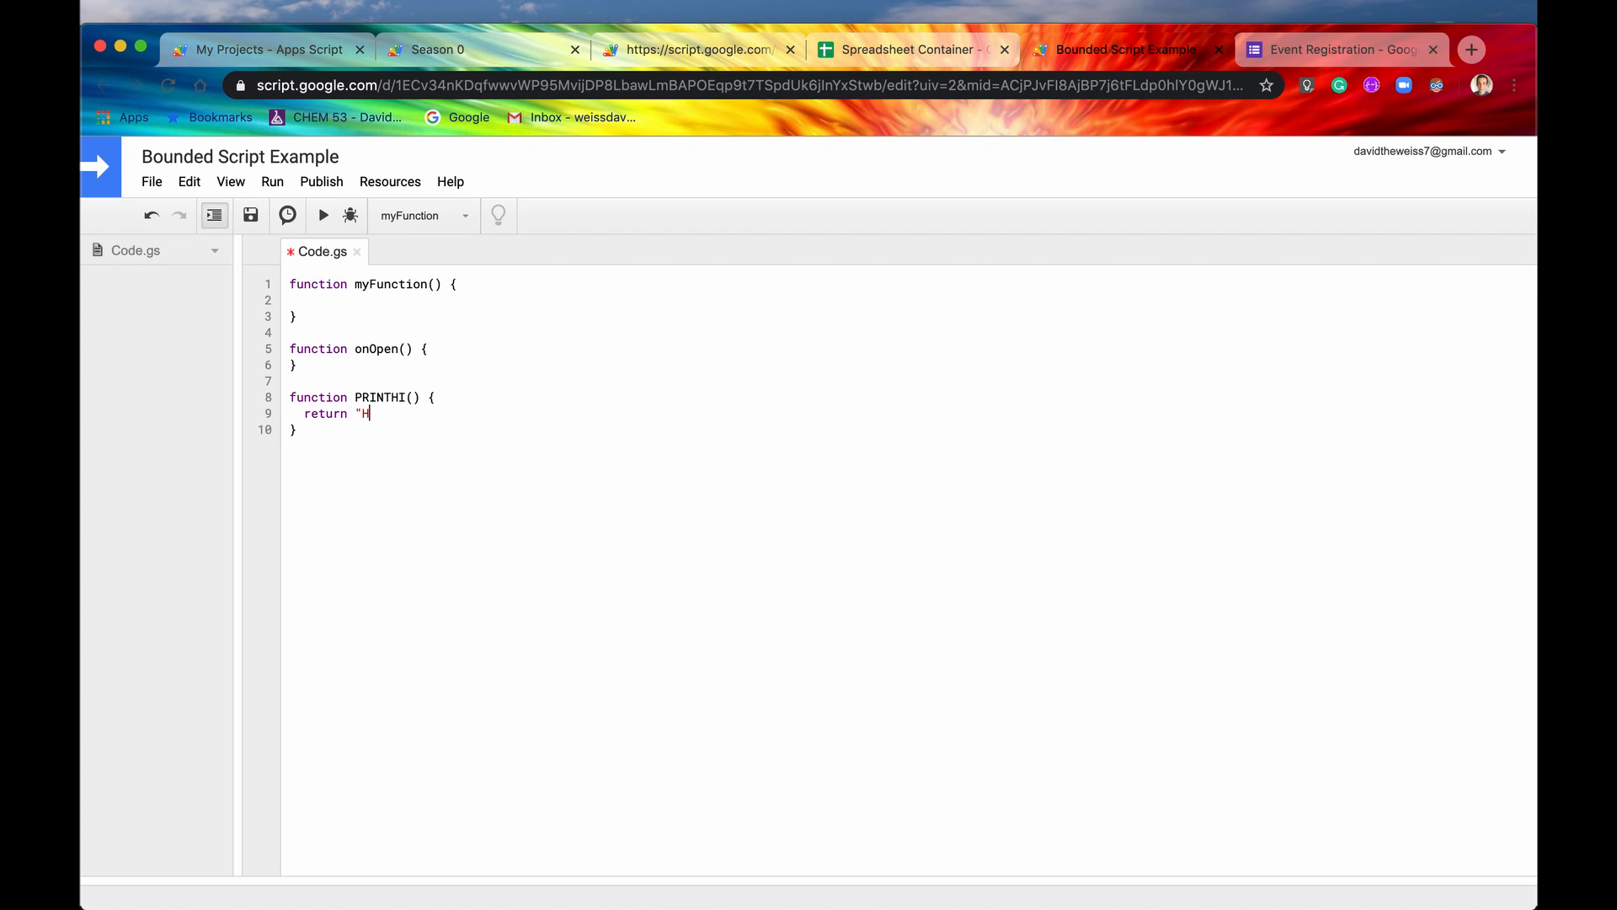
type("i\";")
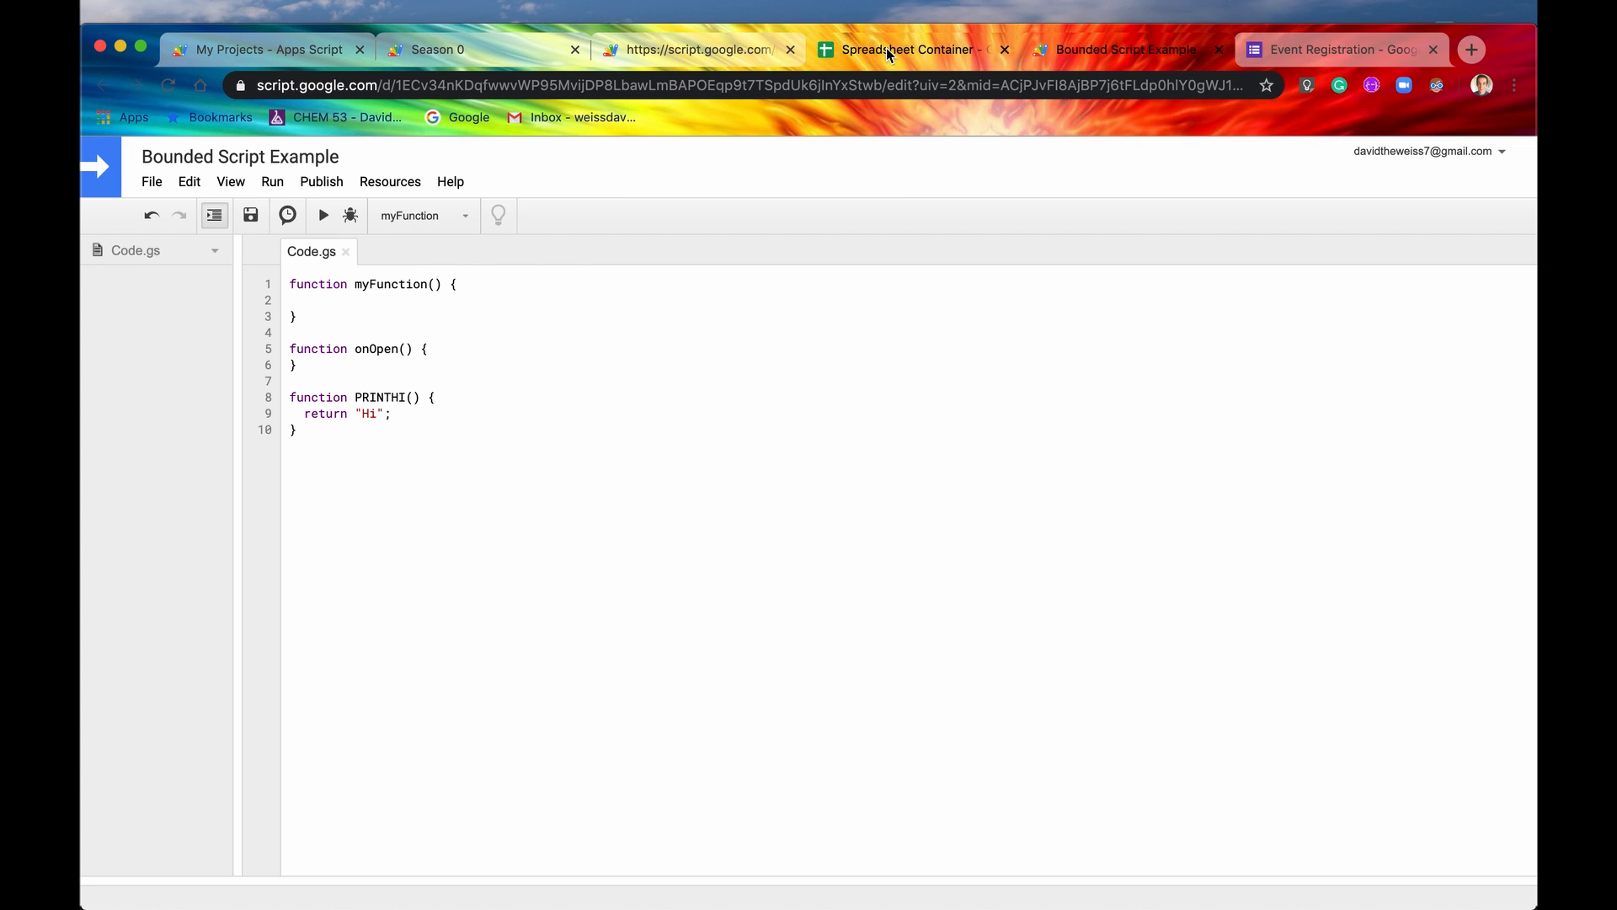
Step: Enter =PRINTHI() in cell A1 of Spreadsheet Container so it displays Hi
left_click(907, 49)
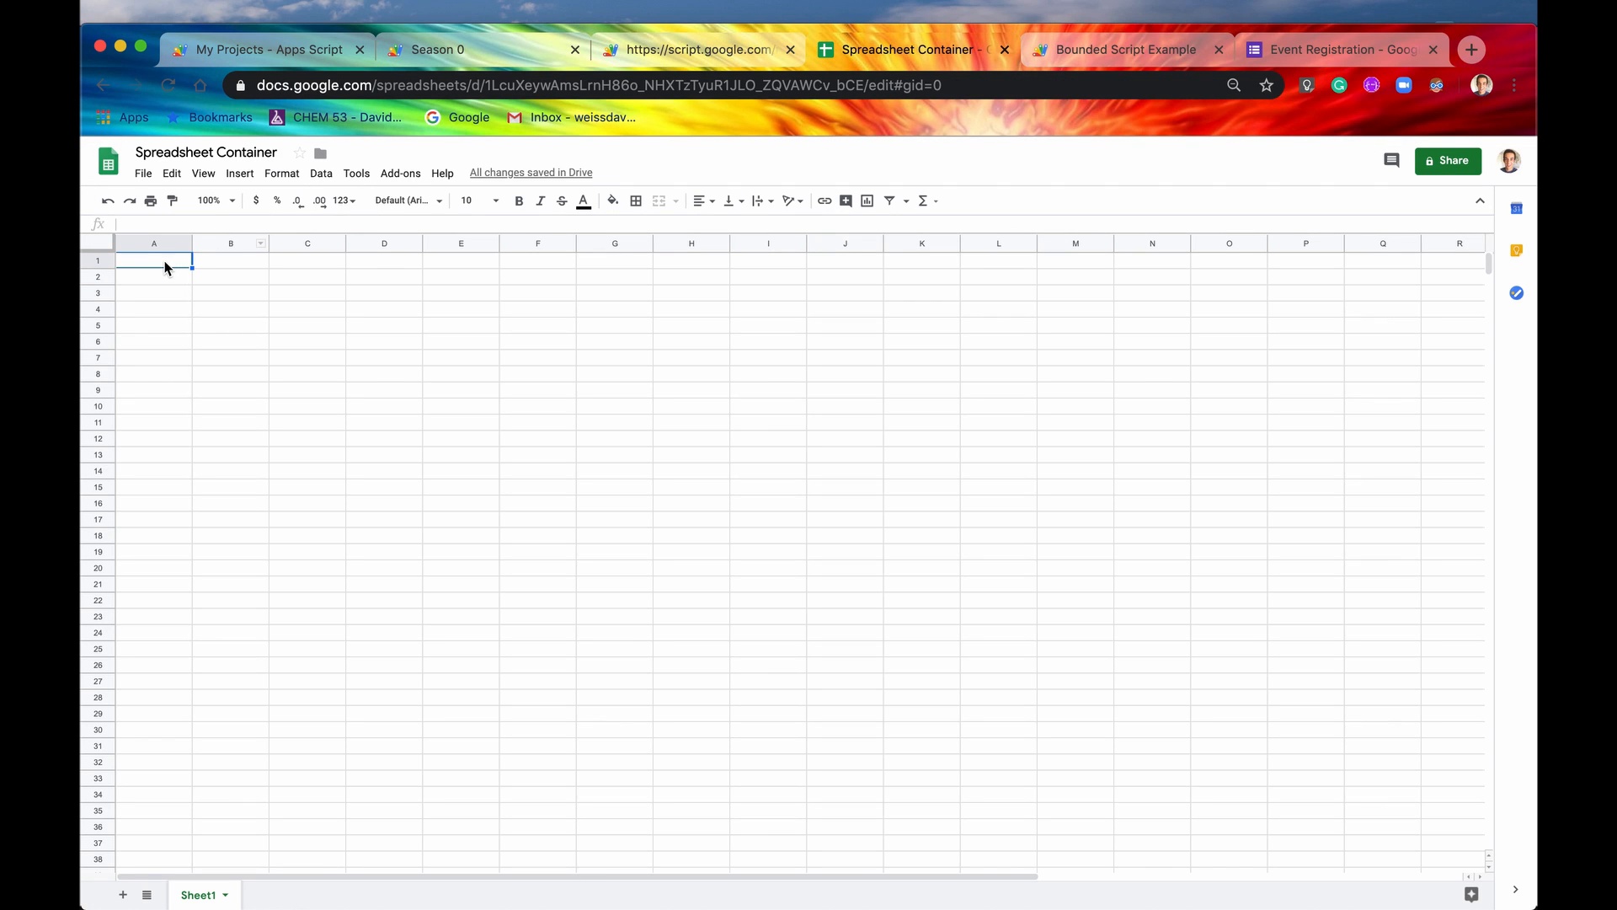
type("=")
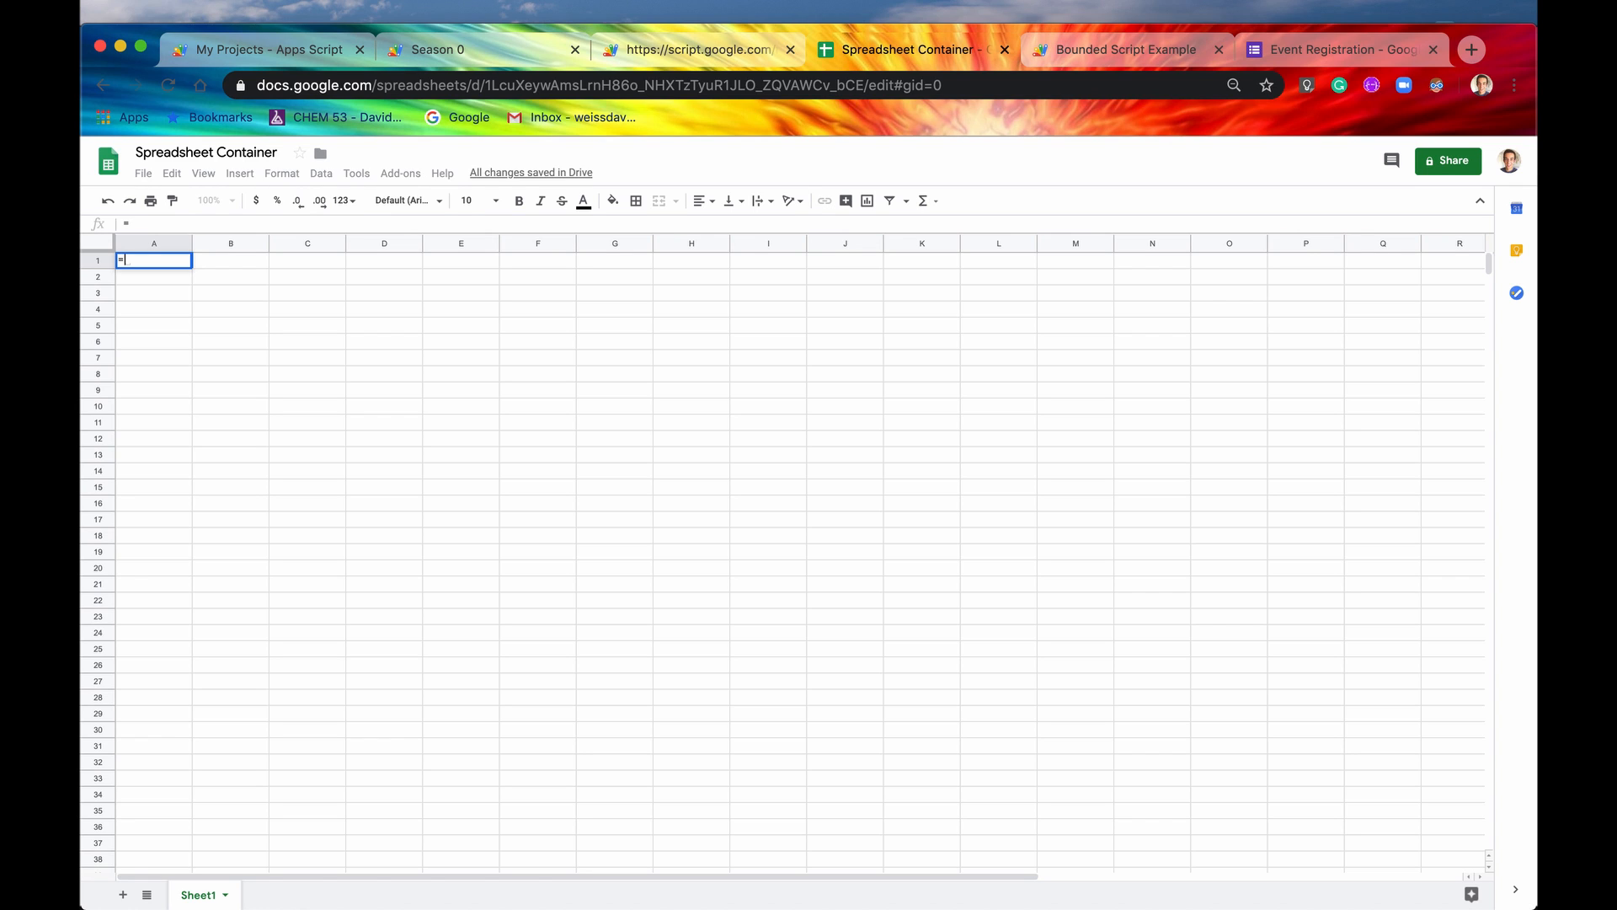
type("S")
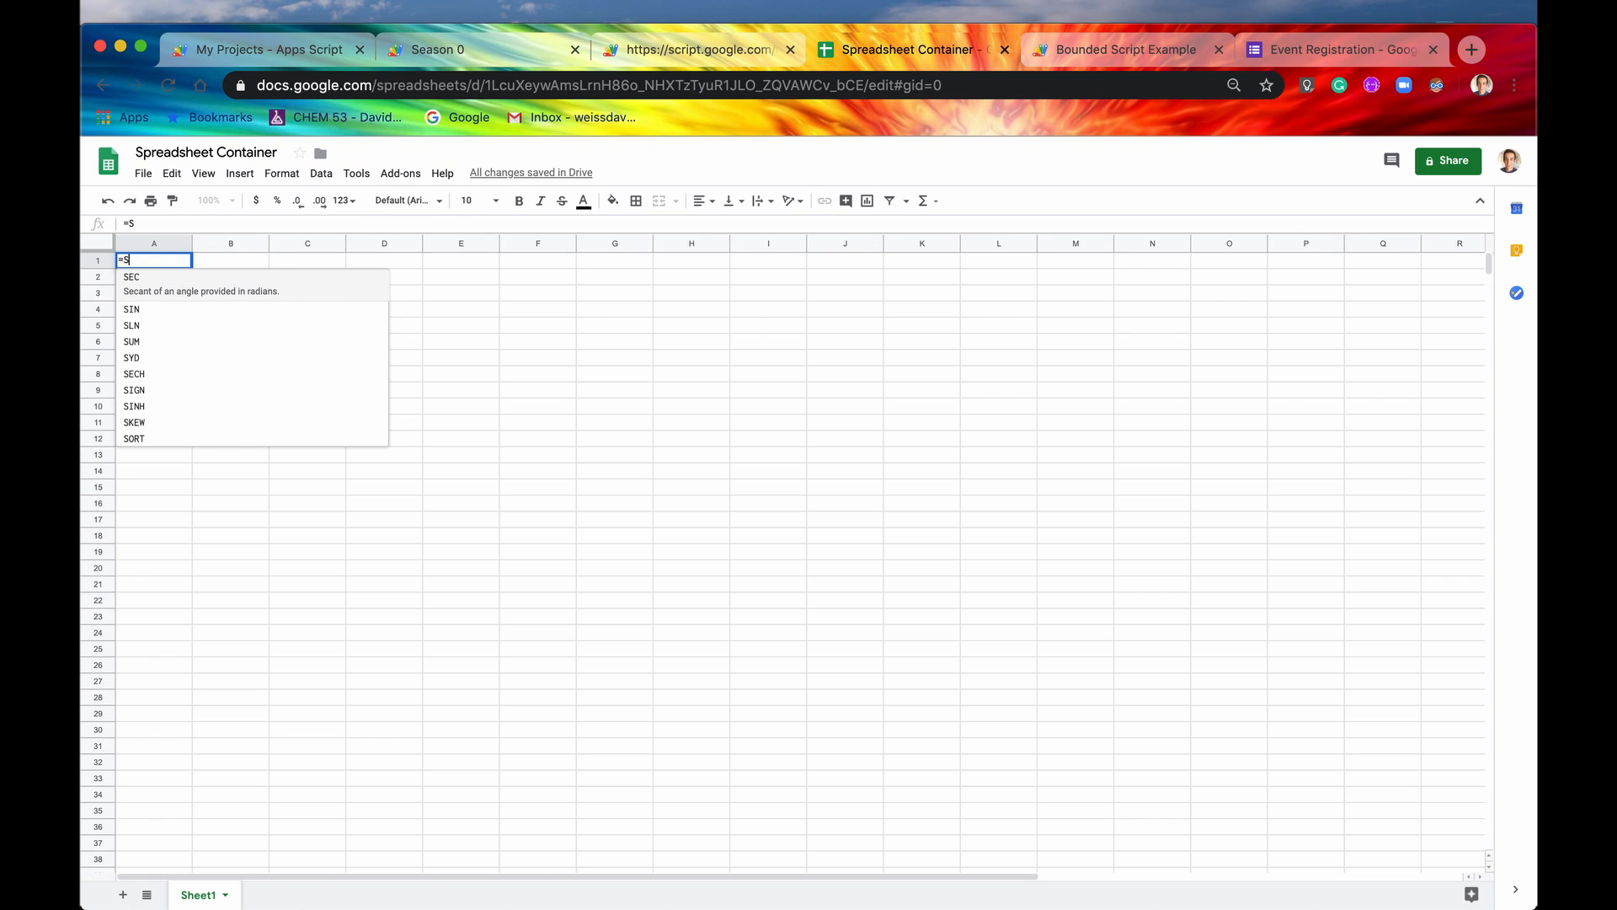
type("PRINTHI(")
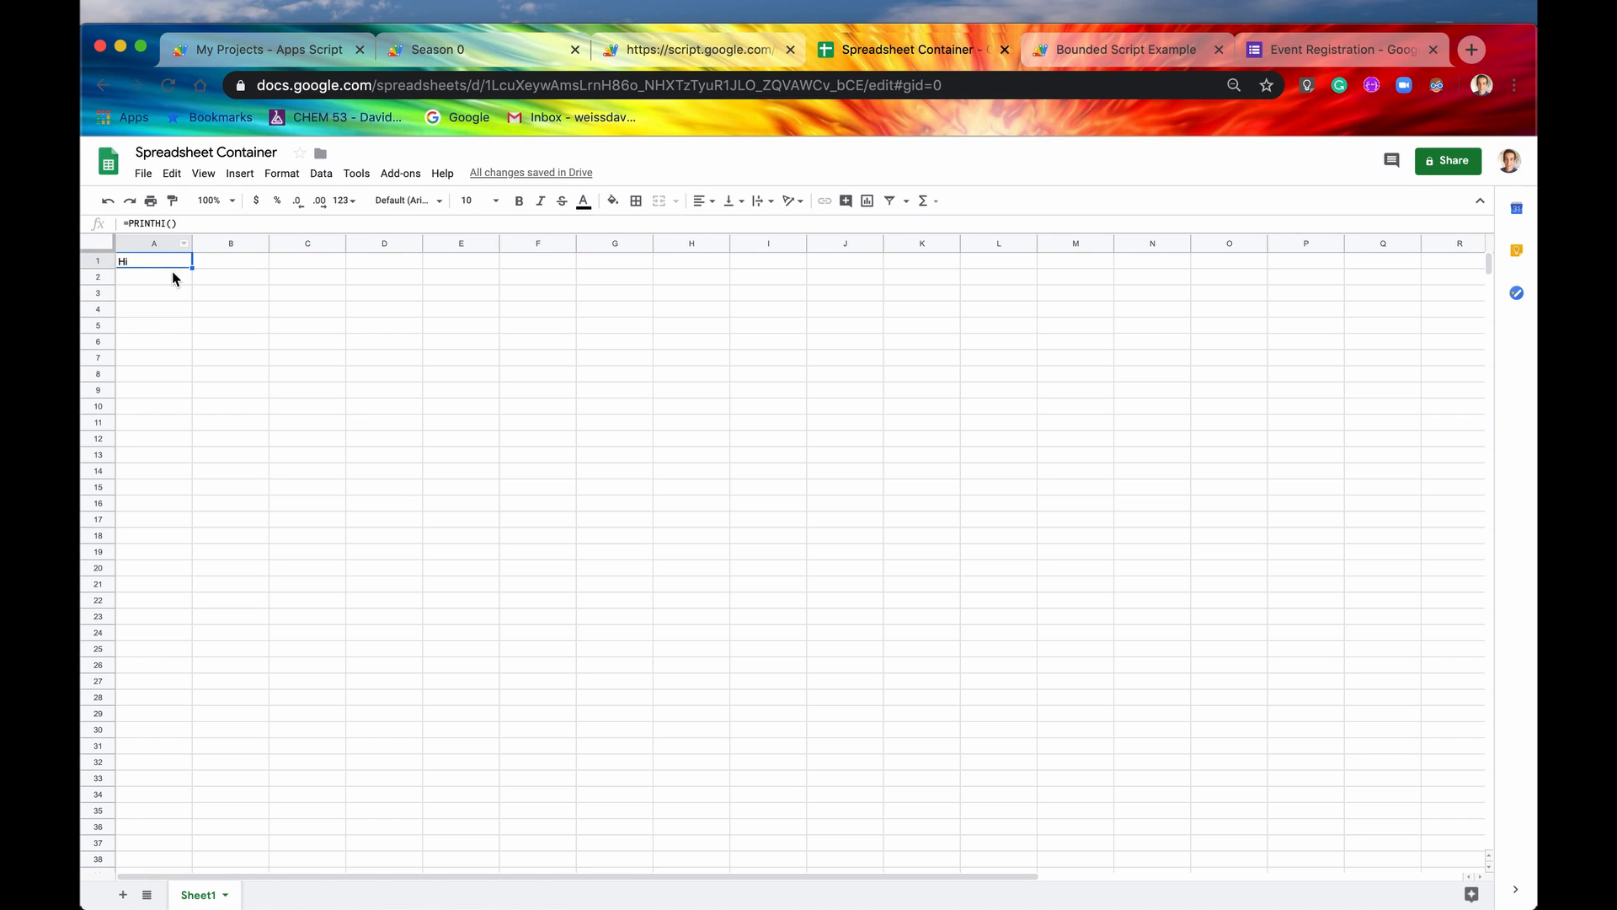
left_click(1123, 49)
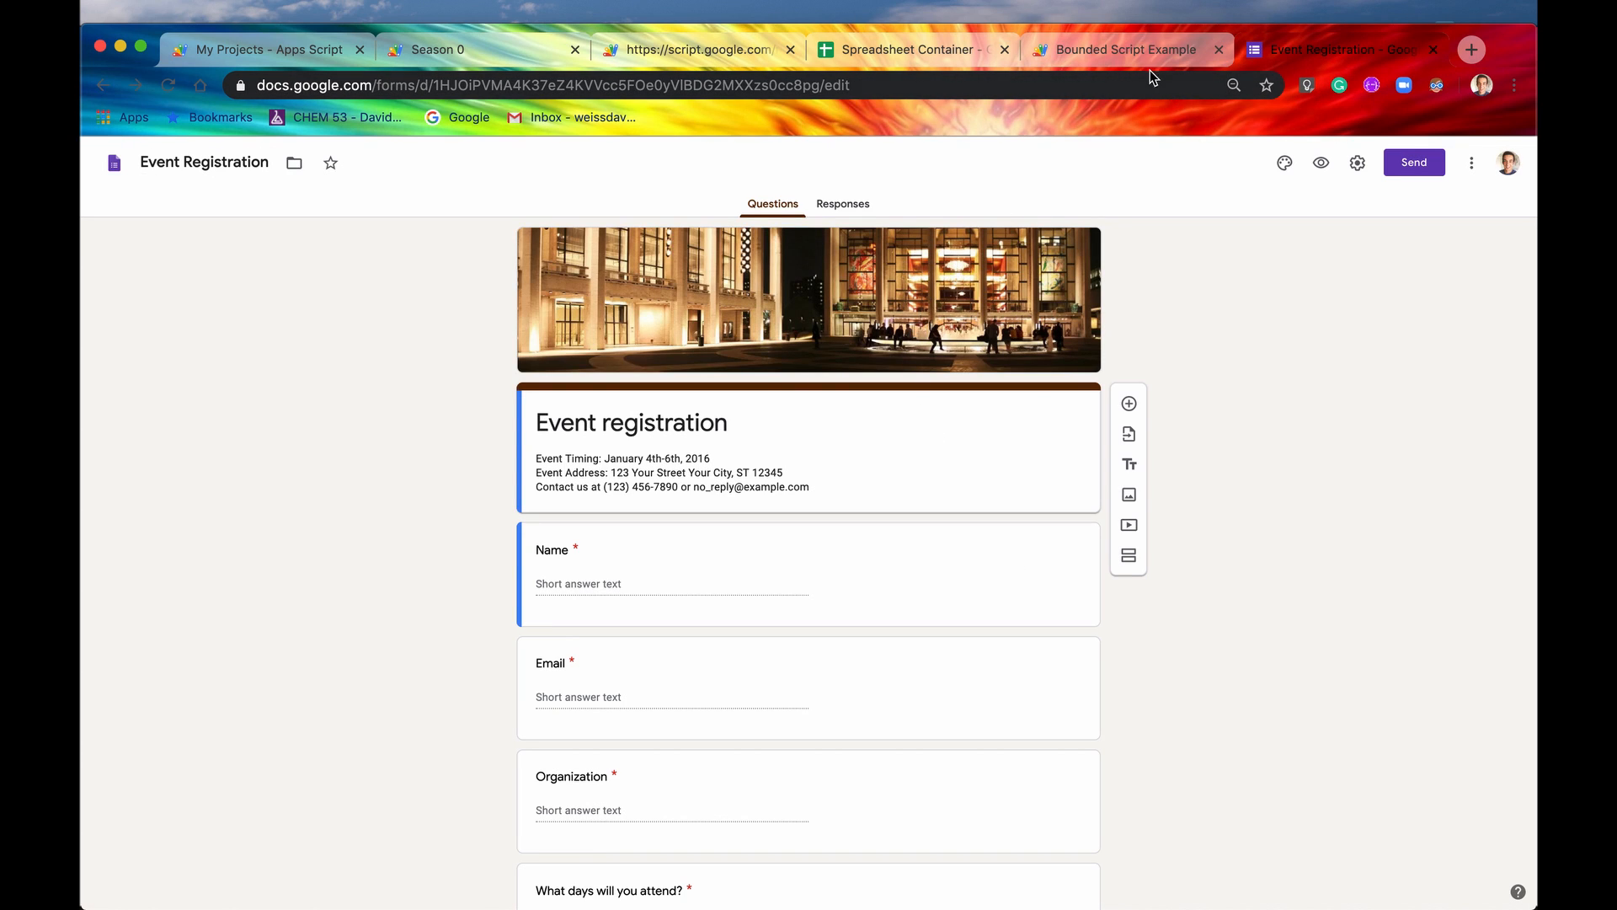
left_click(911, 49)
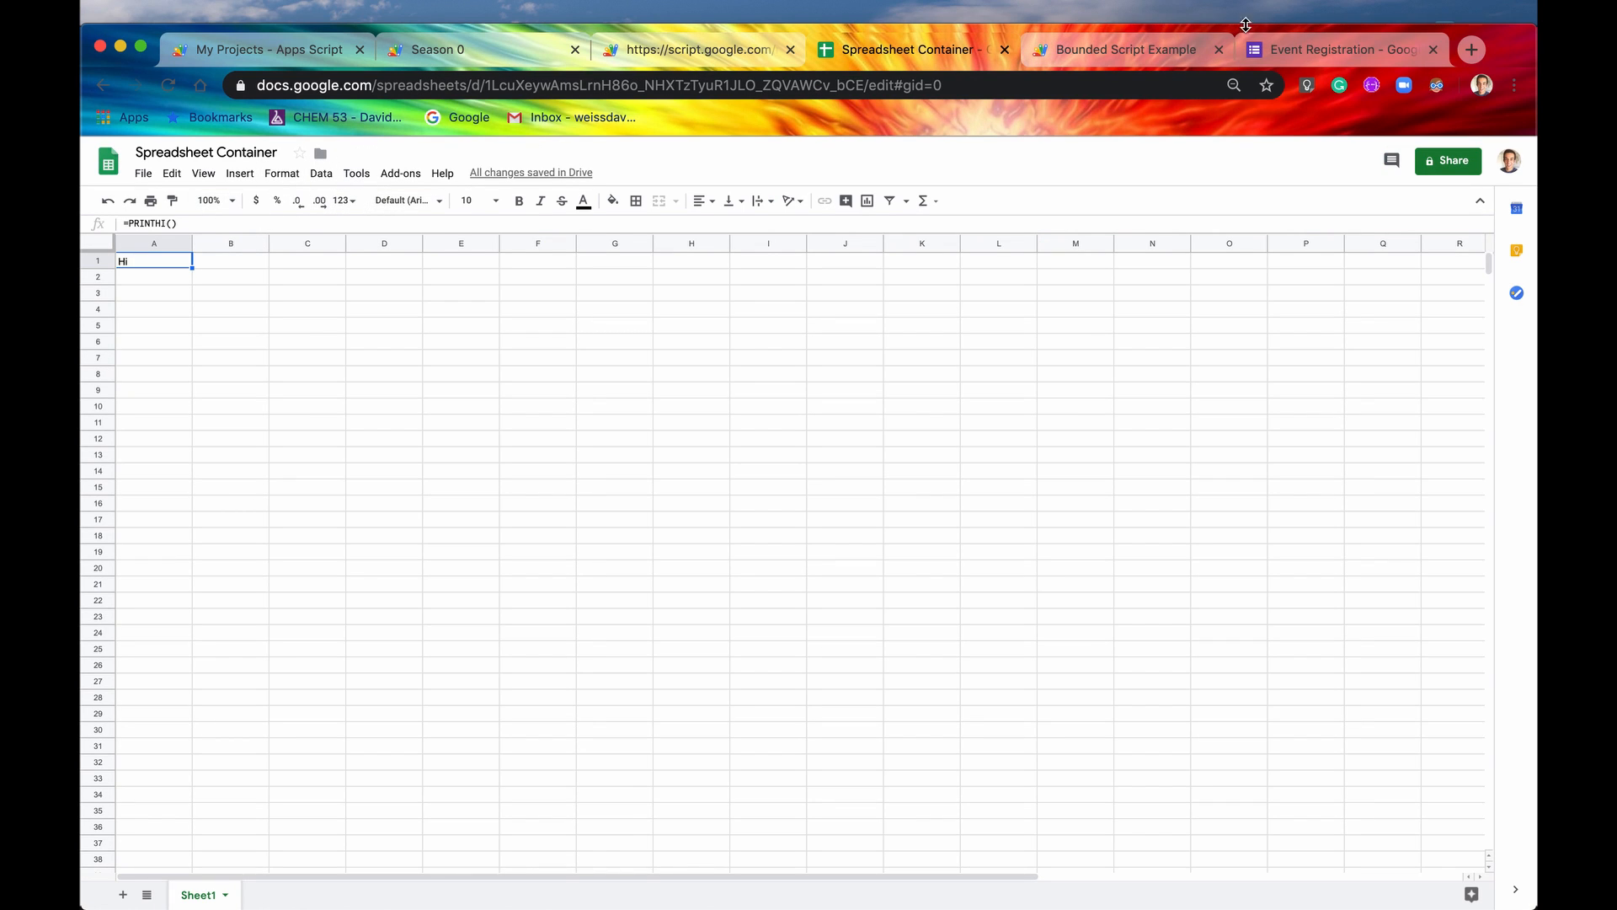
left_click(1340, 48)
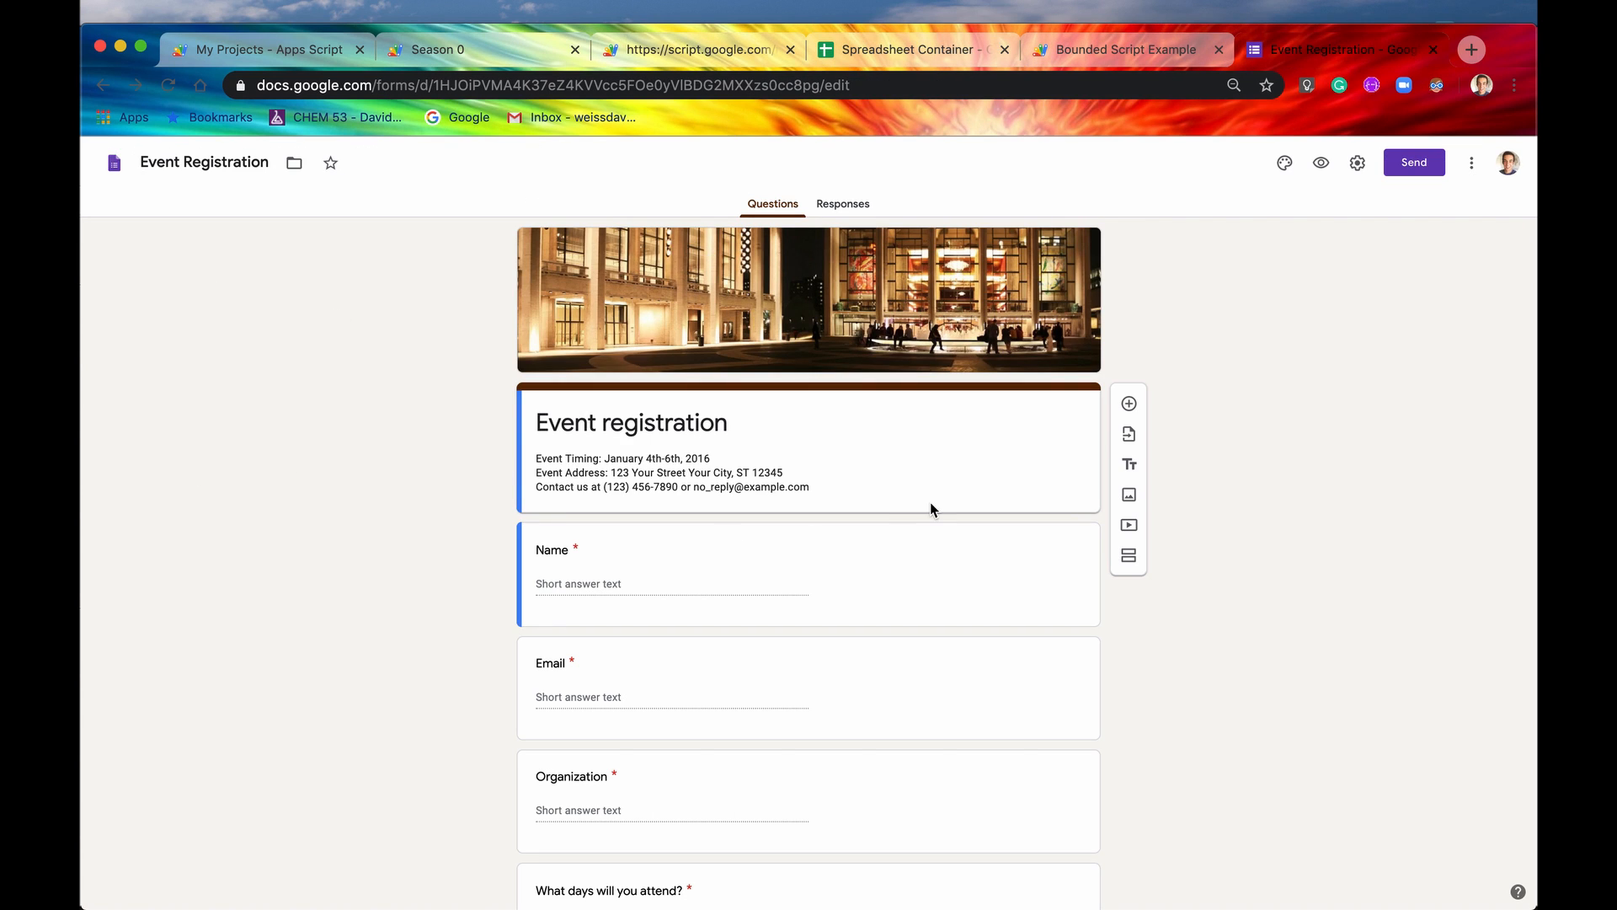
mouse_move(1491, 190)
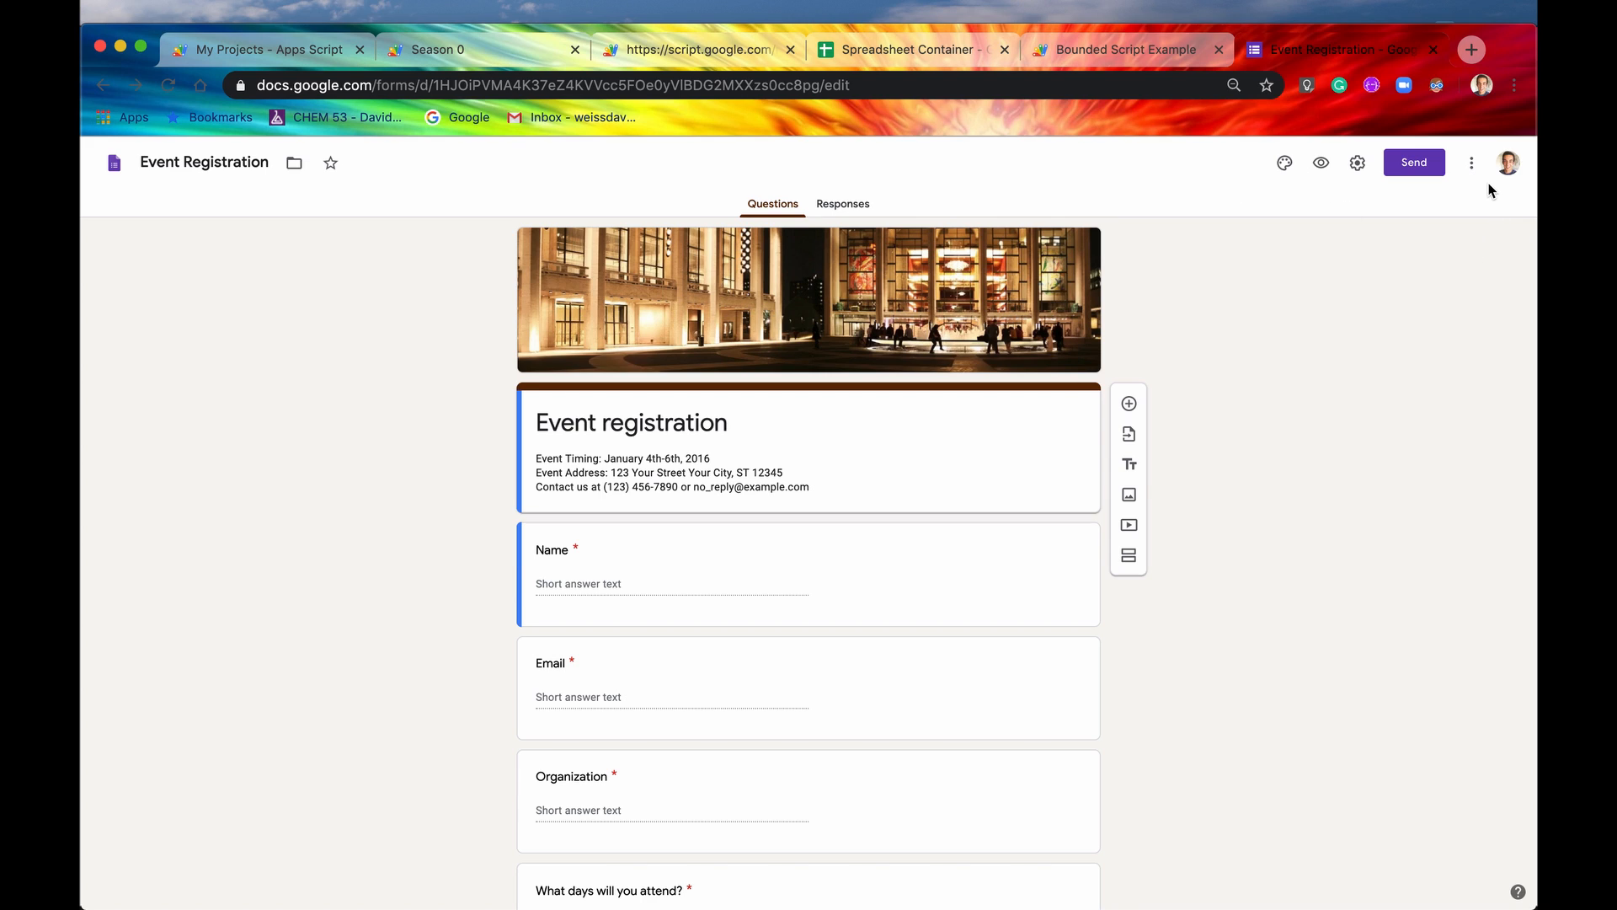
mouse_move(1472, 162)
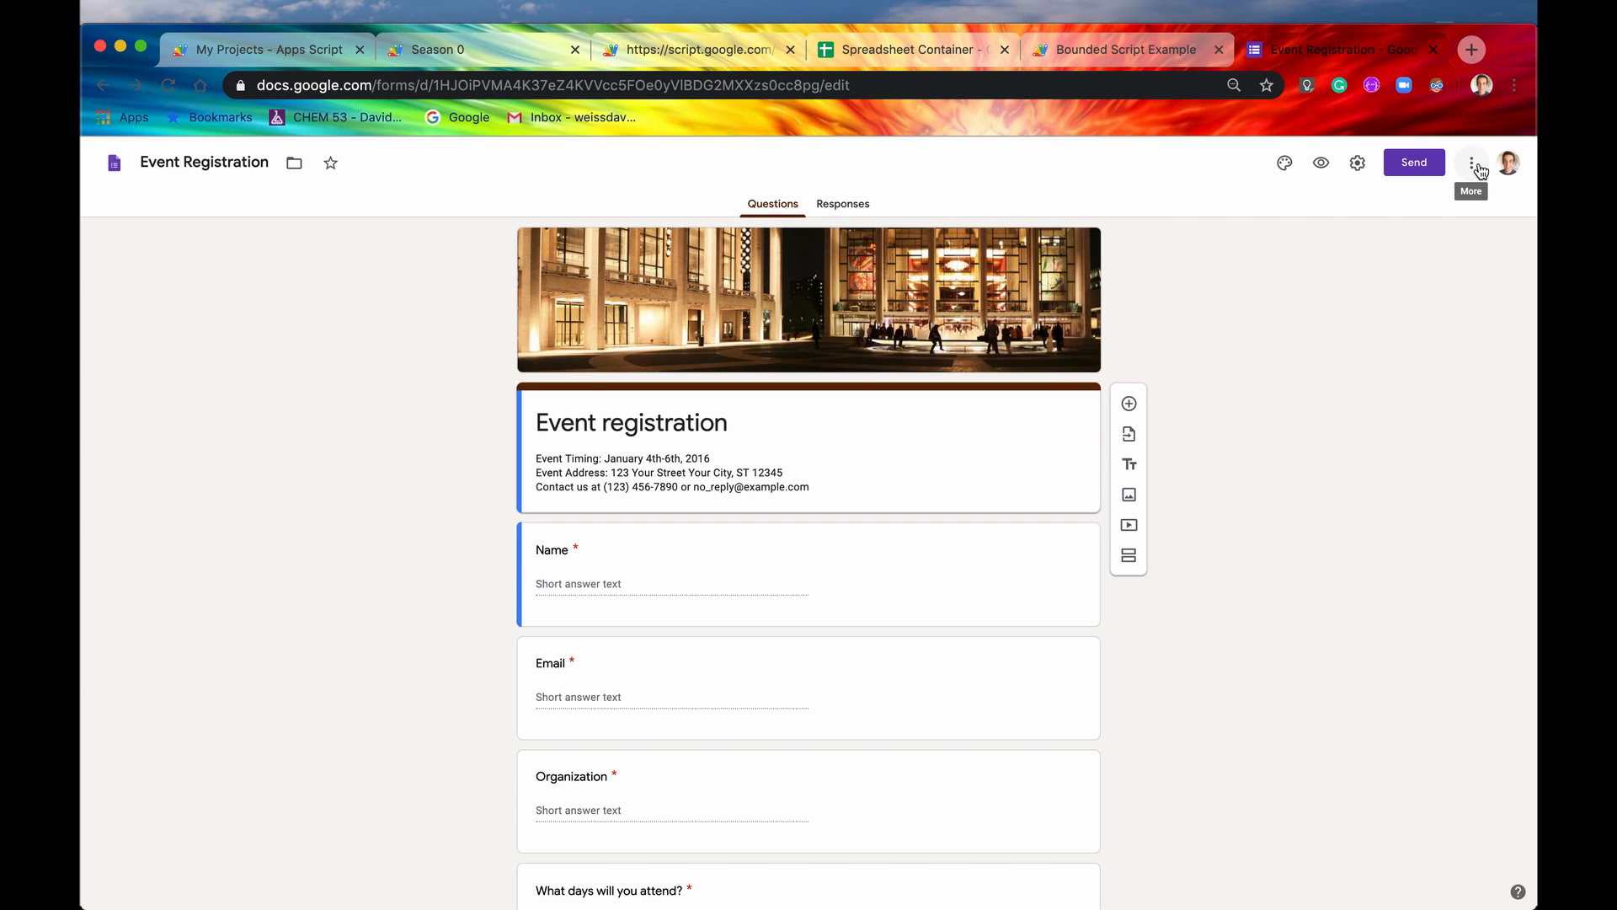
left_click(1472, 161)
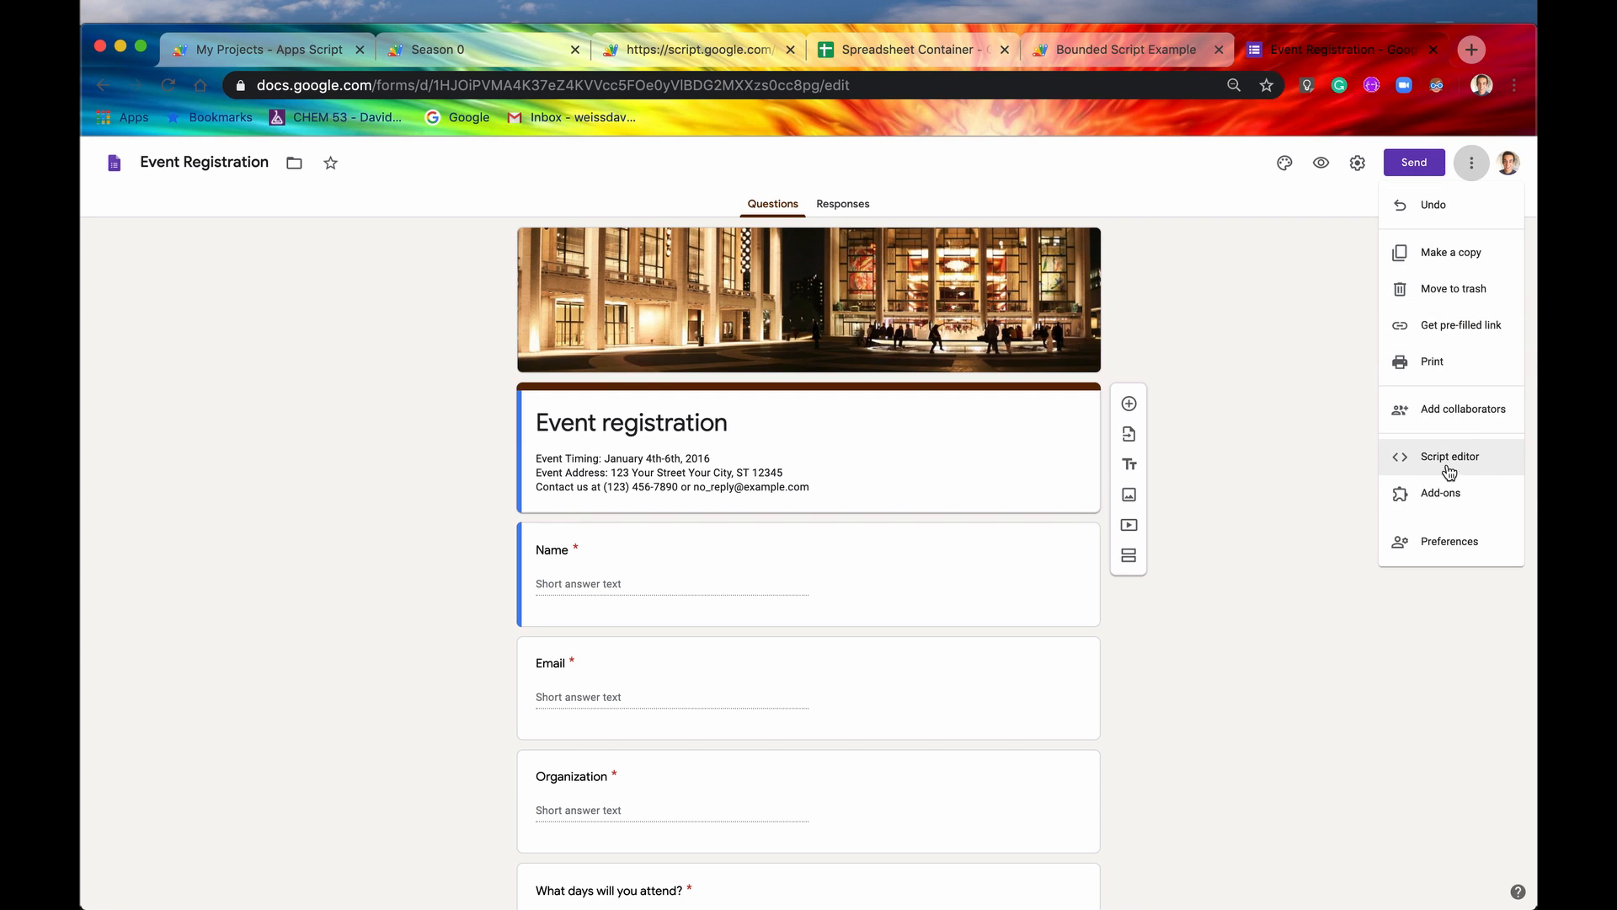
mouse_move(1392, 467)
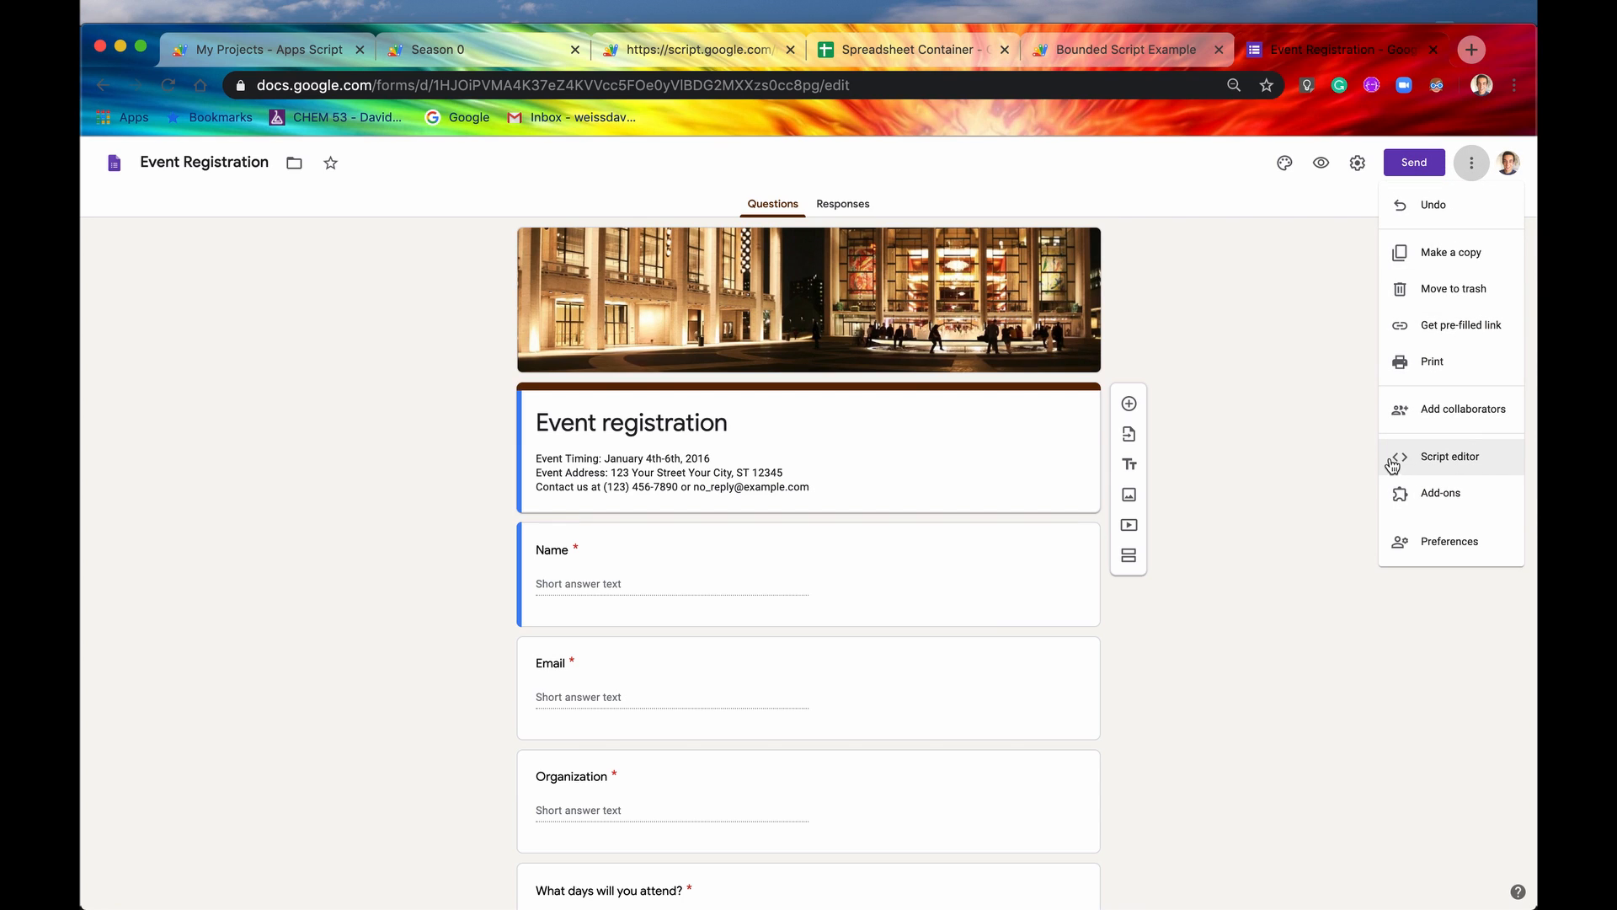
mouse_move(1267, 432)
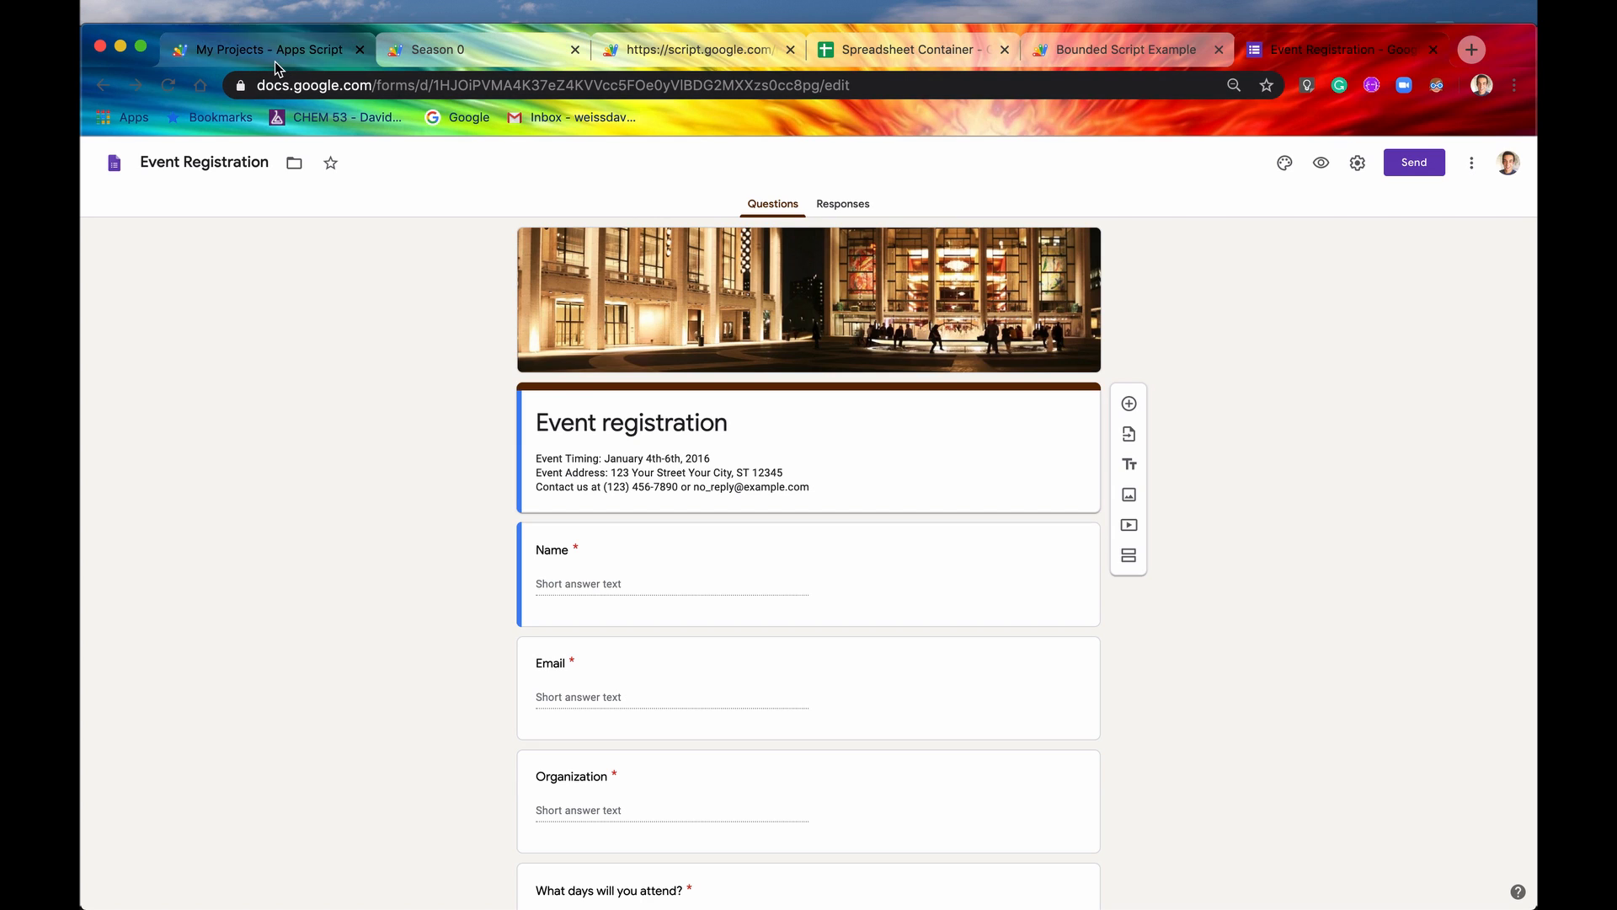
Step: Refresh the My Projects list so the Untitled project bound to Spreadsheet Container appears
left_click(263, 49)
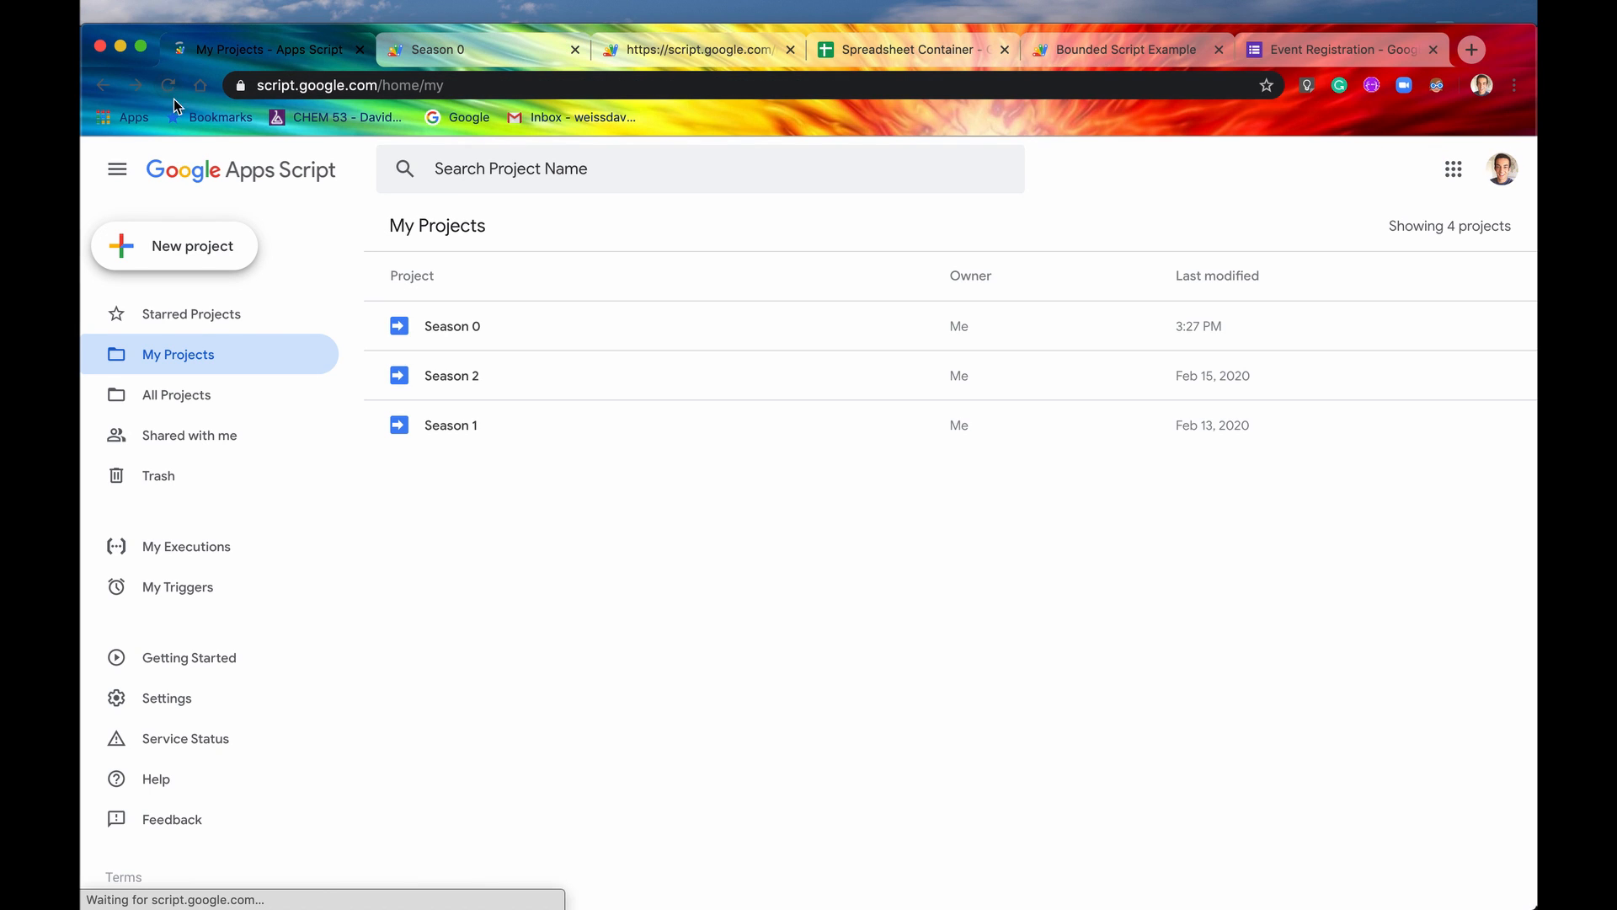
left_click(173, 246)
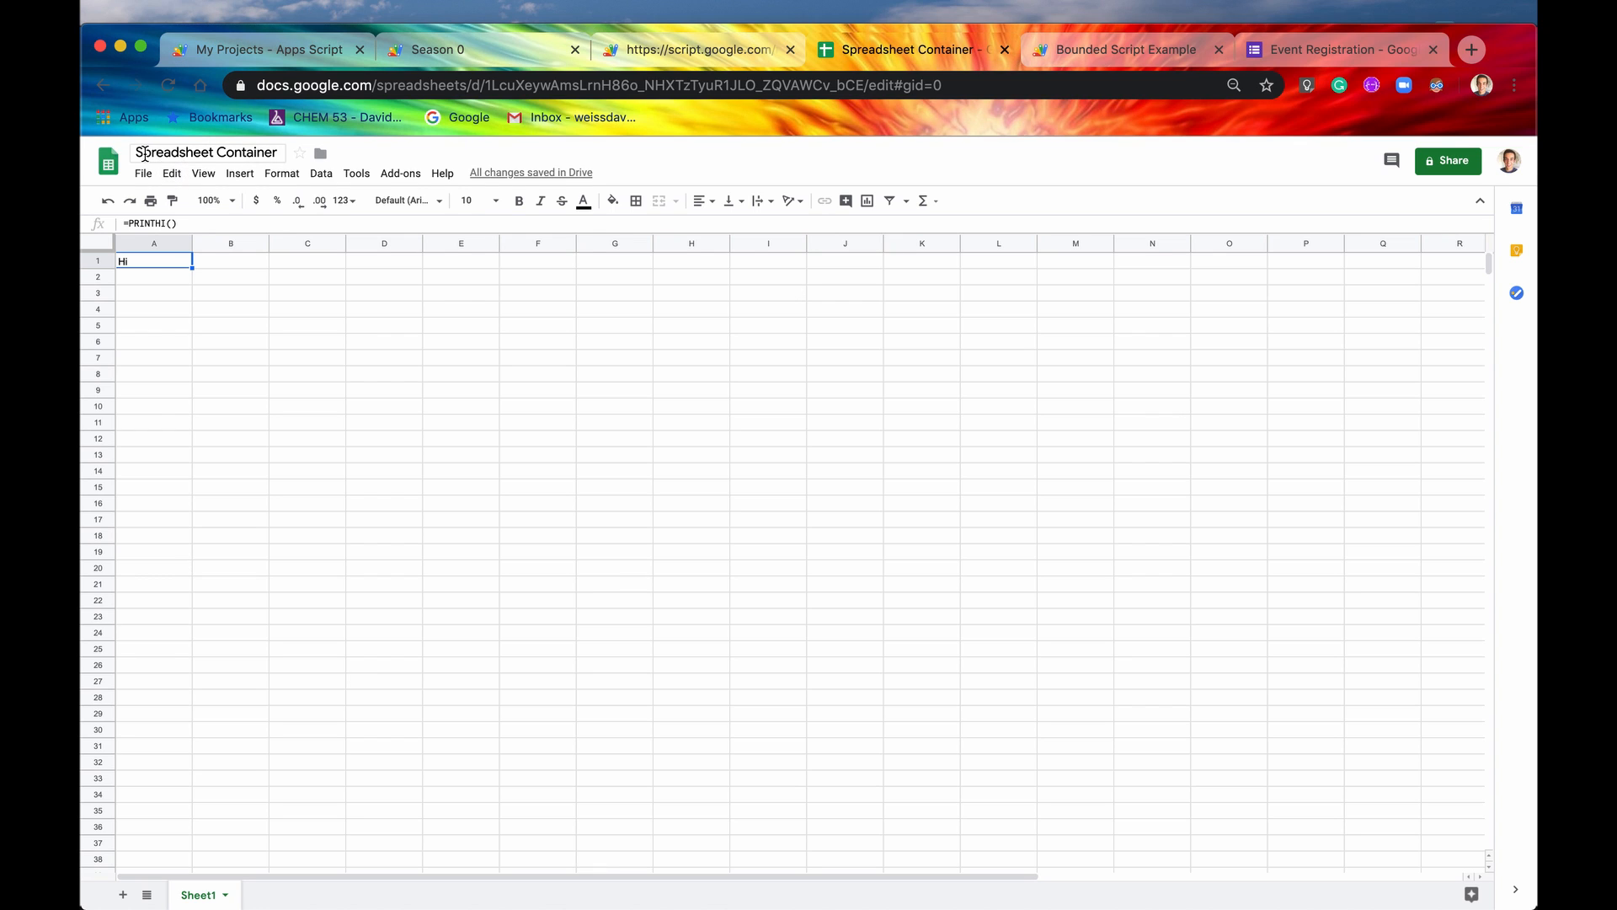
left_click(267, 48)
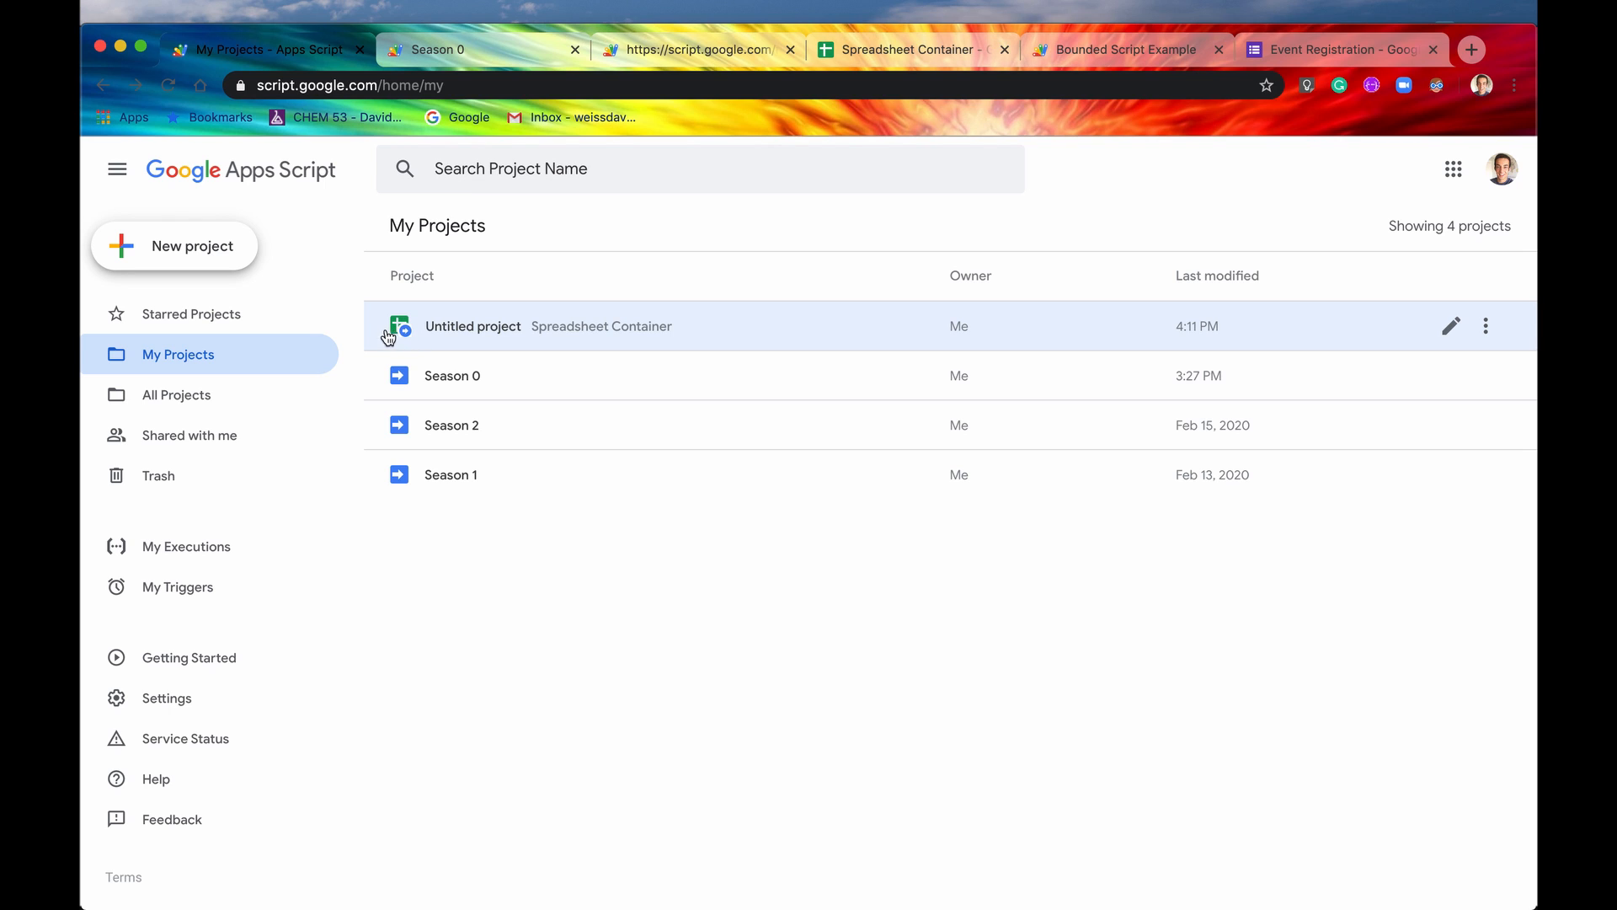
mouse_move(406, 318)
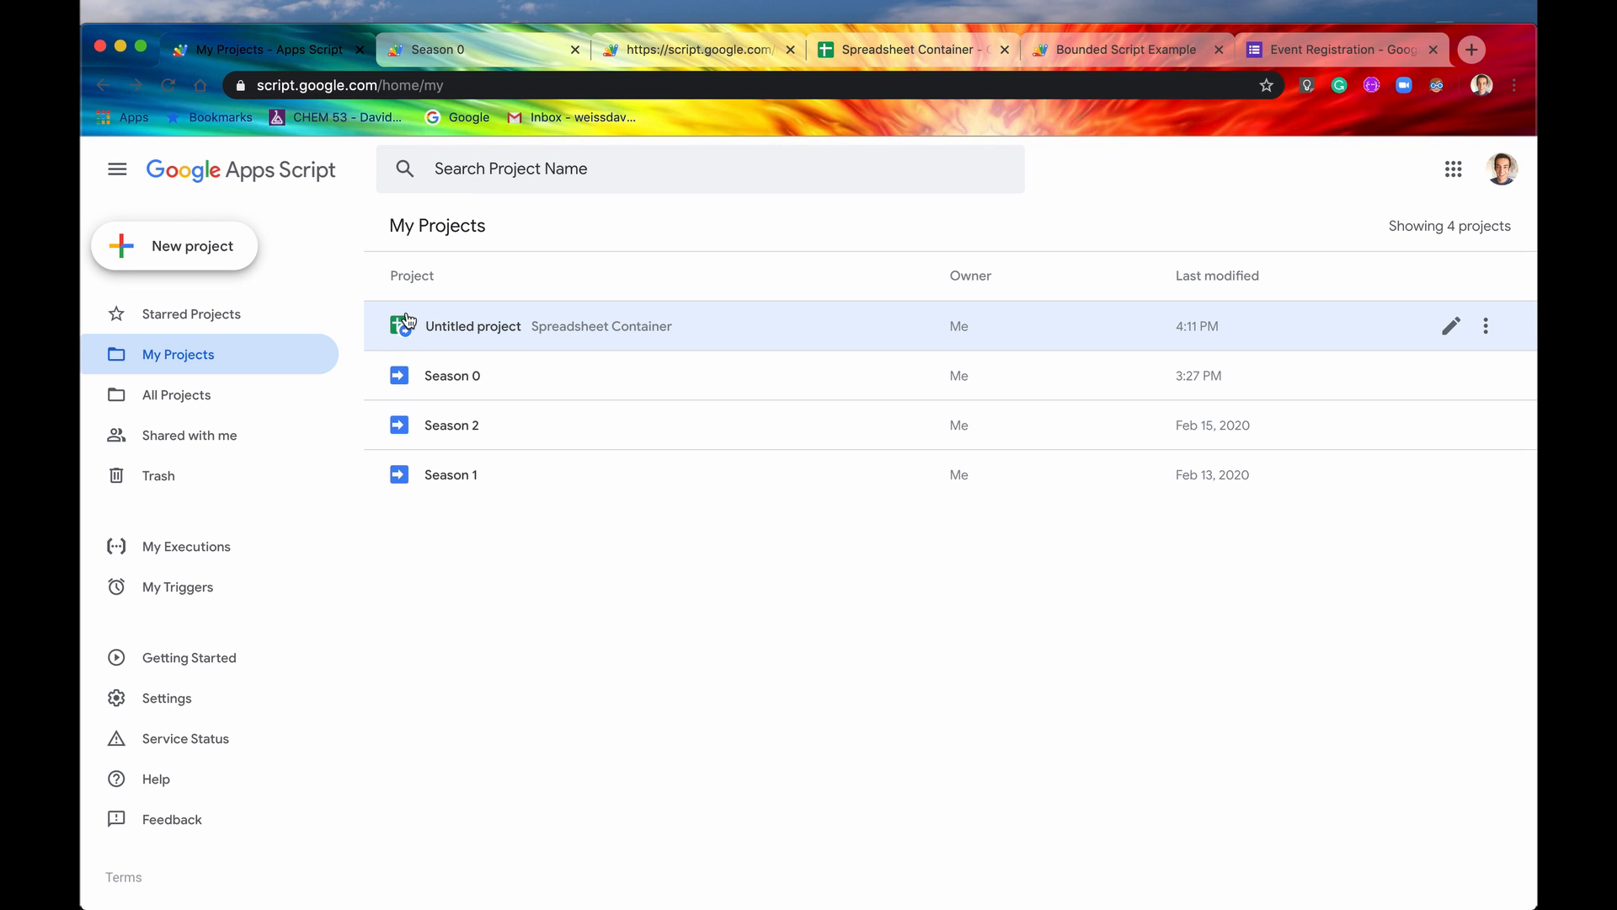
mouse_move(470, 598)
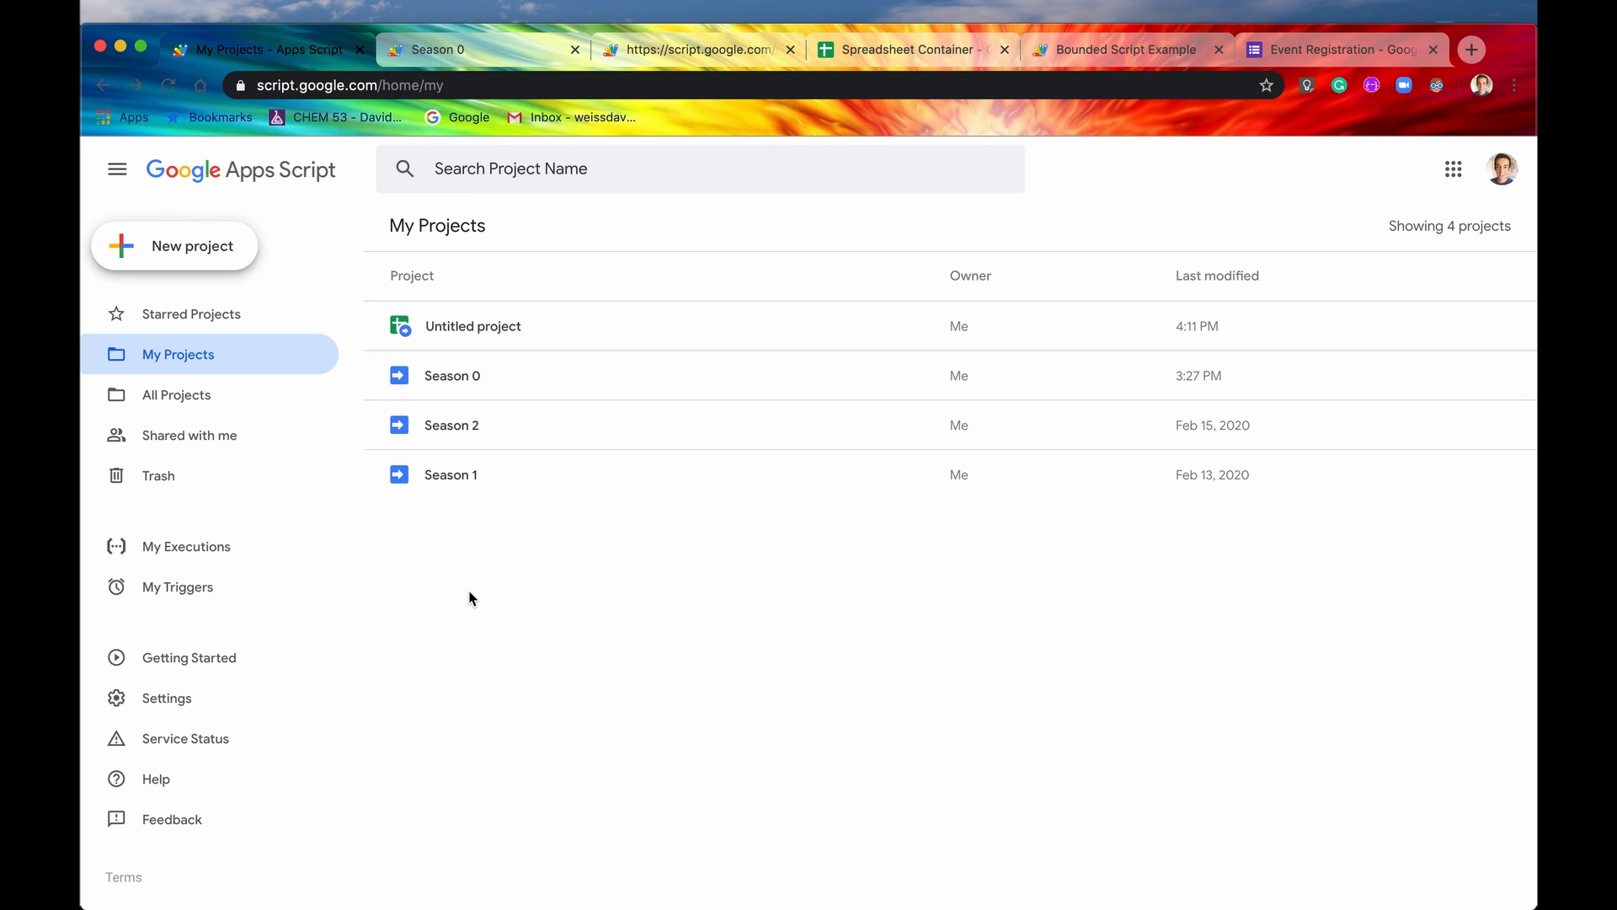
mouse_move(545, 624)
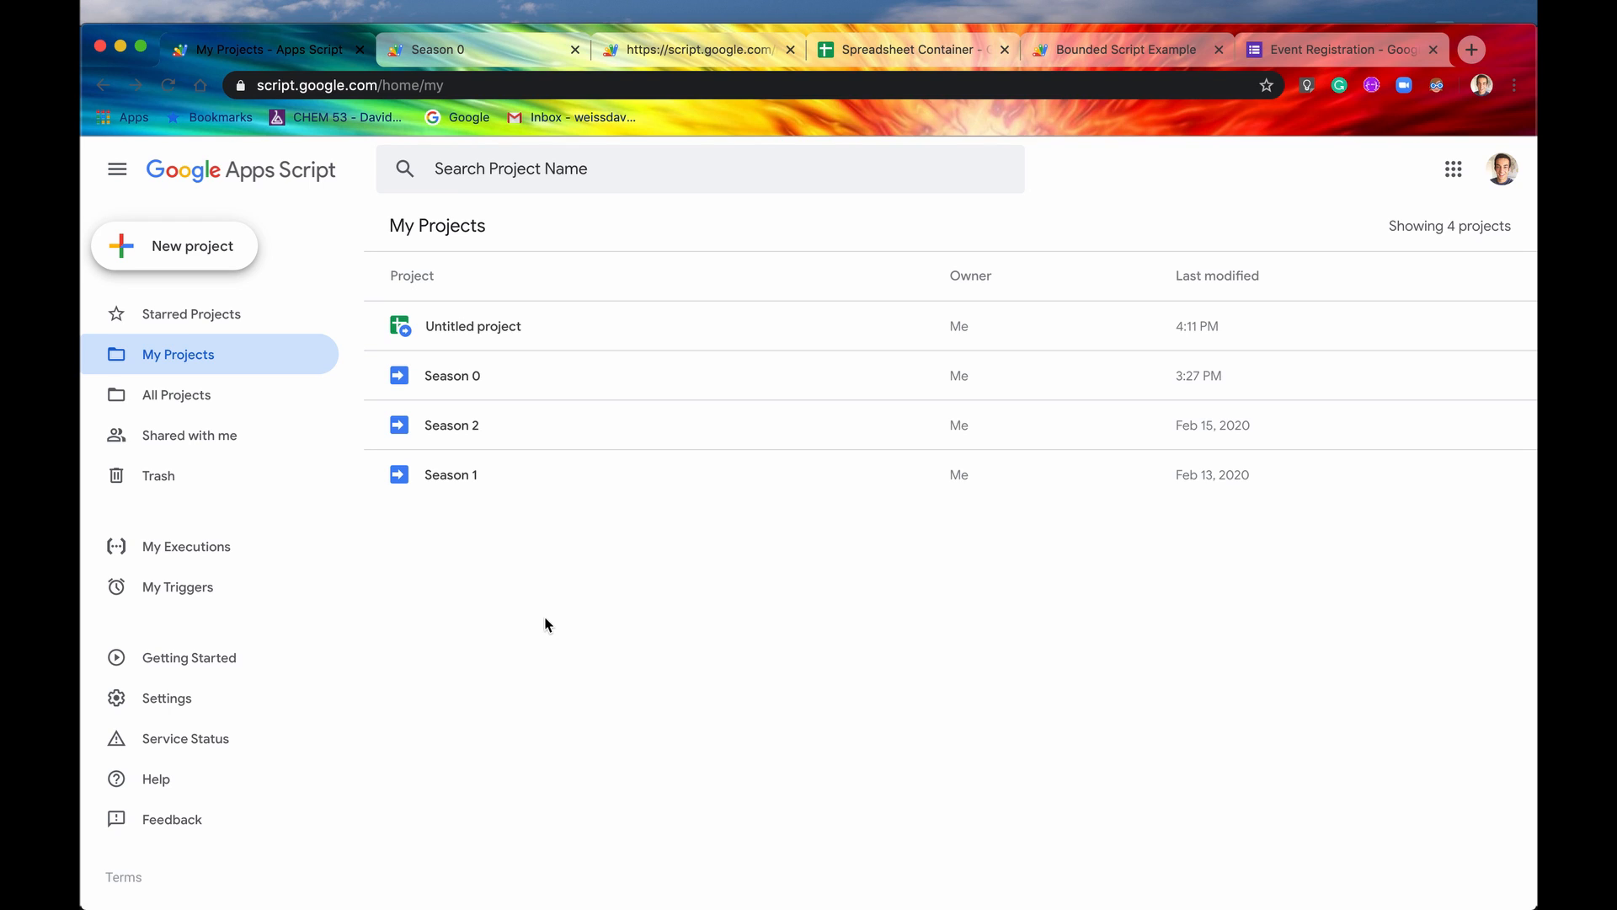